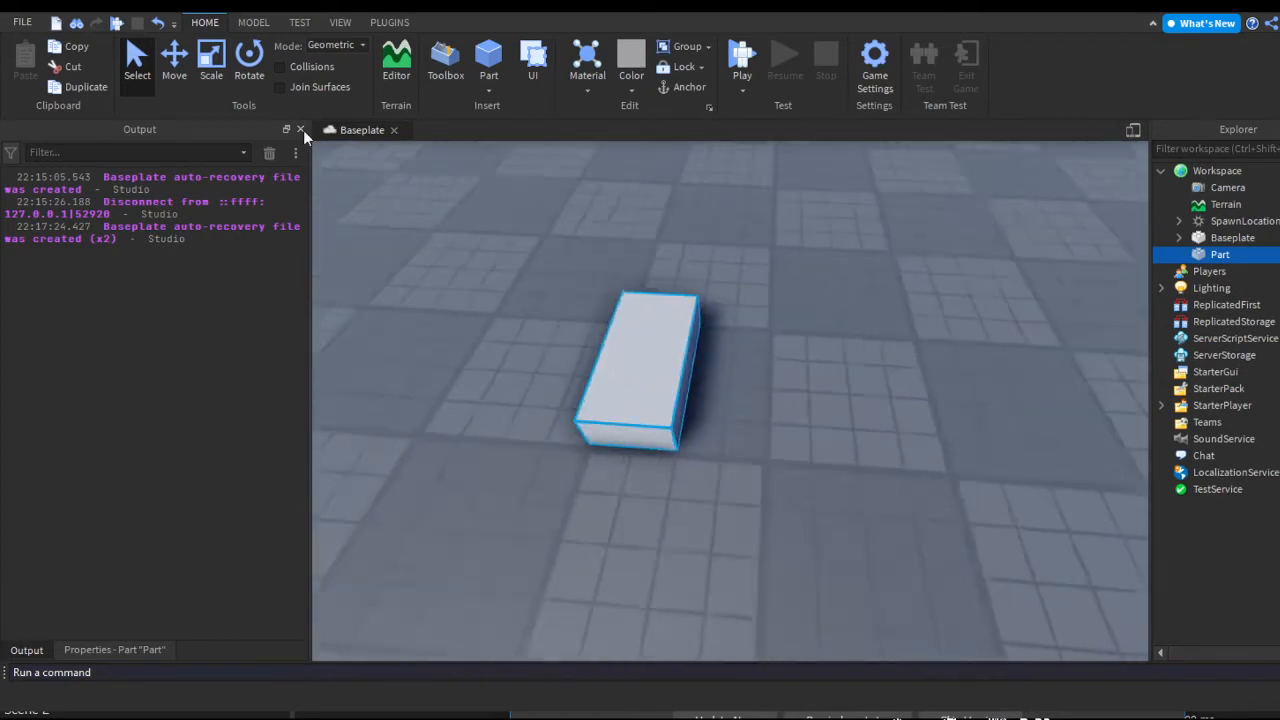
- Insert Parts and shape them into a base, pillars, top slab and a thin block above
{"action": "left_click", "coordinate": [211, 60]}
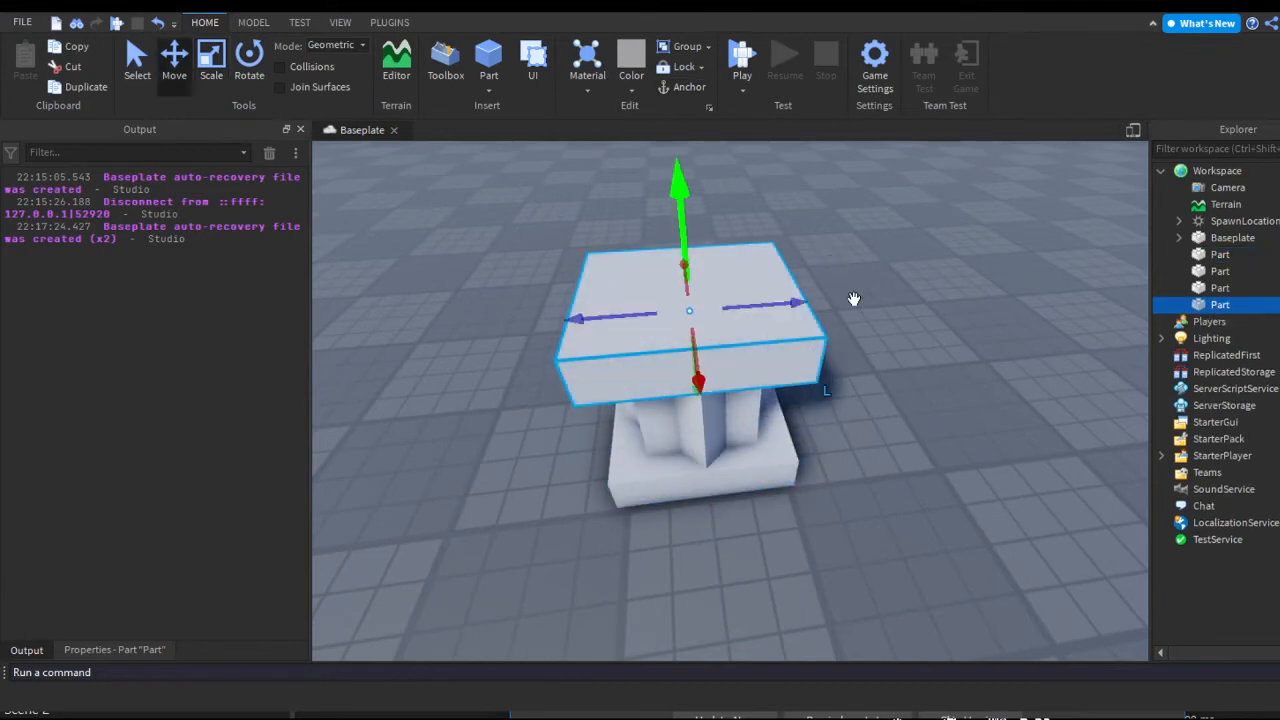
{"action": "left_click", "coordinate": [211, 60]}
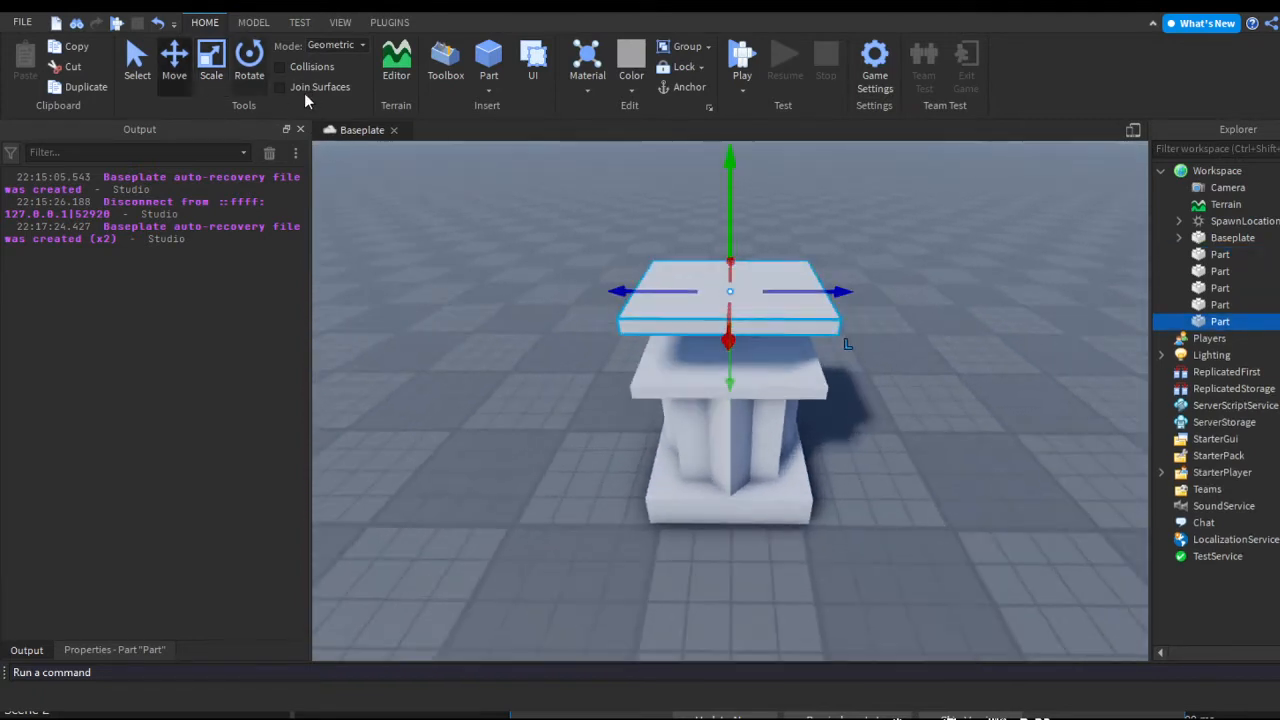
{"action": "left_click", "coordinate": [211, 60]}
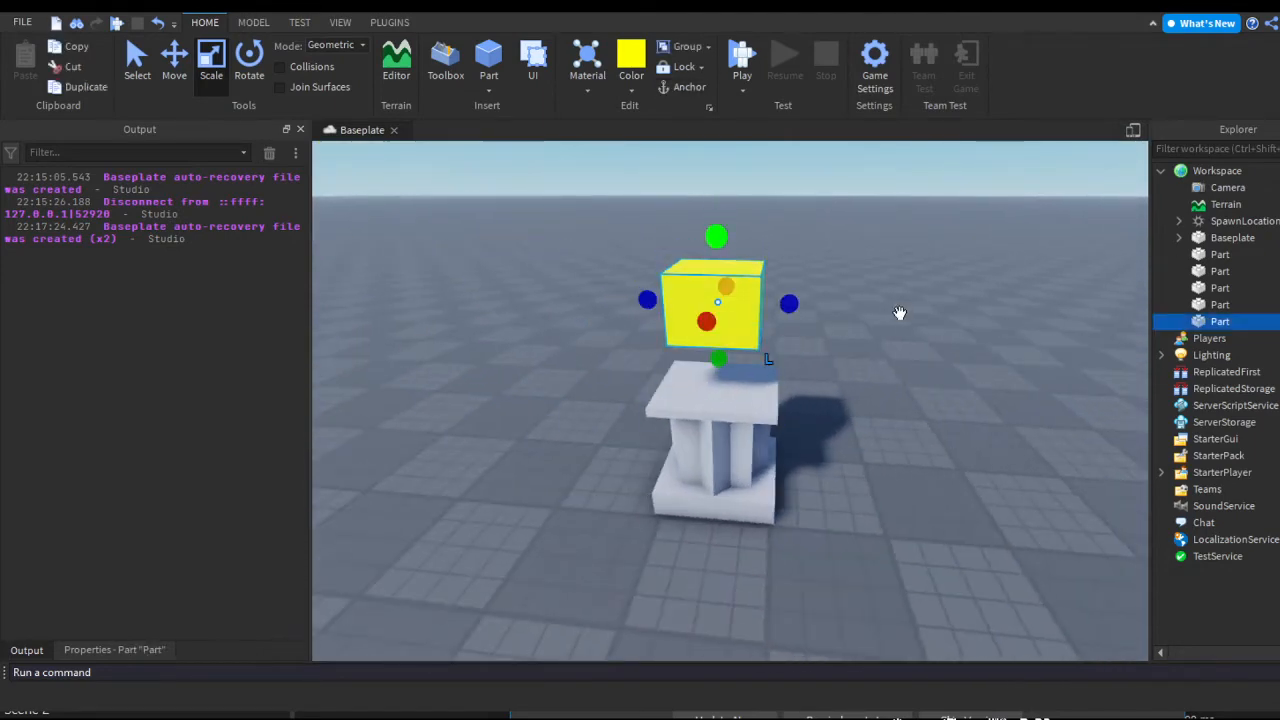
- Group the pedestal as Stand, rename the yellow Part to Special, and add a Script to it
{"action": "left_click", "coordinate": [174, 60]}
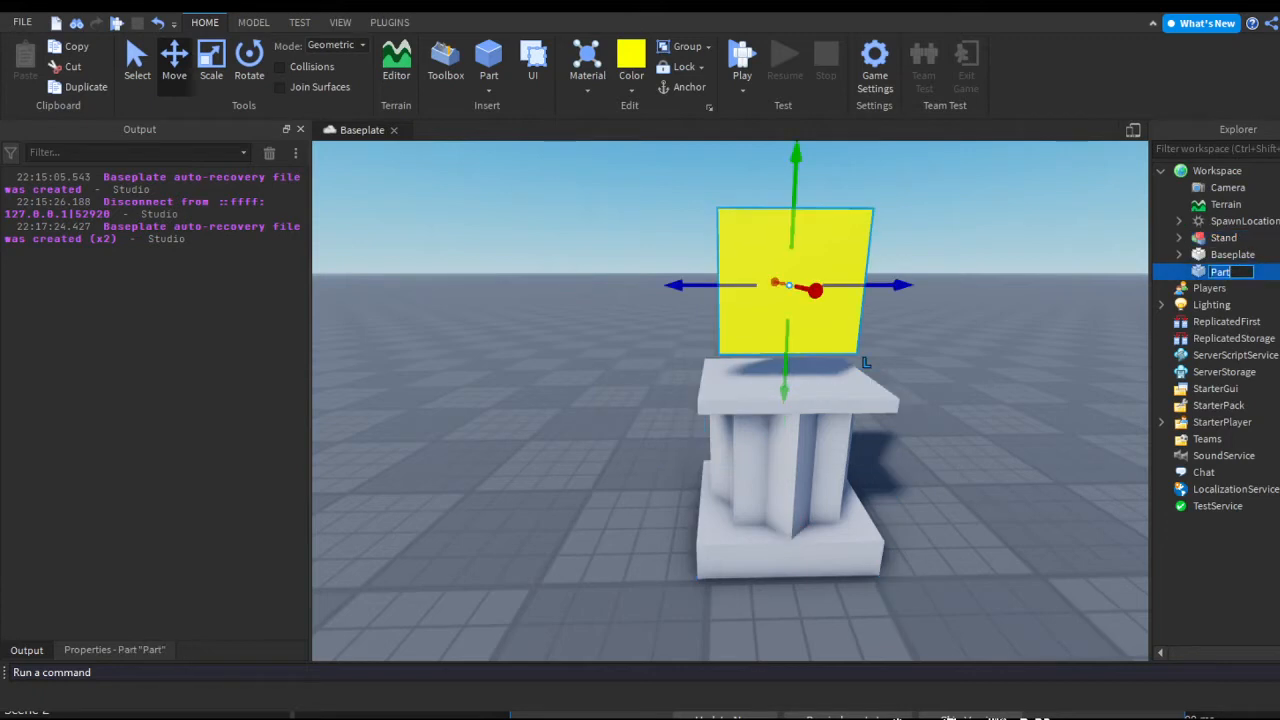
{"action": "type", "text": "Special"}
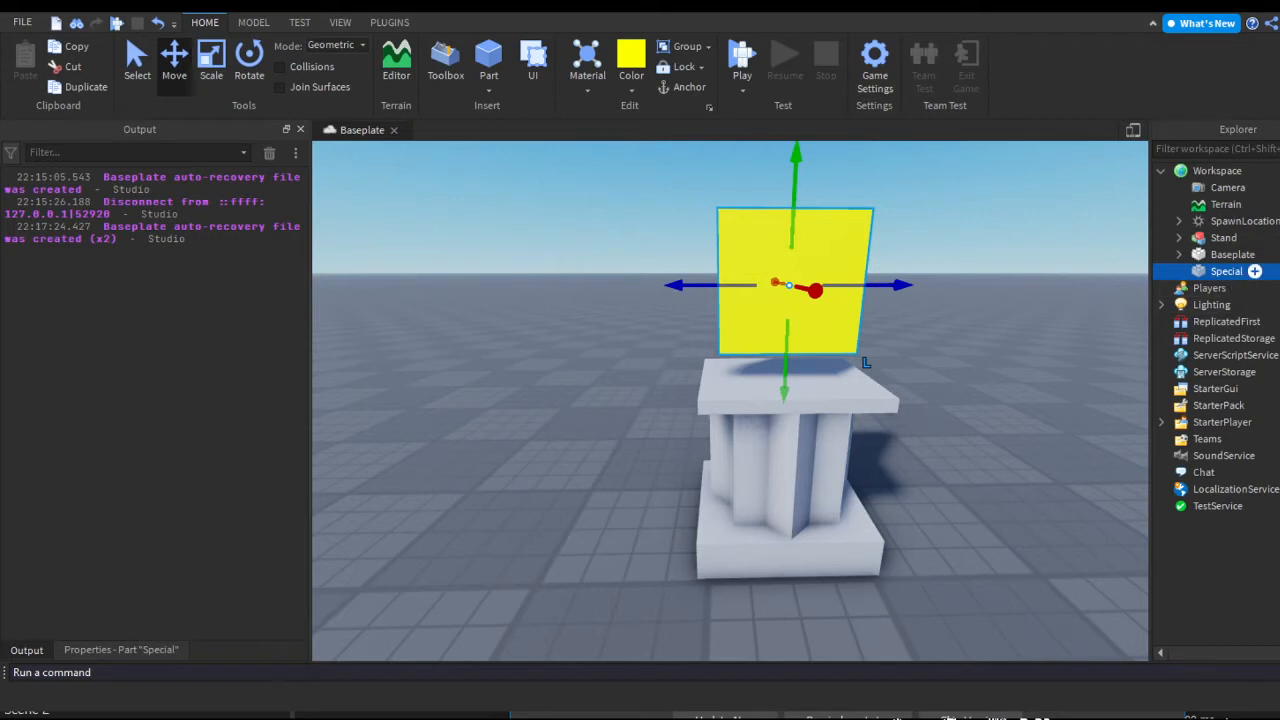
{"action": "double_click", "coordinate": [1226, 271]}
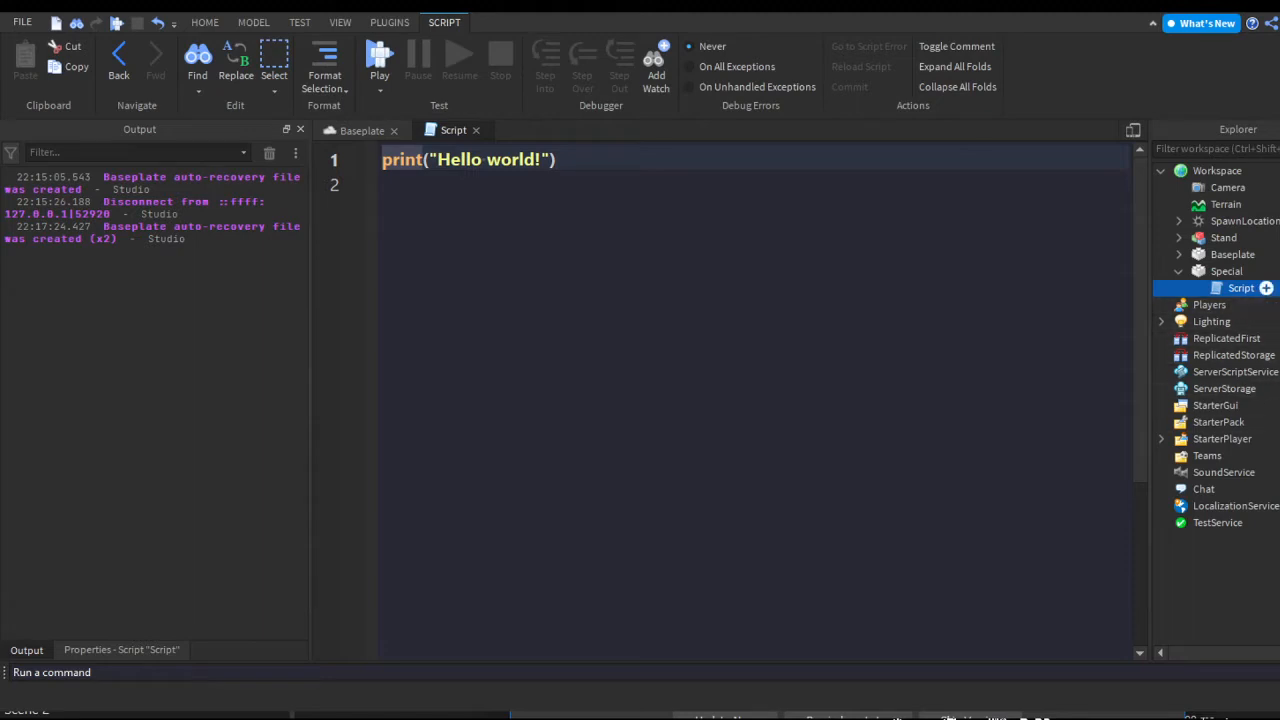
- Name the script float and replace the print line with 'while true do'
{"action": "type", "text": "float"}
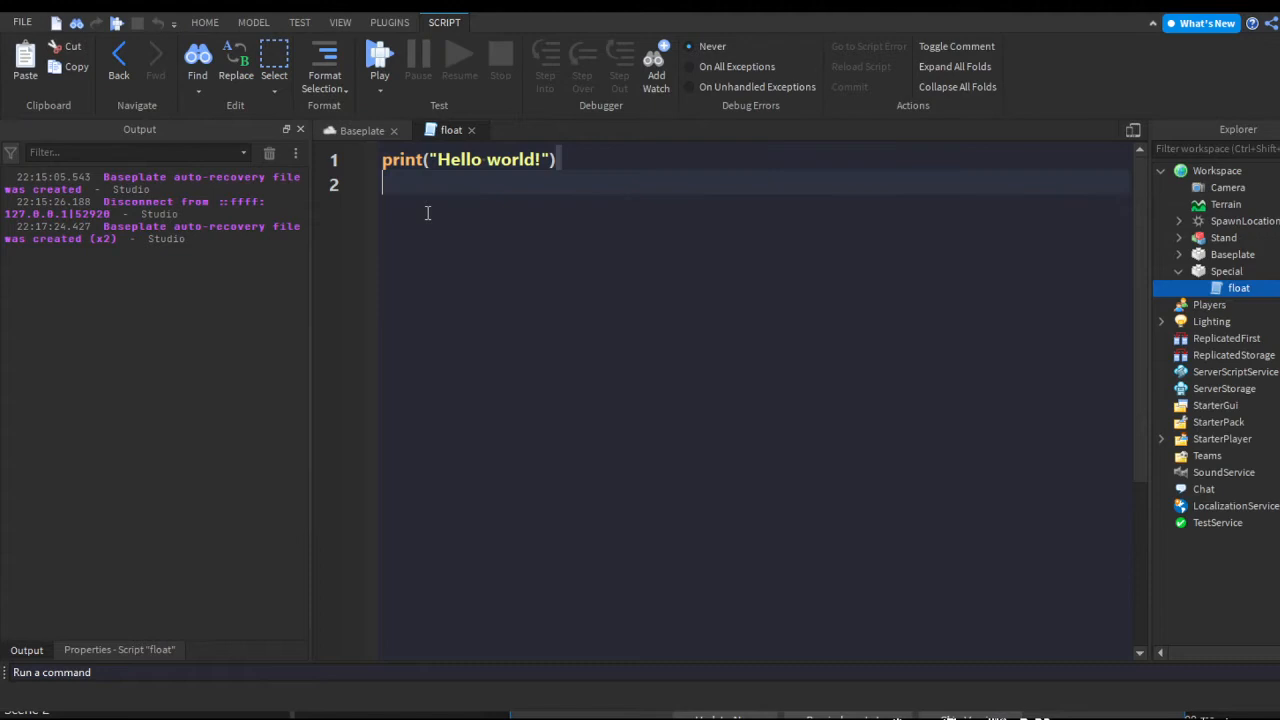
{"action": "triple_click", "coordinate": [468, 159]}
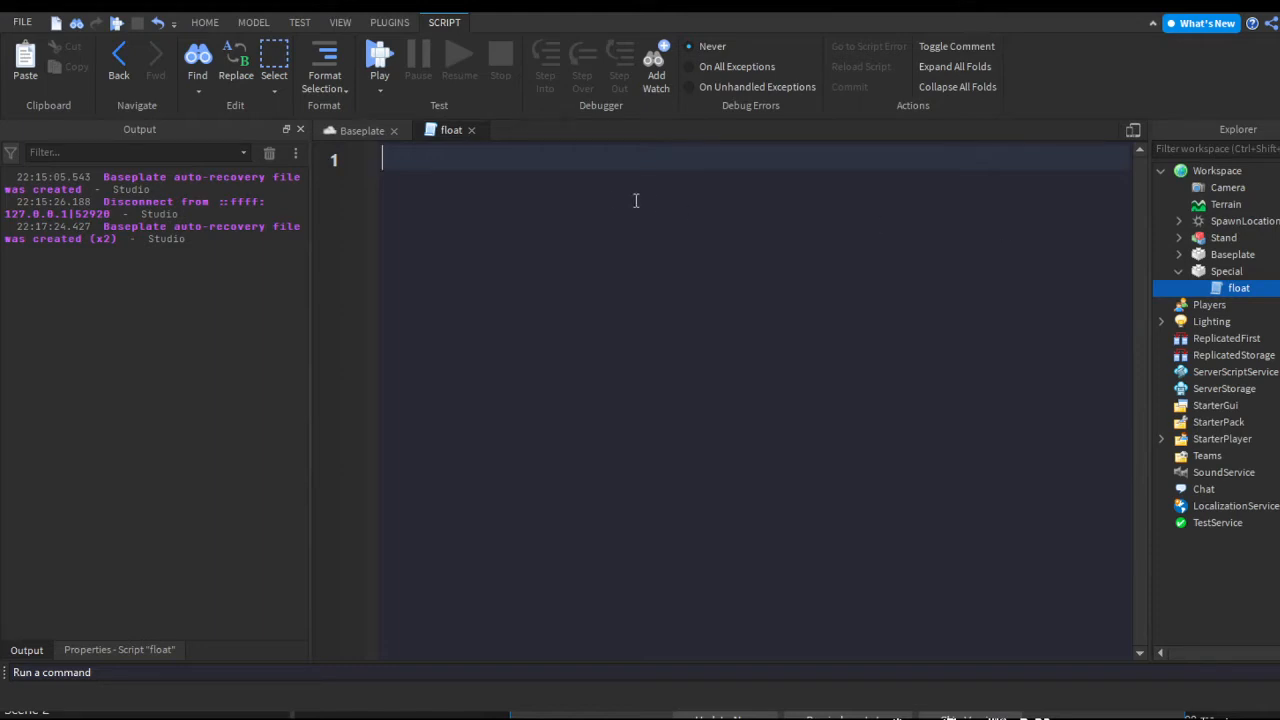
{"action": "type", "text": "while true do"}
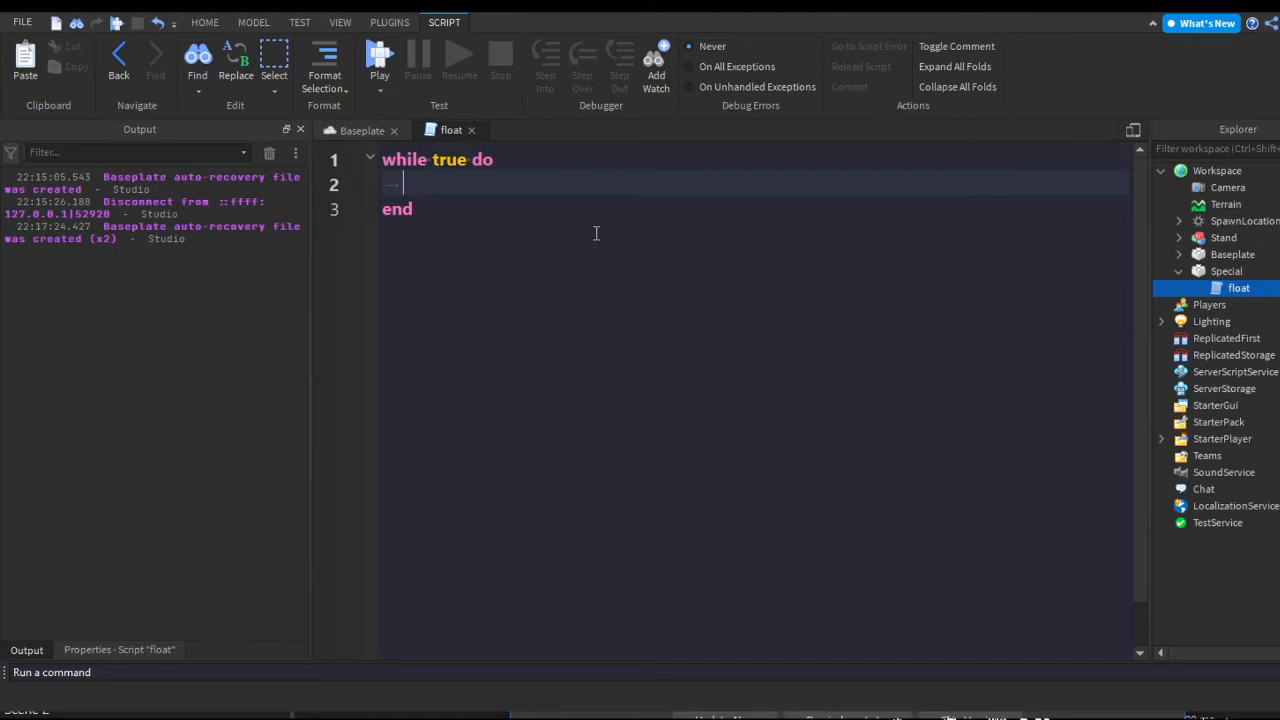
- Nest a 'for i = 1, 4 do' loop inside the while loop
{"action": "type", "text": "for i ="}
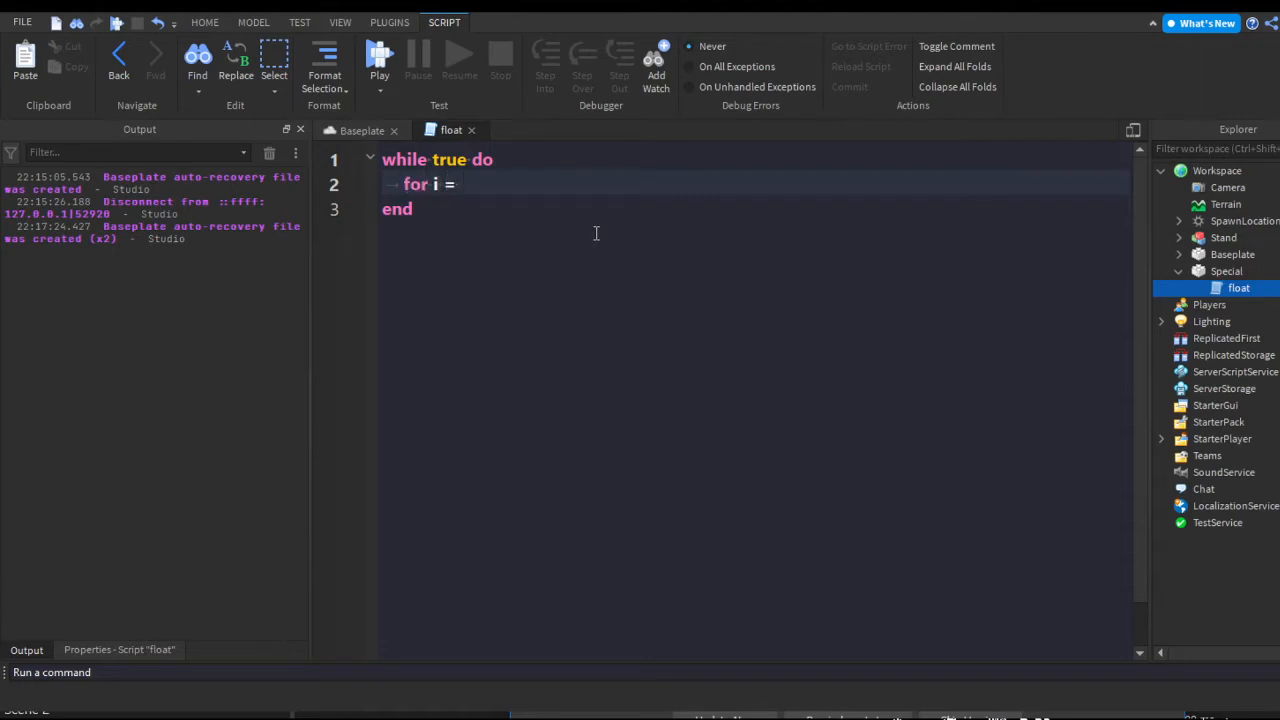
{"action": "type", "text": "1"}
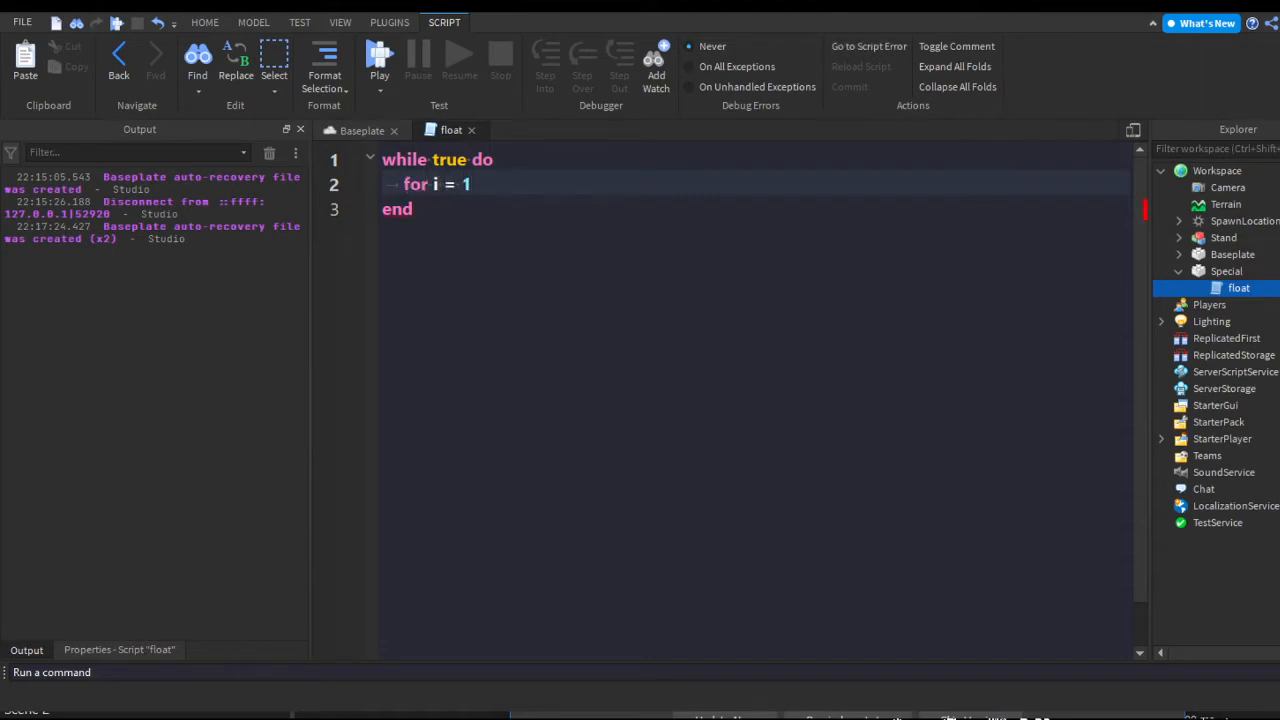
{"action": "left_click", "coordinate": [470, 184]}
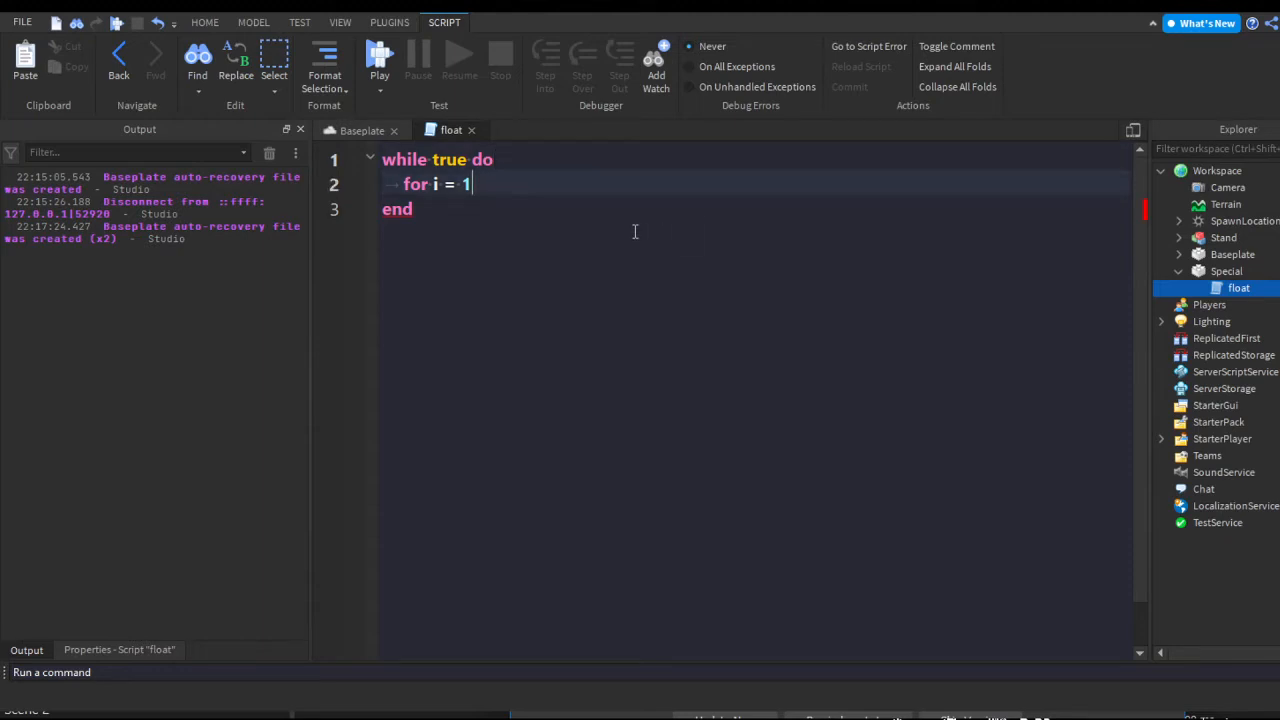
{"action": "type", "text": ", 4"}
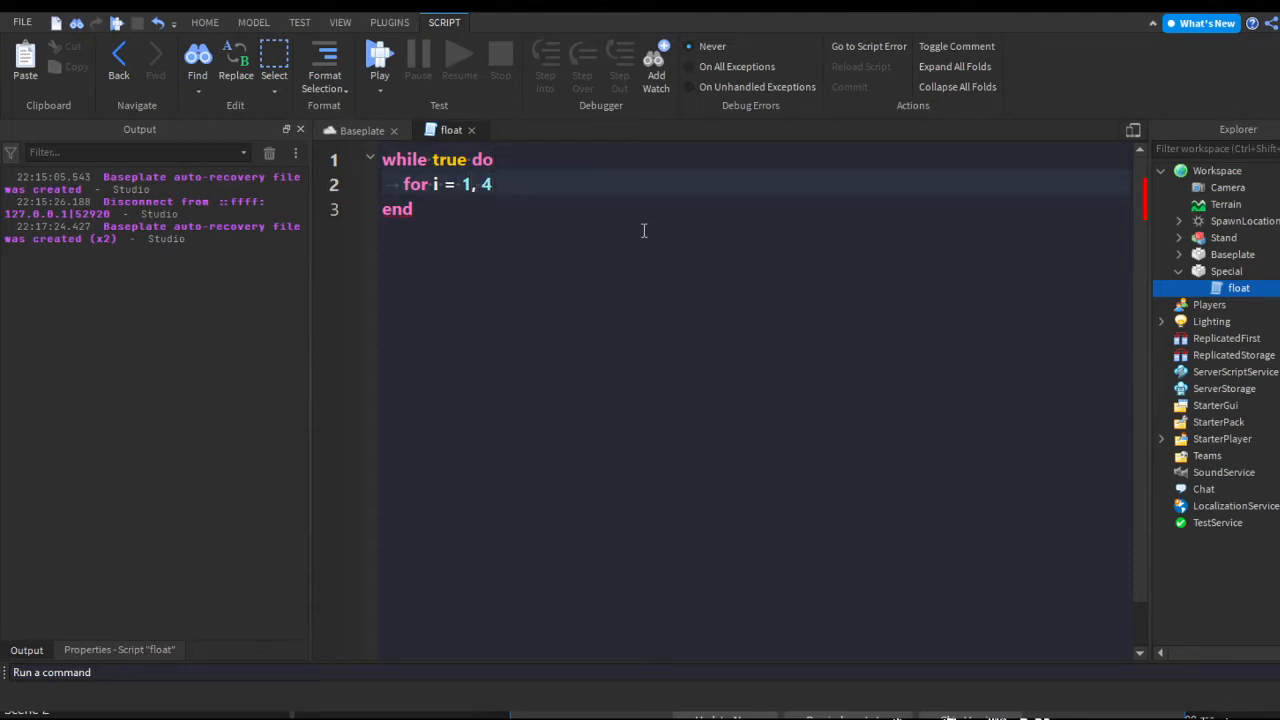
{"action": "type", "text": "do"}
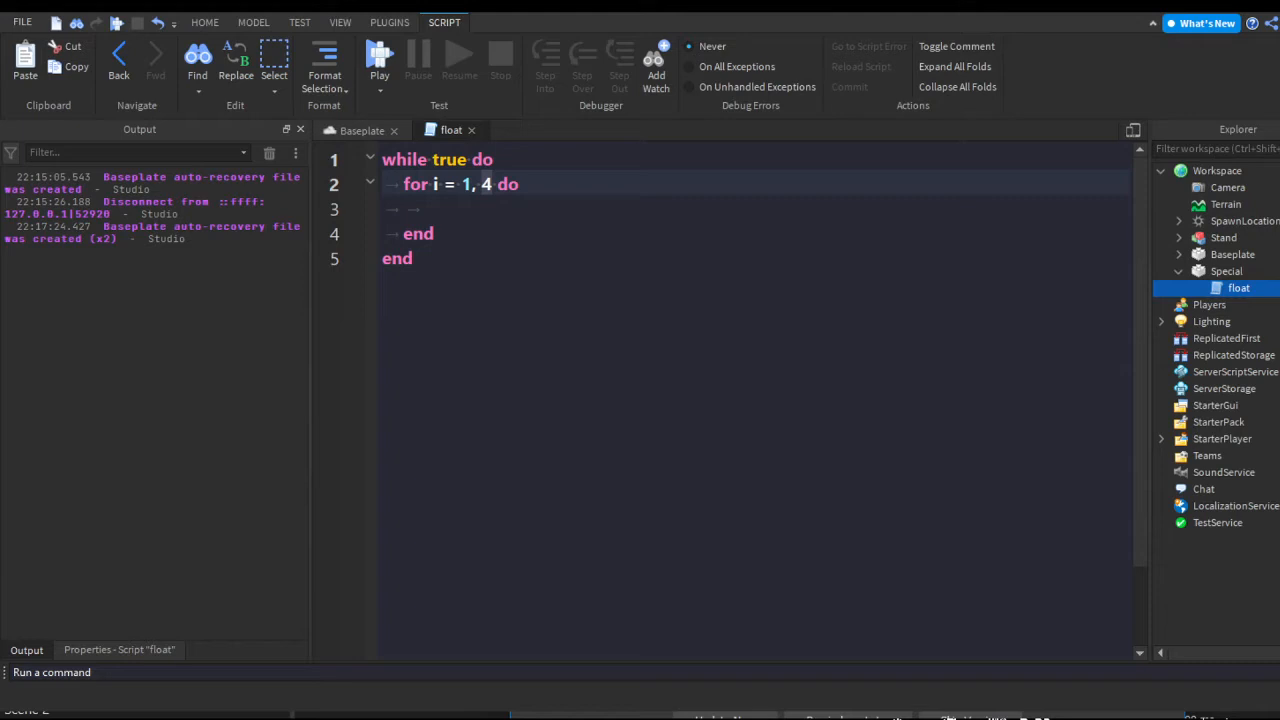
- Write script.Parent.CFrame = script.Parent.CFrame + Vector3.new(0, 0.1, 0) in the loop
{"action": "type", "text": "script"}
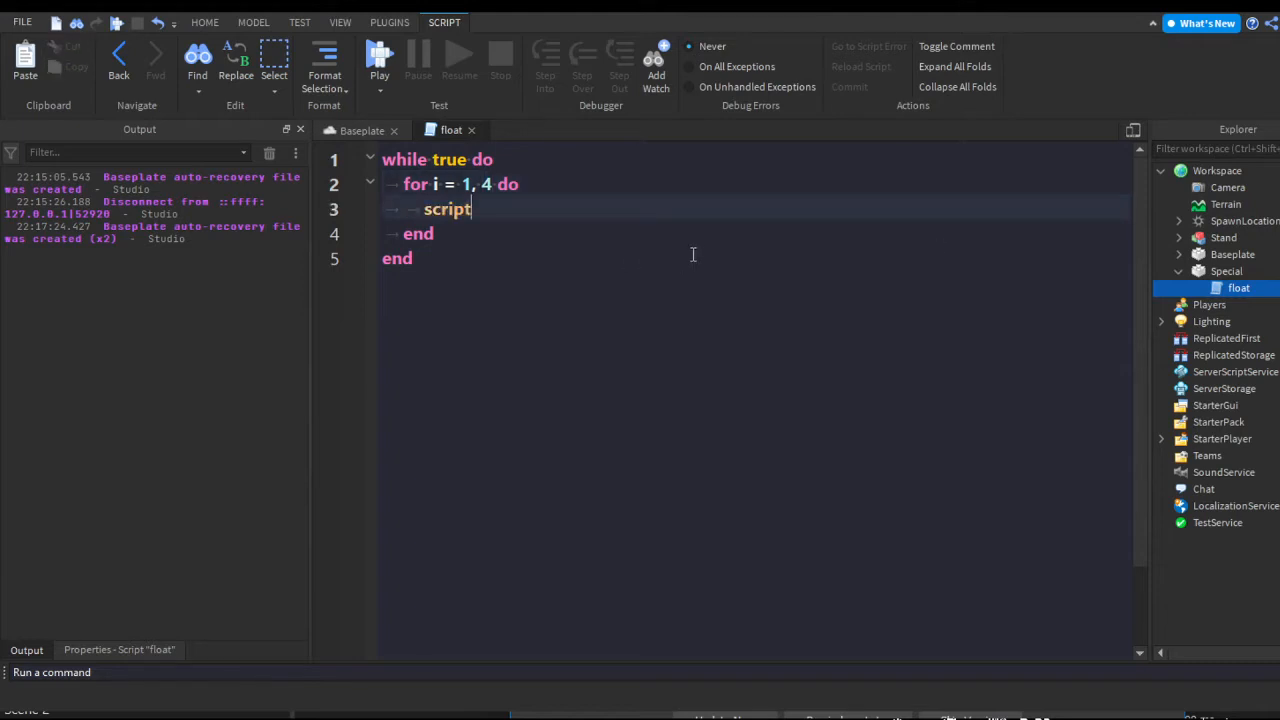
{"action": "type", "text": ".Parent.CFrame"}
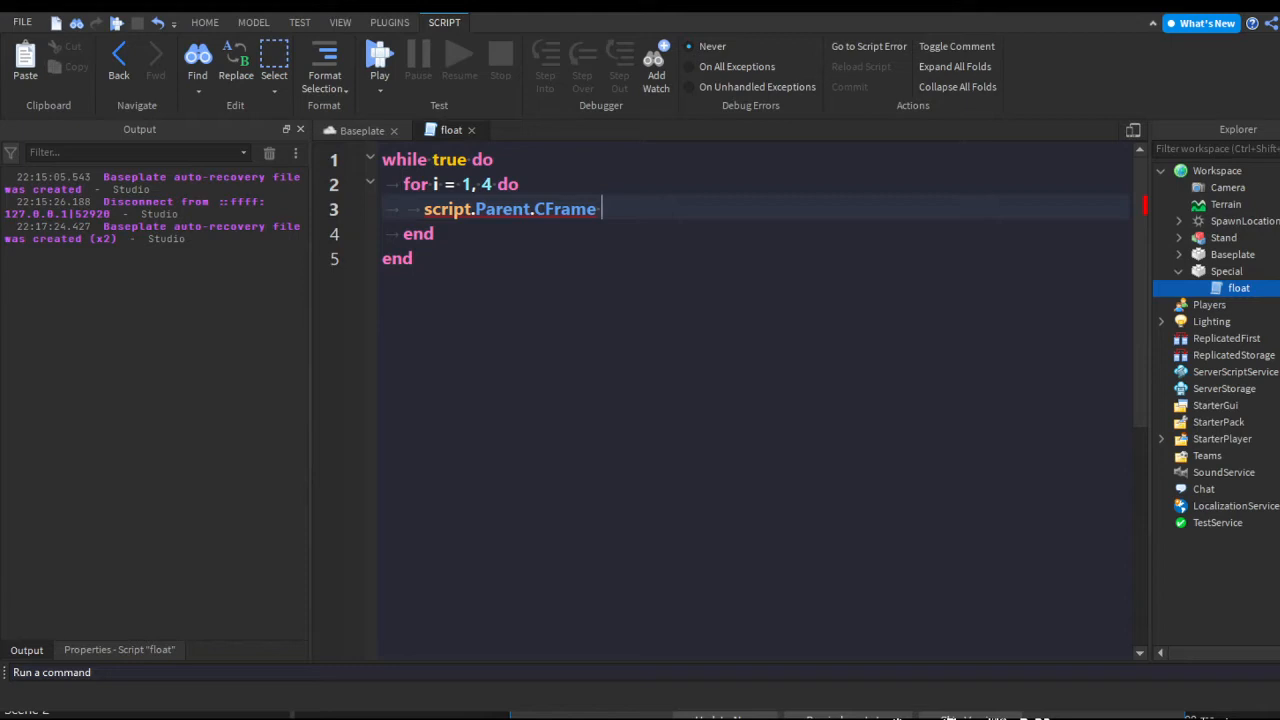
{"action": "type", "text": "= script.Parent."}
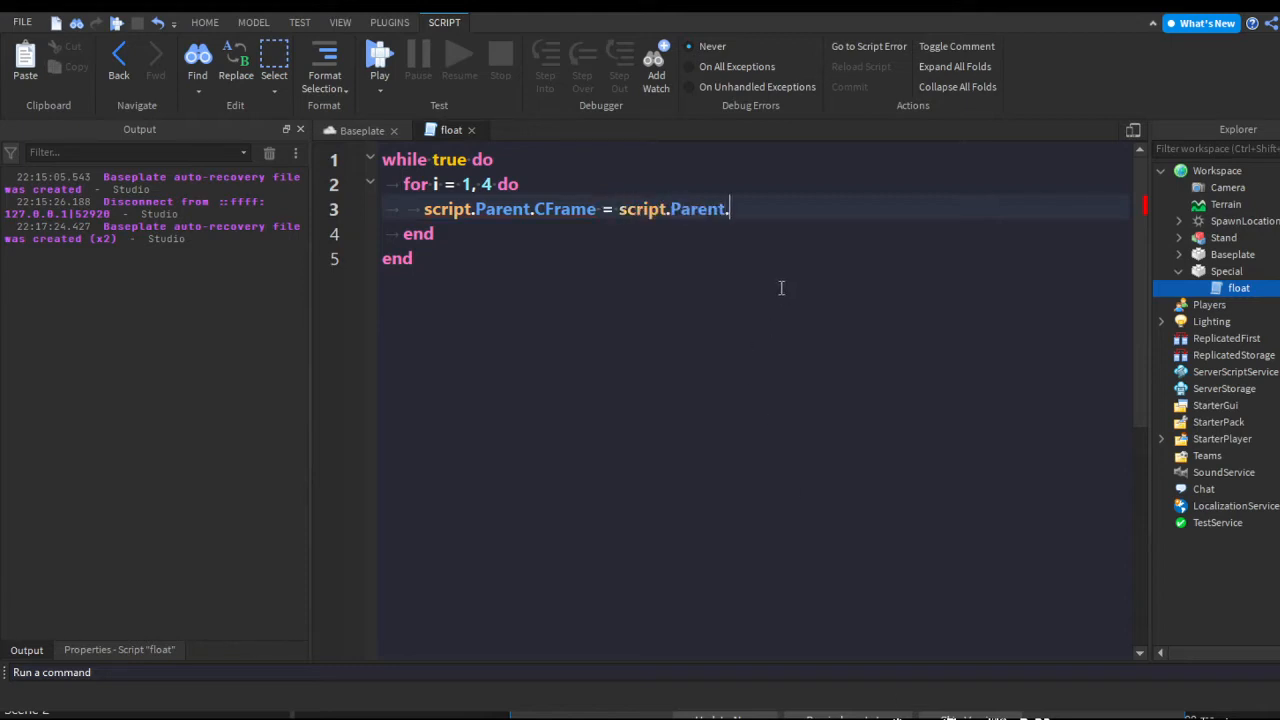
{"action": "type", "text": "CFrame"}
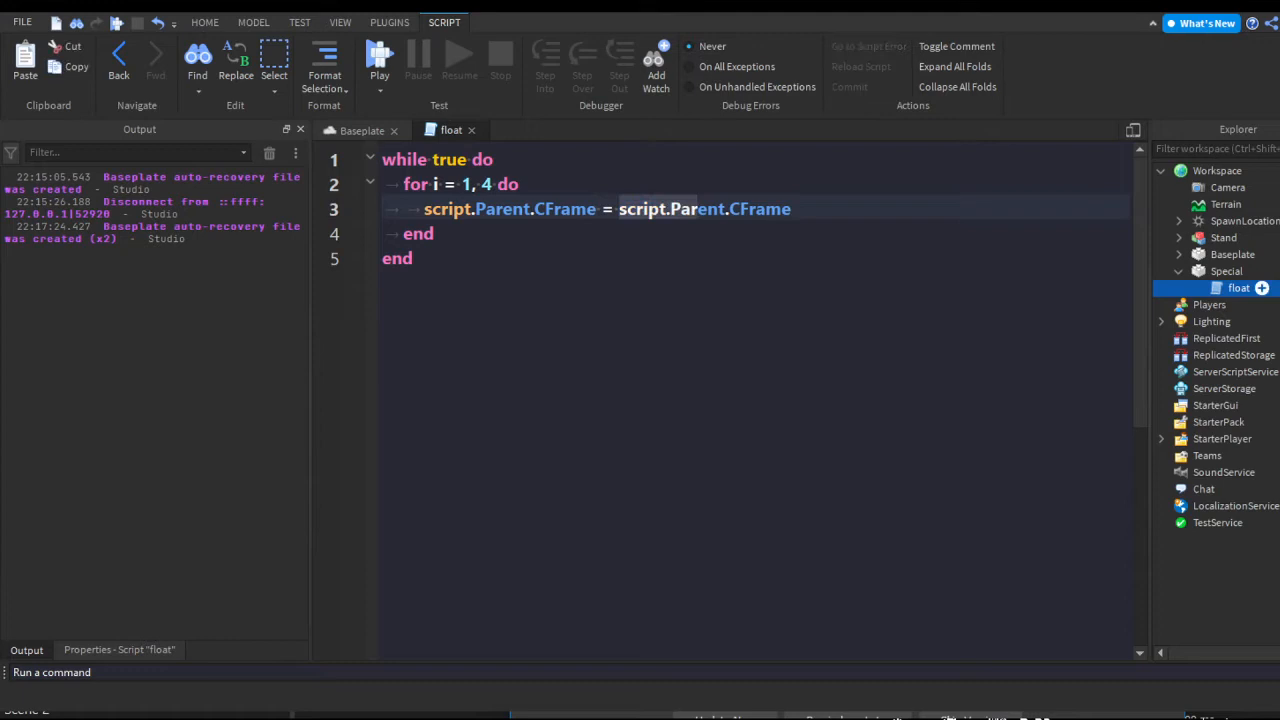
{"action": "left_click", "coordinate": [1226, 271]}
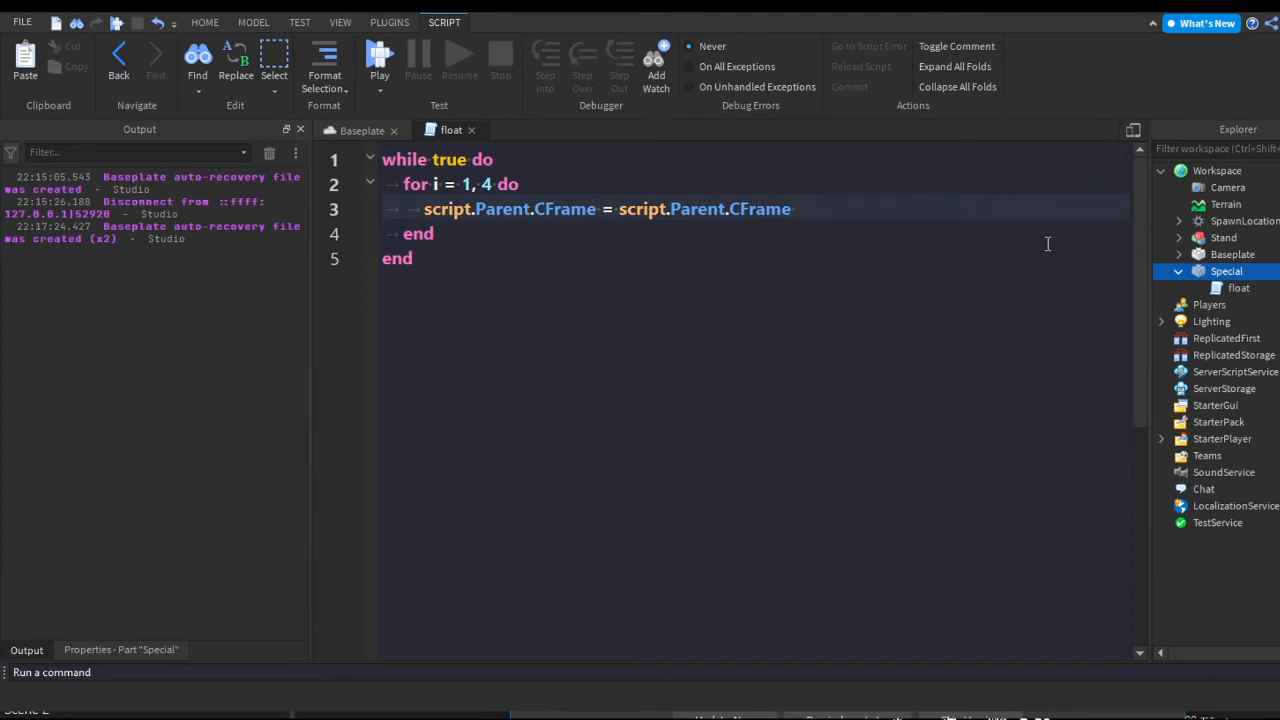
{"action": "type", "text": "+ Vector3.new()"}
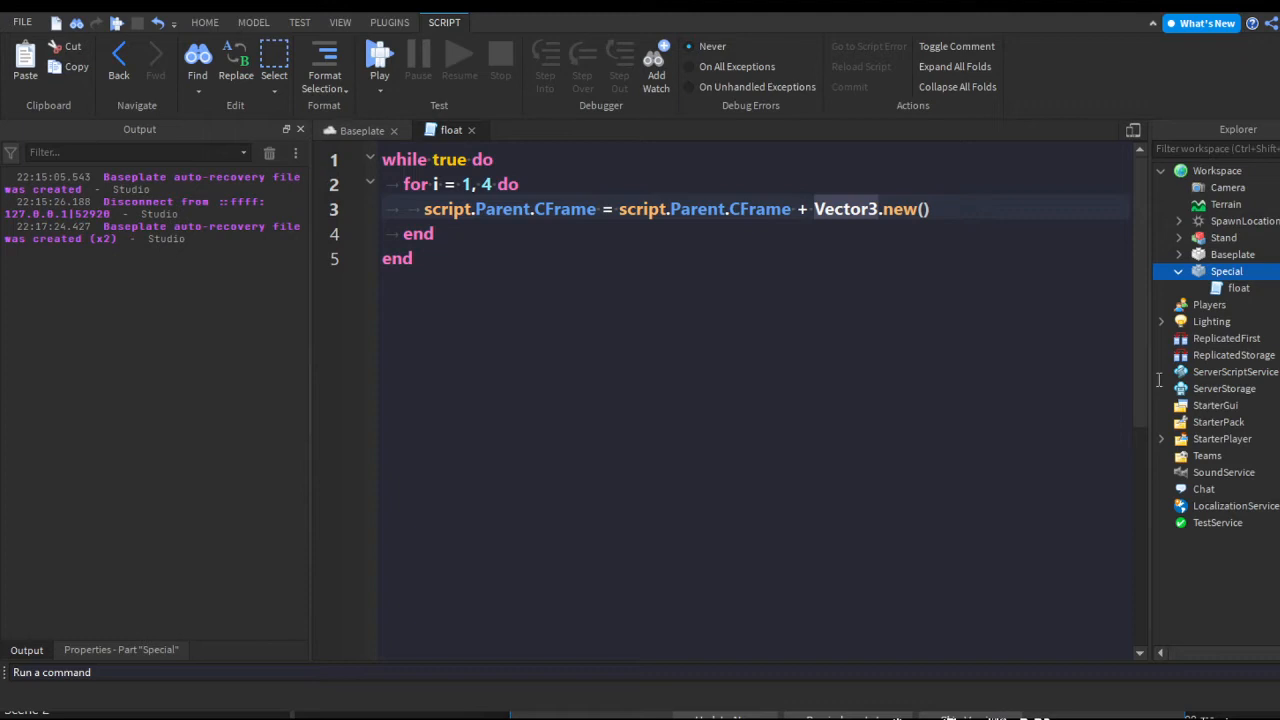
{"action": "type", "text": "0,"}
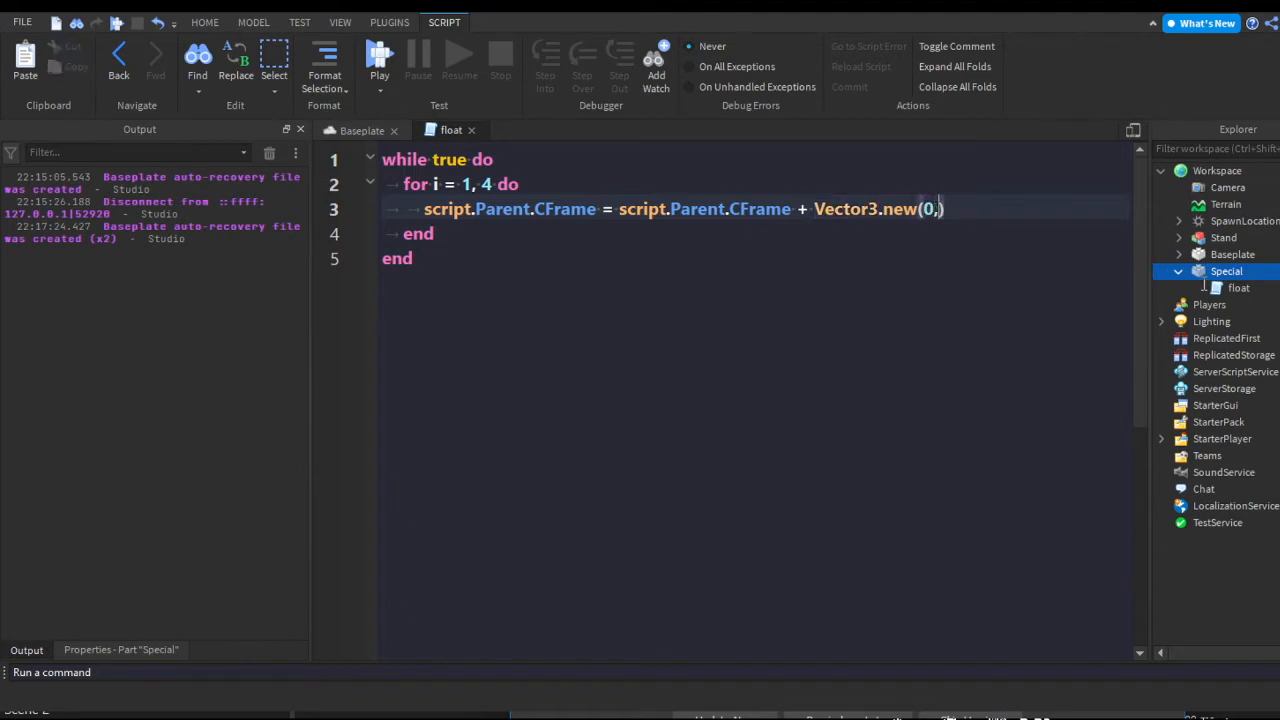
{"action": "type", "text": "0."}
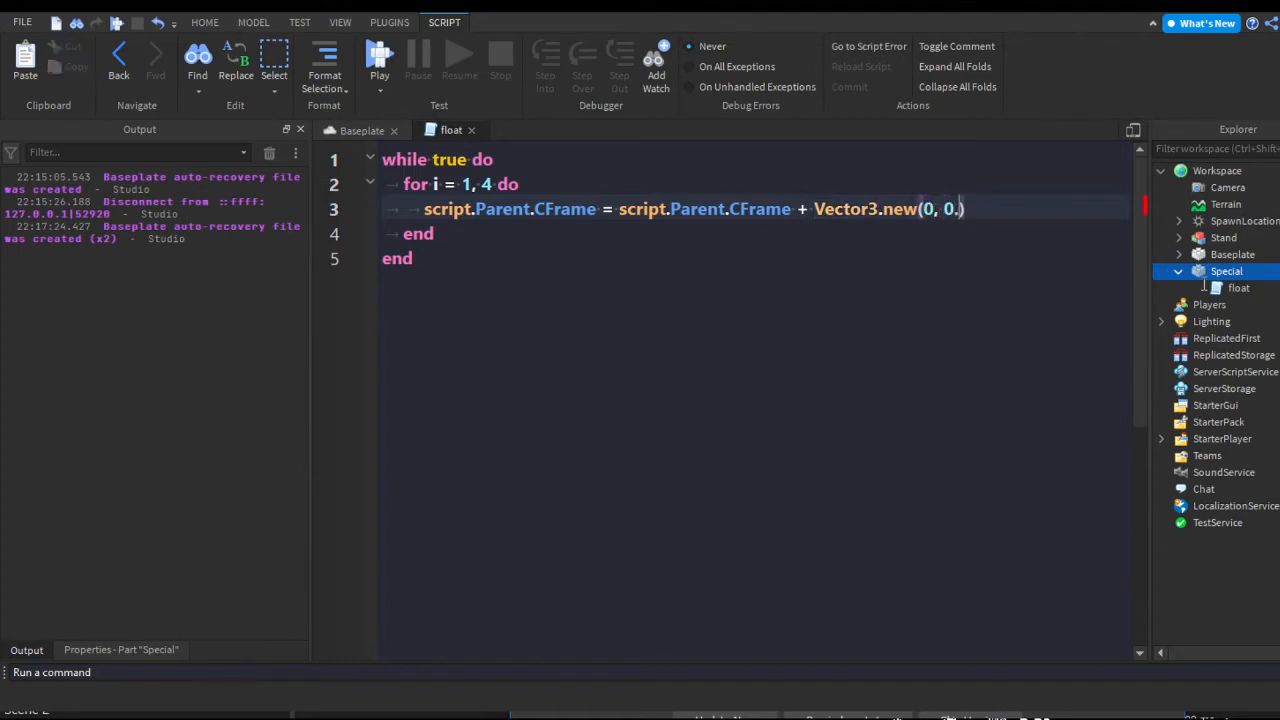
{"action": "type", "text": "1, 0"}
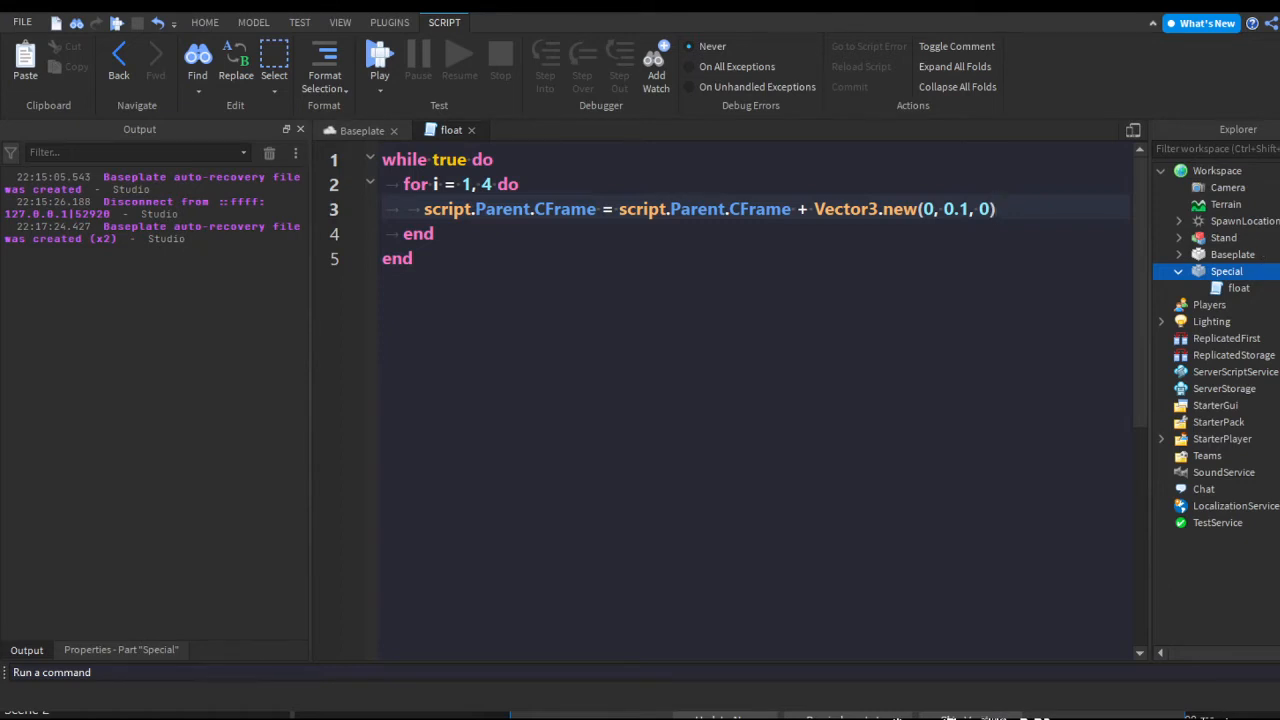
- Add wait(0.1) after the upward move inside the loop
{"action": "type", "text": "wait"}
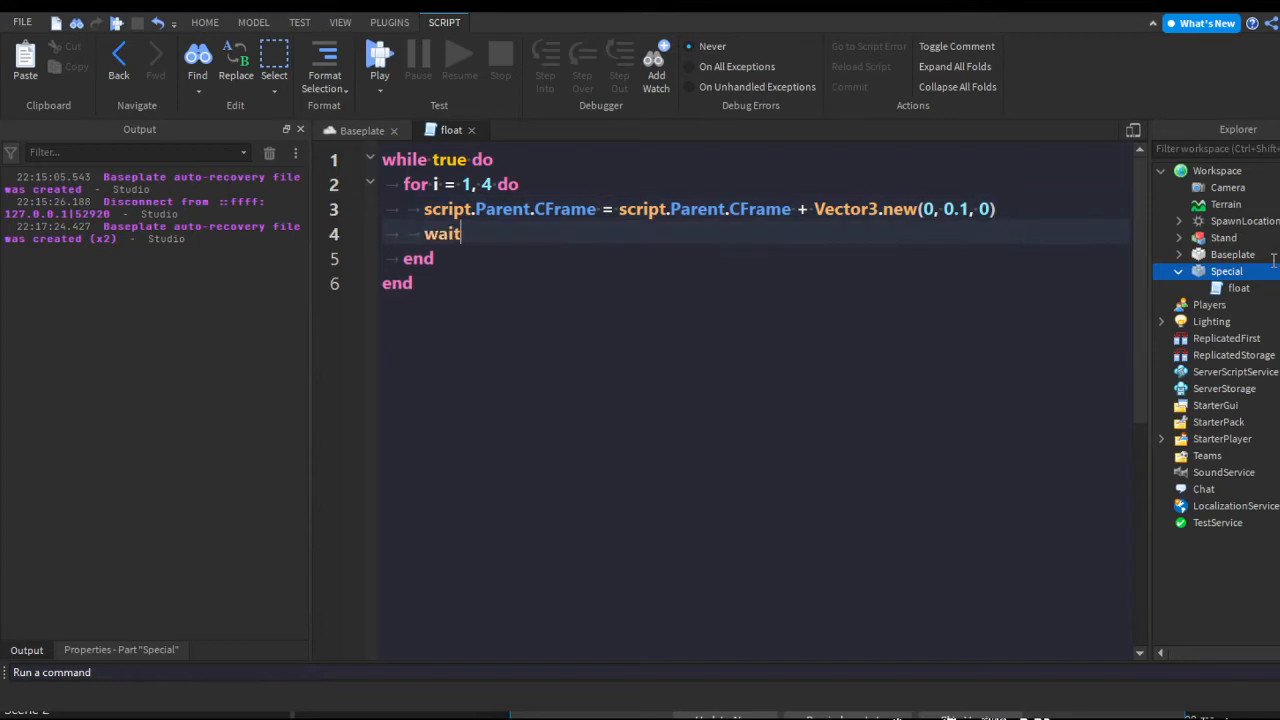
{"action": "type", "text": "()"}
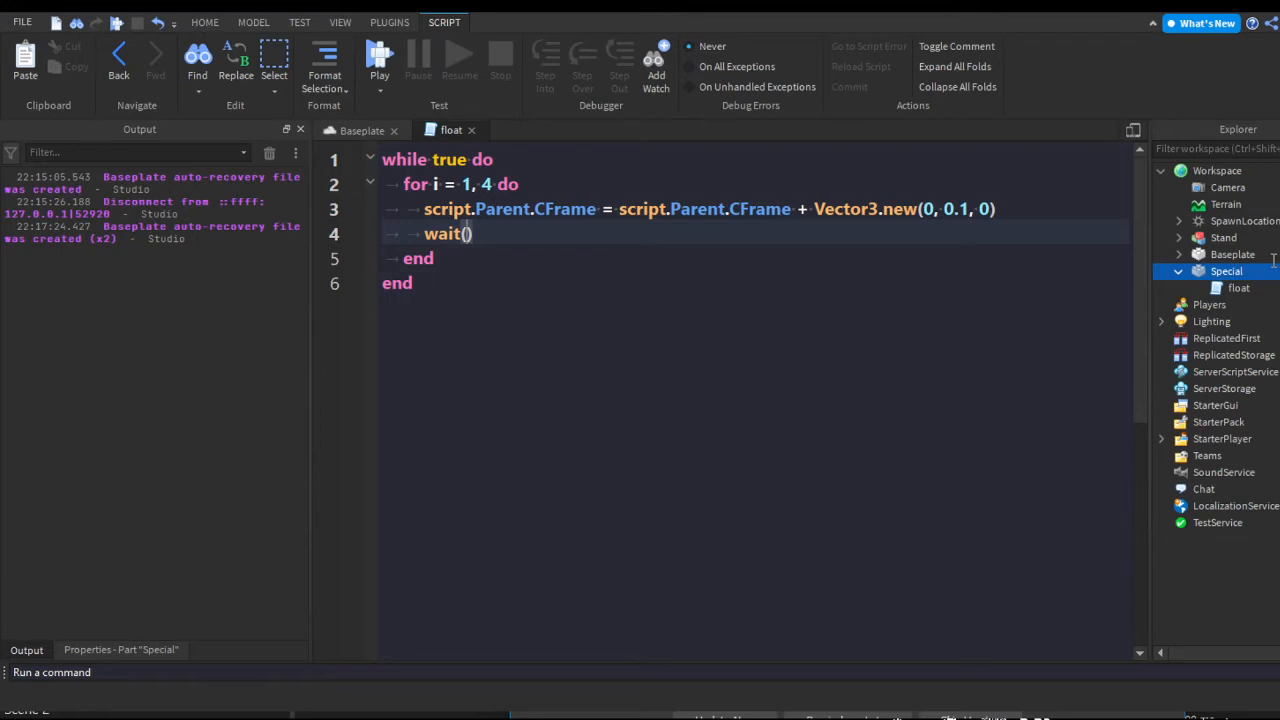
{"action": "type", "text": "0."}
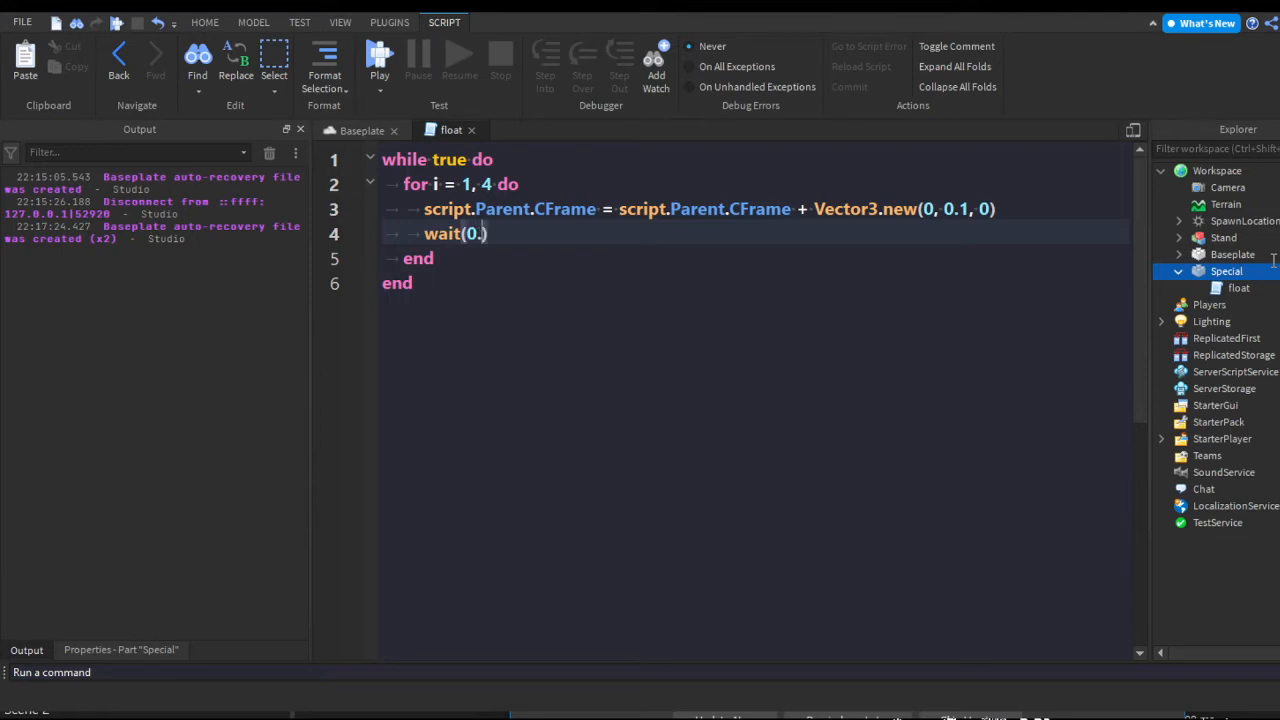
{"action": "type", "text": "1"}
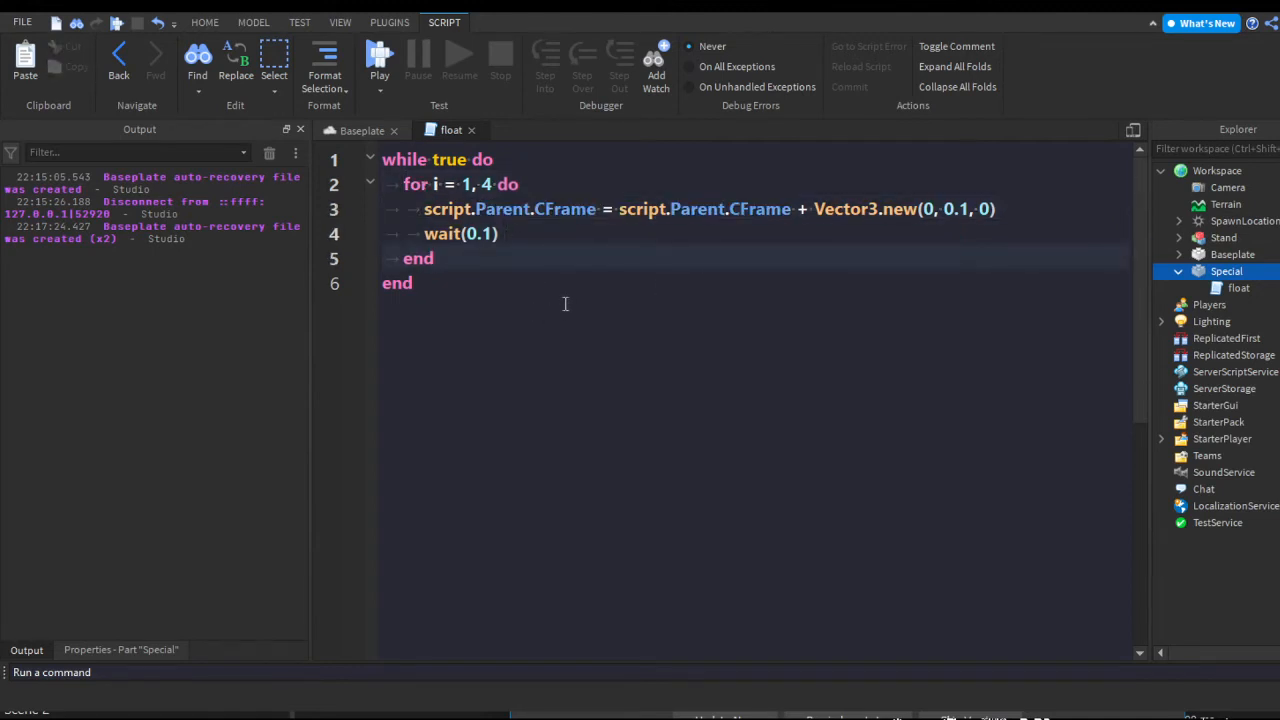
- Add a second 'for i = 1, 4 do' loop subtracting Vector3.new(0, -0.1, 0) from the CFrame
{"action": "type", "text": "for i ="}
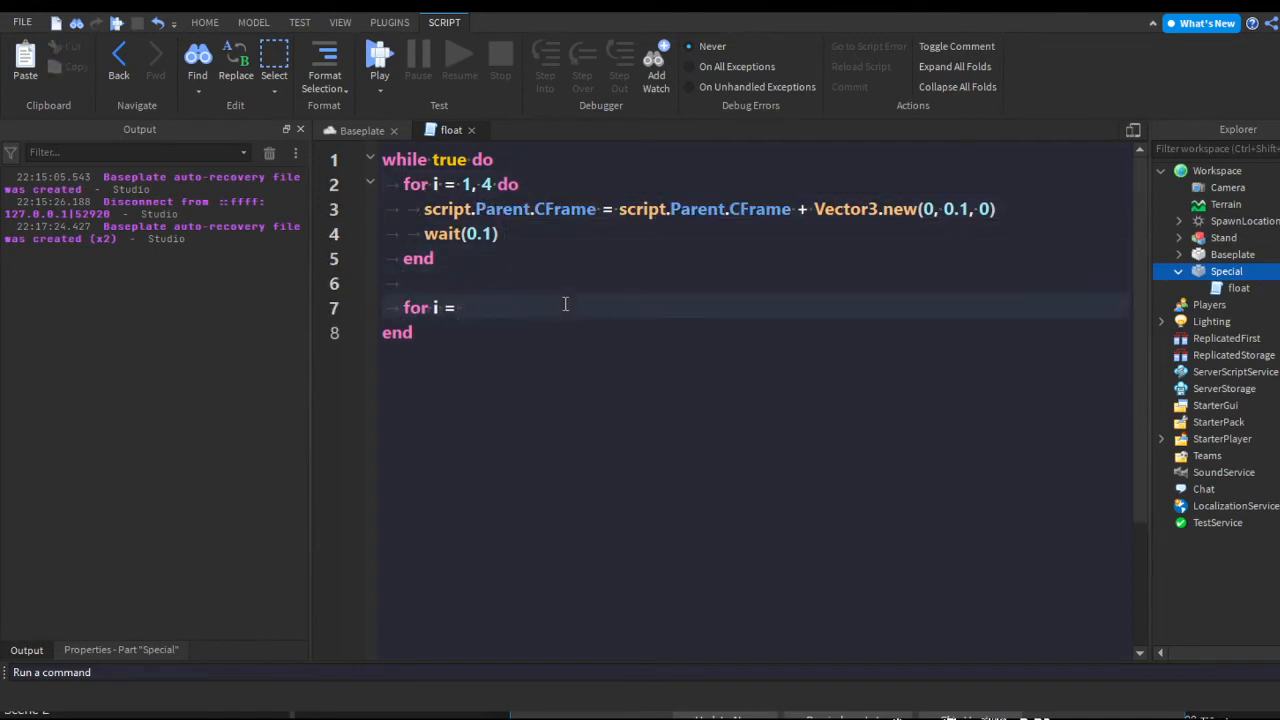
{"action": "type", "text": "1, 4"}
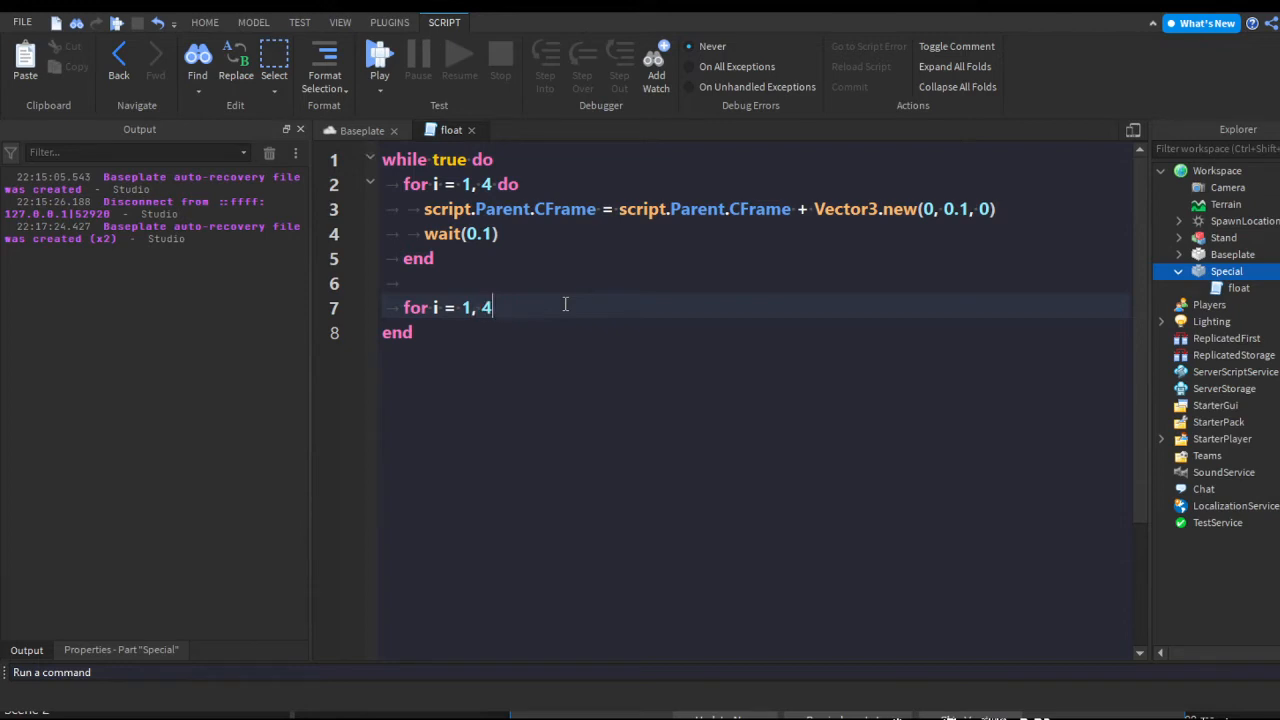
{"action": "type", "text": "do"}
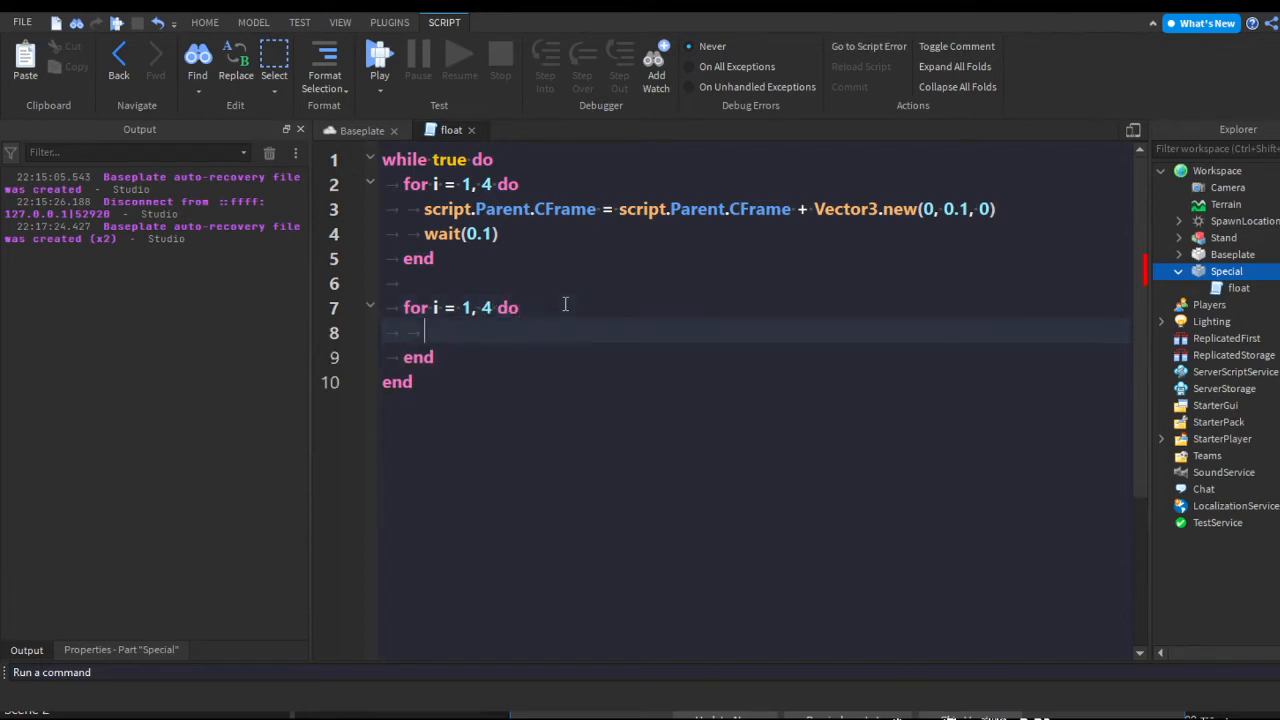
{"action": "type", "text": "script.Parent.CFrame"}
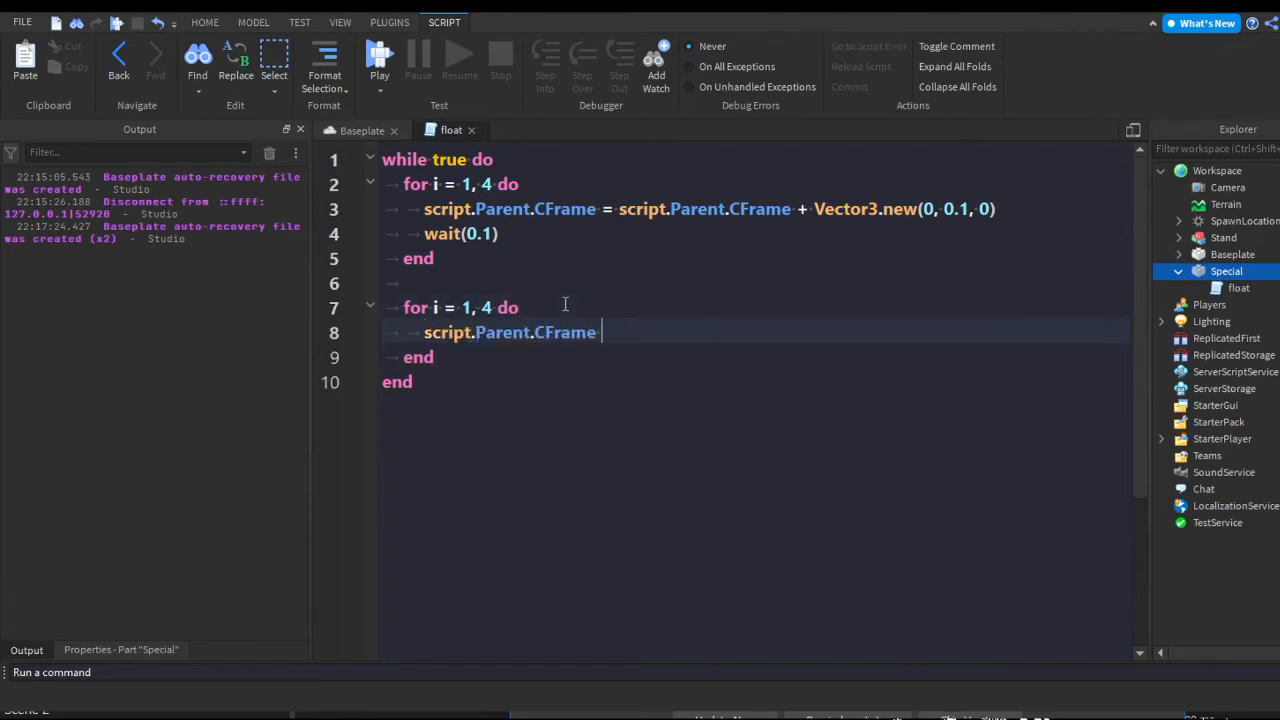
{"action": "type", "text": "= script.Parent.CFrame + Vector3.new("}
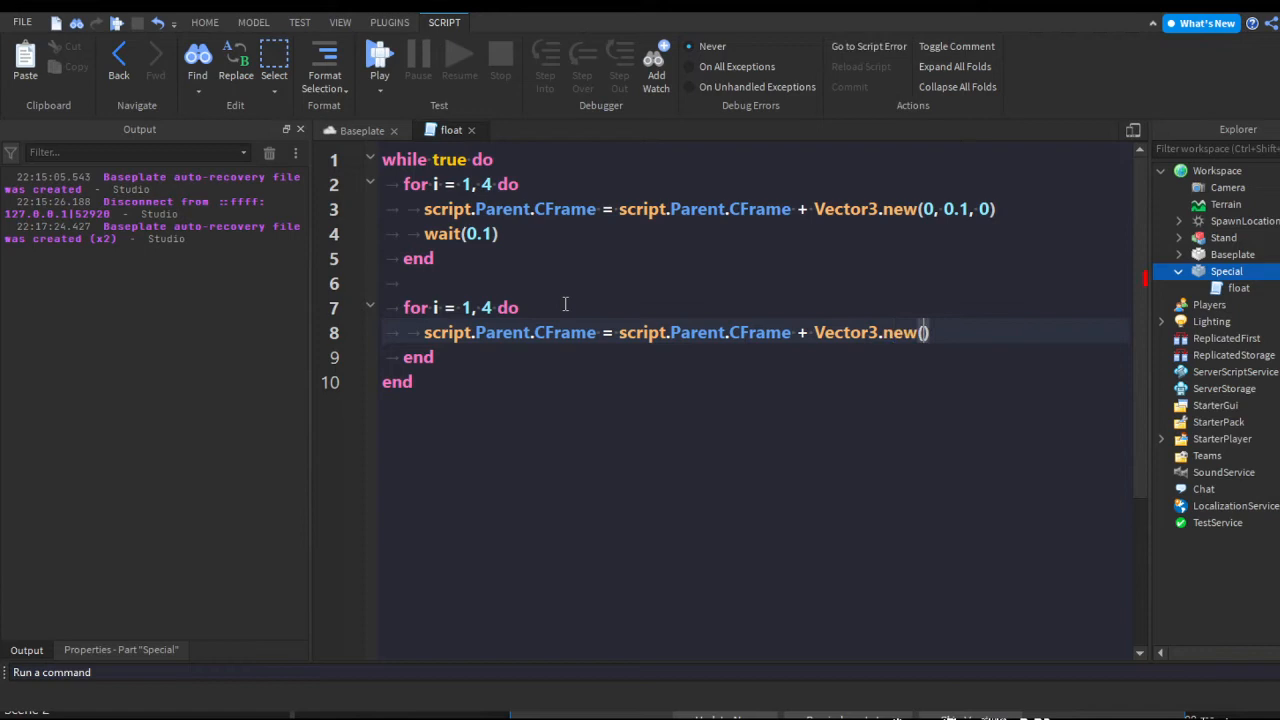
{"action": "type", "text": "0, -0.1, 0"}
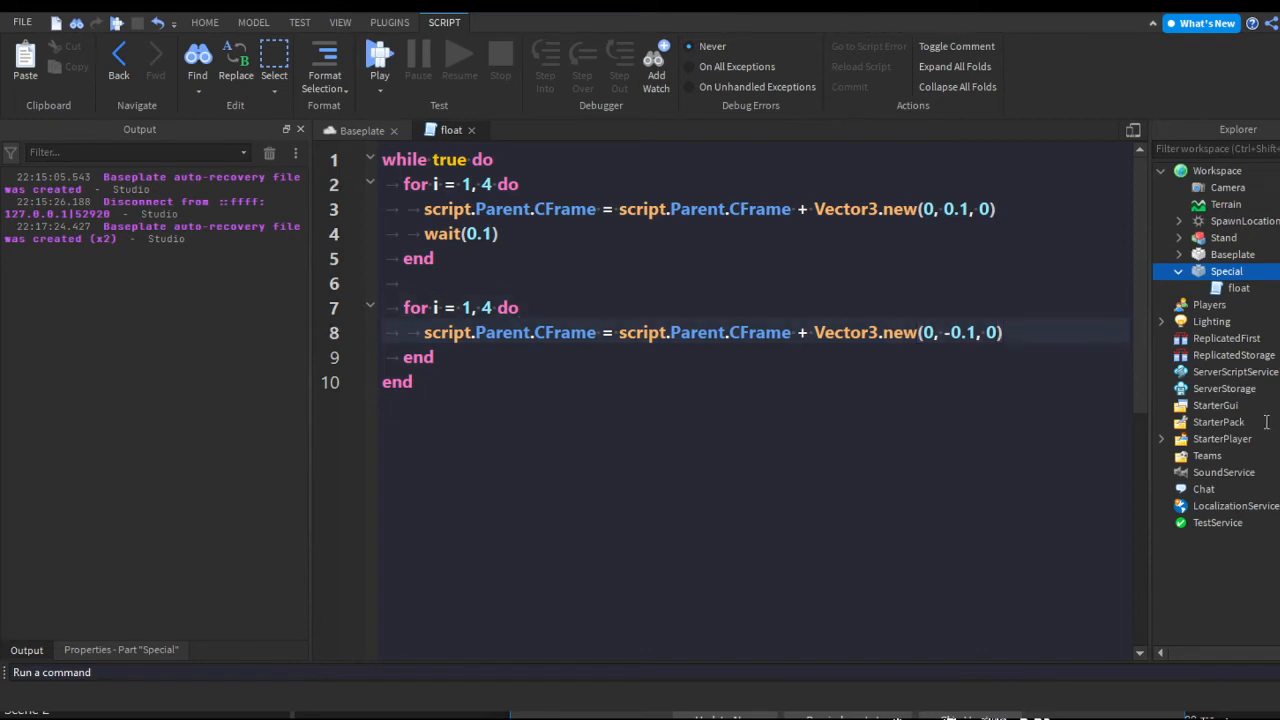
- Add wait(0.1) inside the downward loop and wait(0.1) after each cycle
{"action": "key", "text": "enter"}
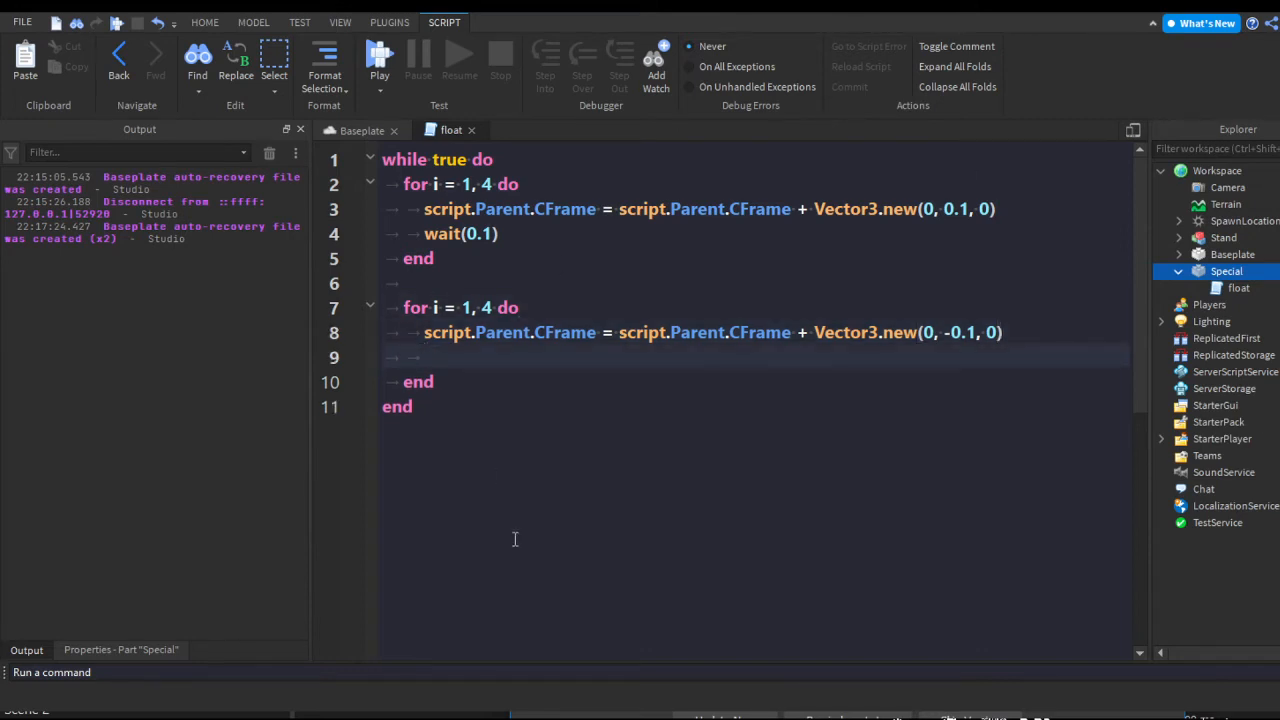
{"action": "type", "text": "wait(0.1)"}
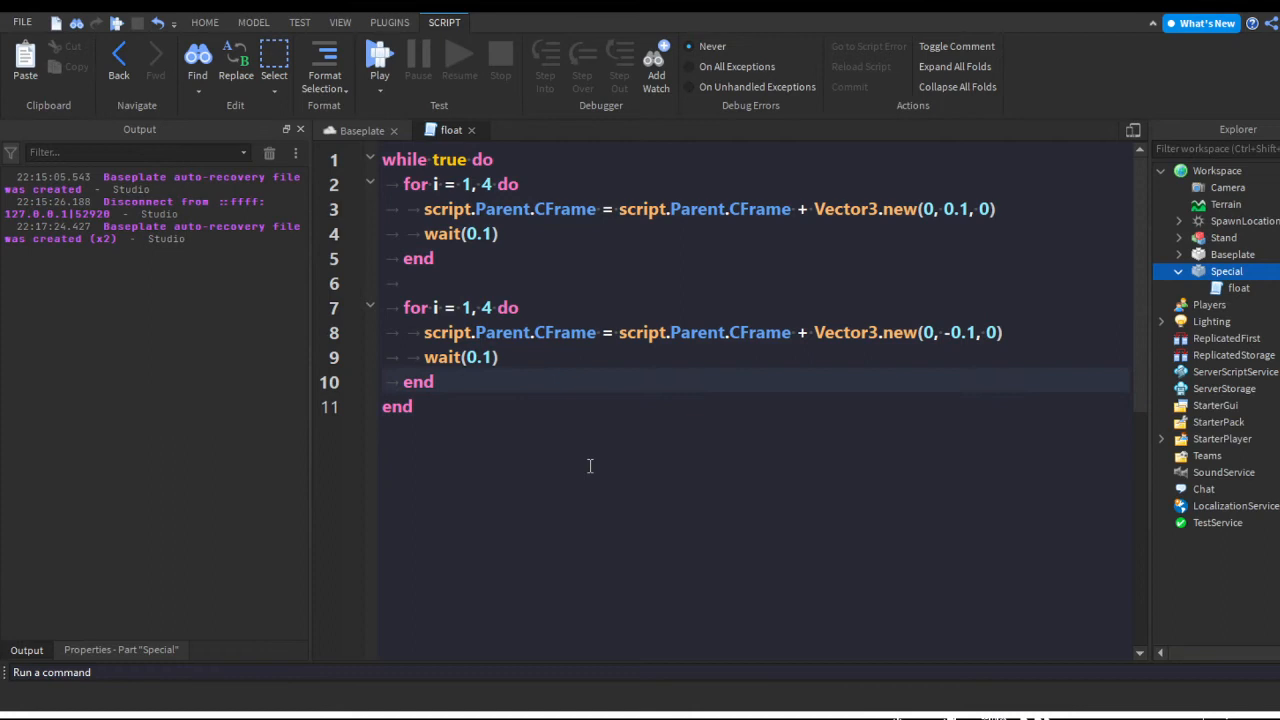
{"action": "type", "text": "wait()"}
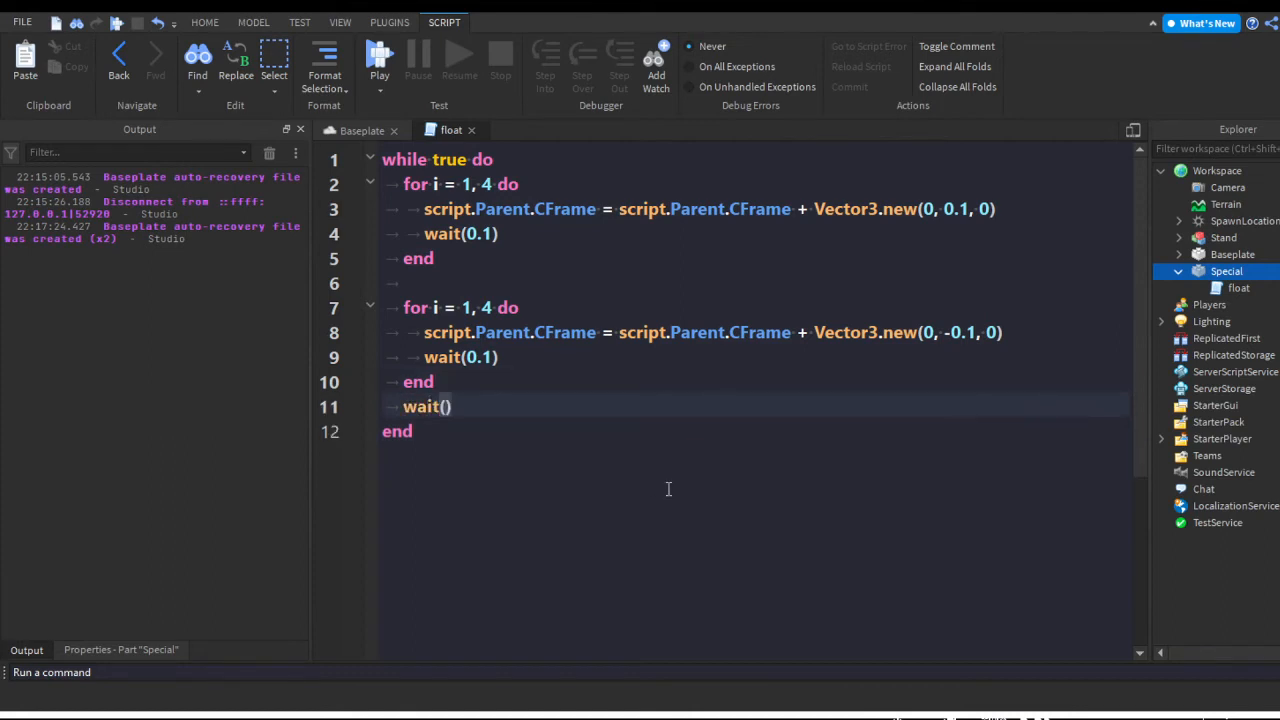
{"action": "type", "text": "0.1"}
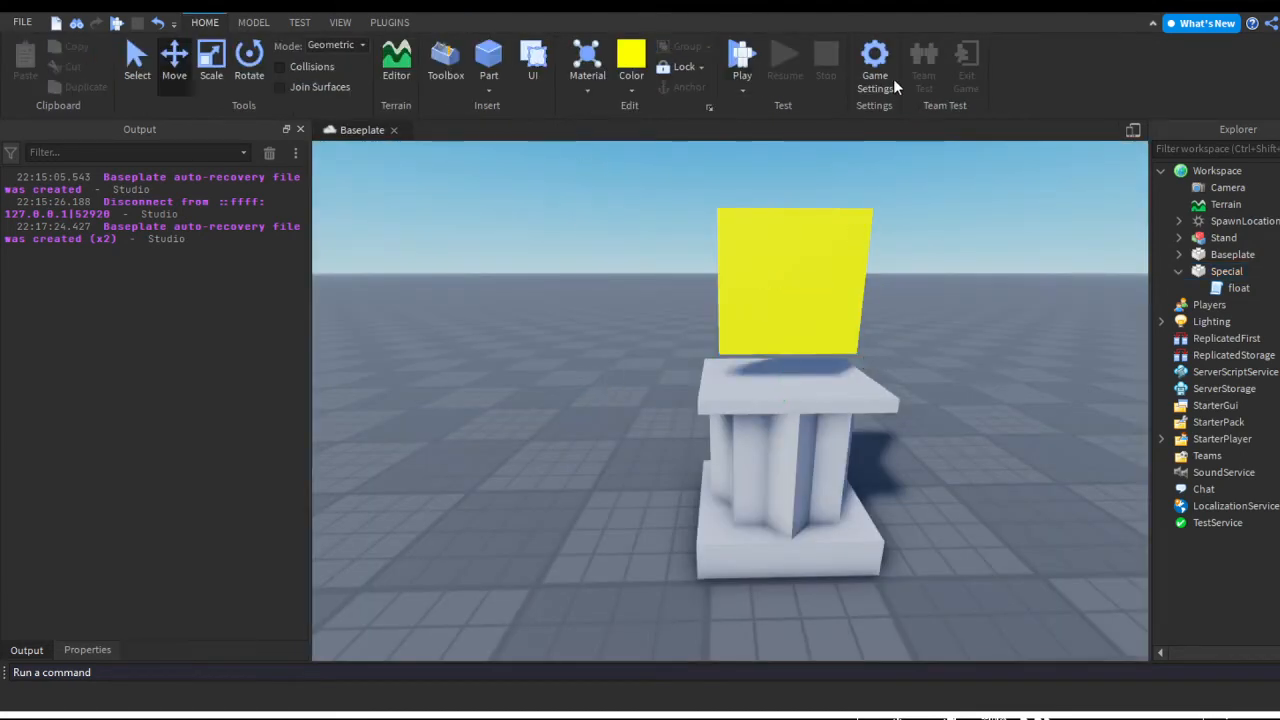
- Play-test the bobbing part, stop, and set both in-loop pauses to wait(0.19)
{"action": "left_click", "coordinate": [741, 60]}
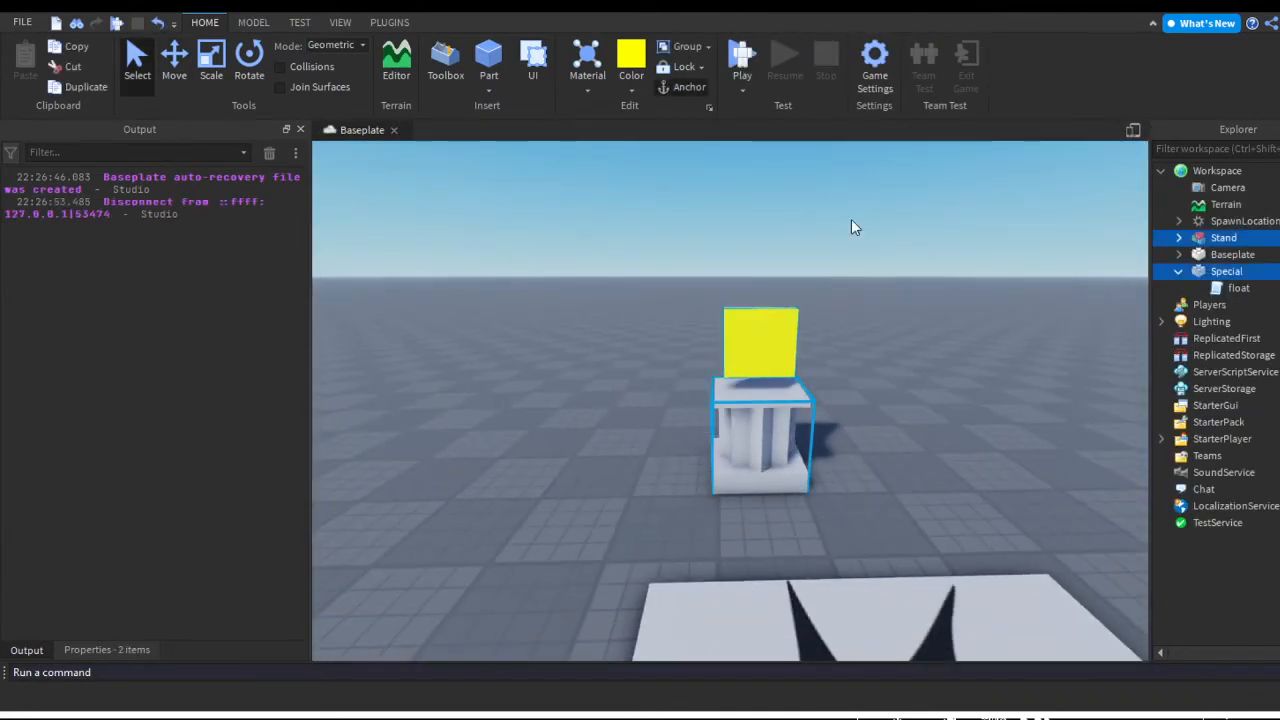
{"action": "left_click", "coordinate": [741, 57]}
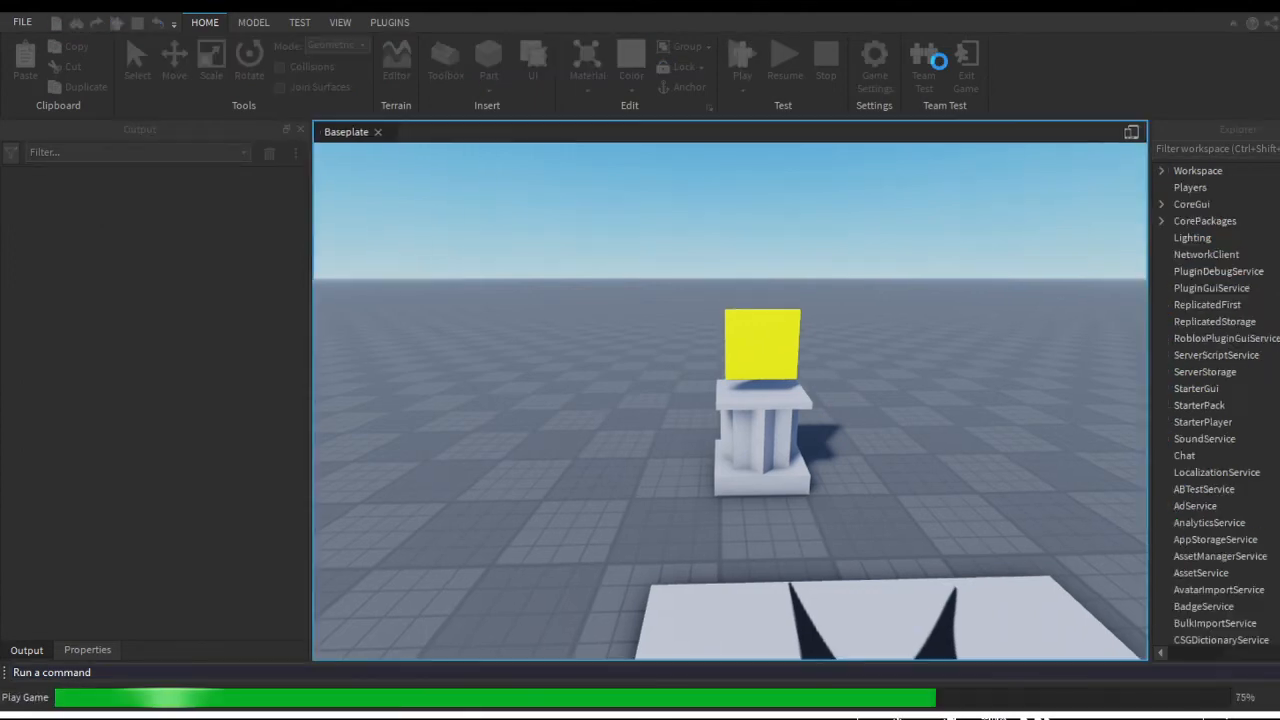
{"action": "left_click", "coordinate": [741, 55]}
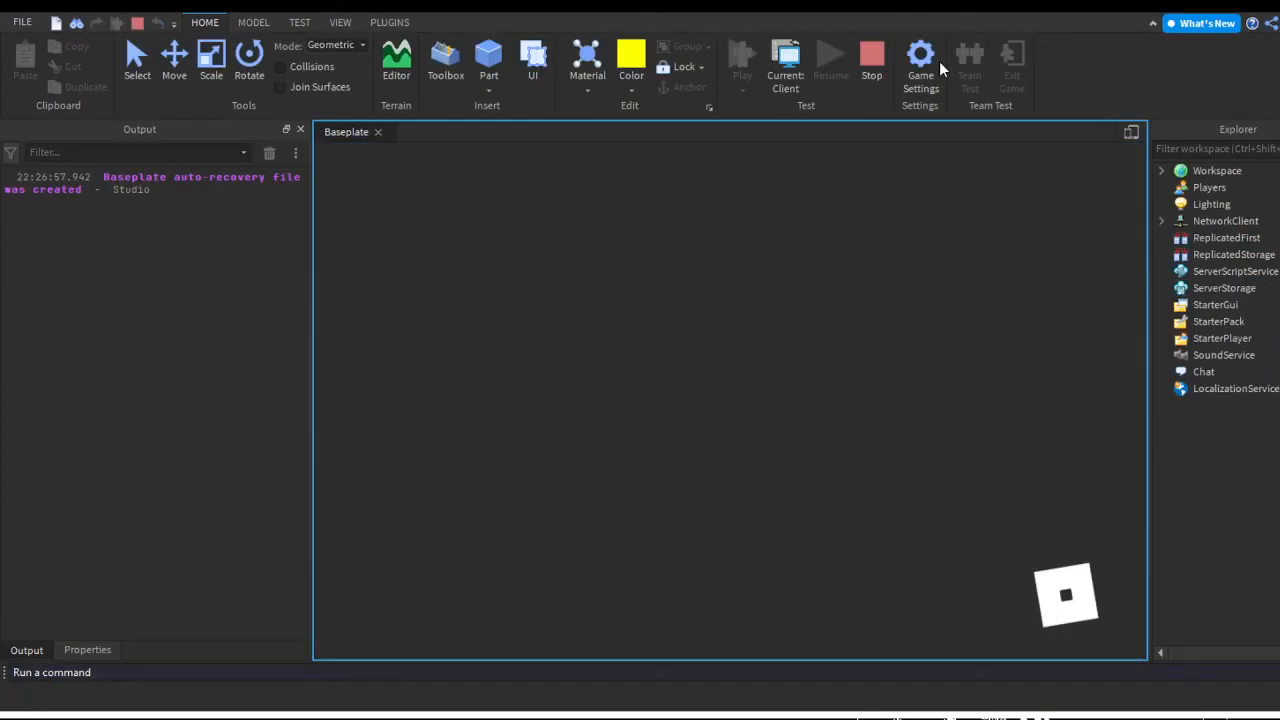
{"action": "left_click", "coordinate": [742, 55]}
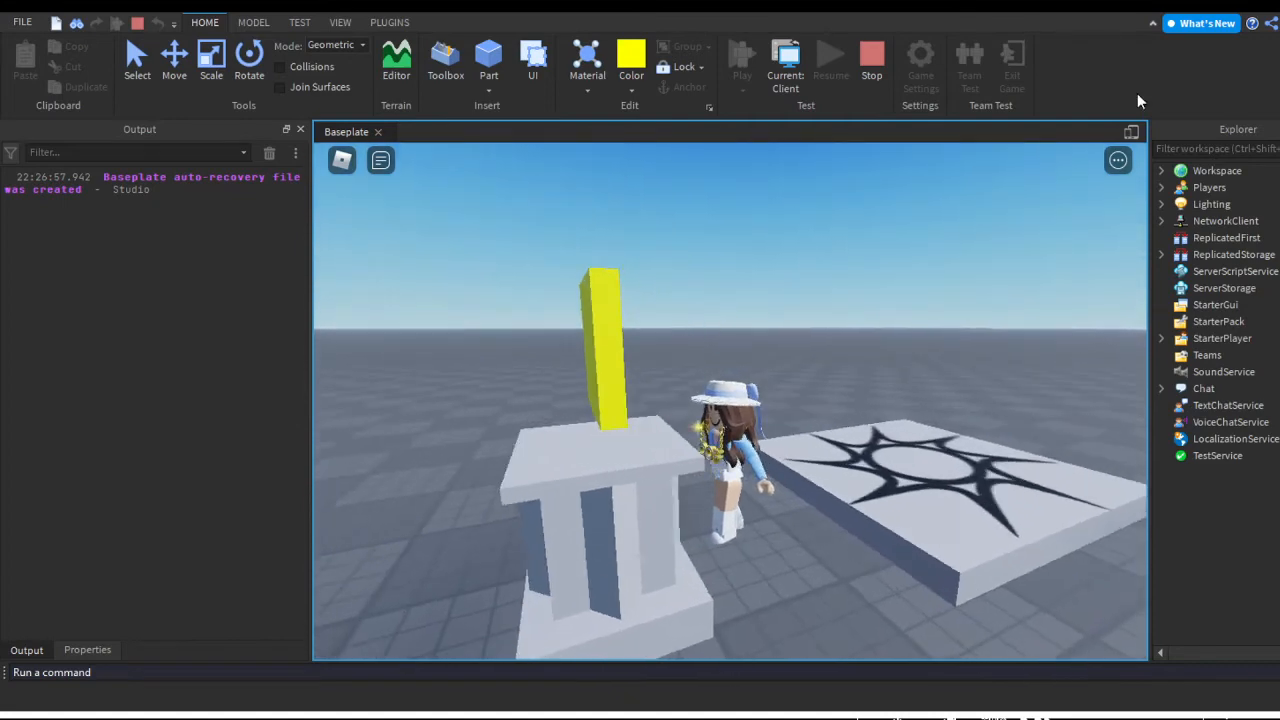
{"action": "left_click", "coordinate": [826, 55]}
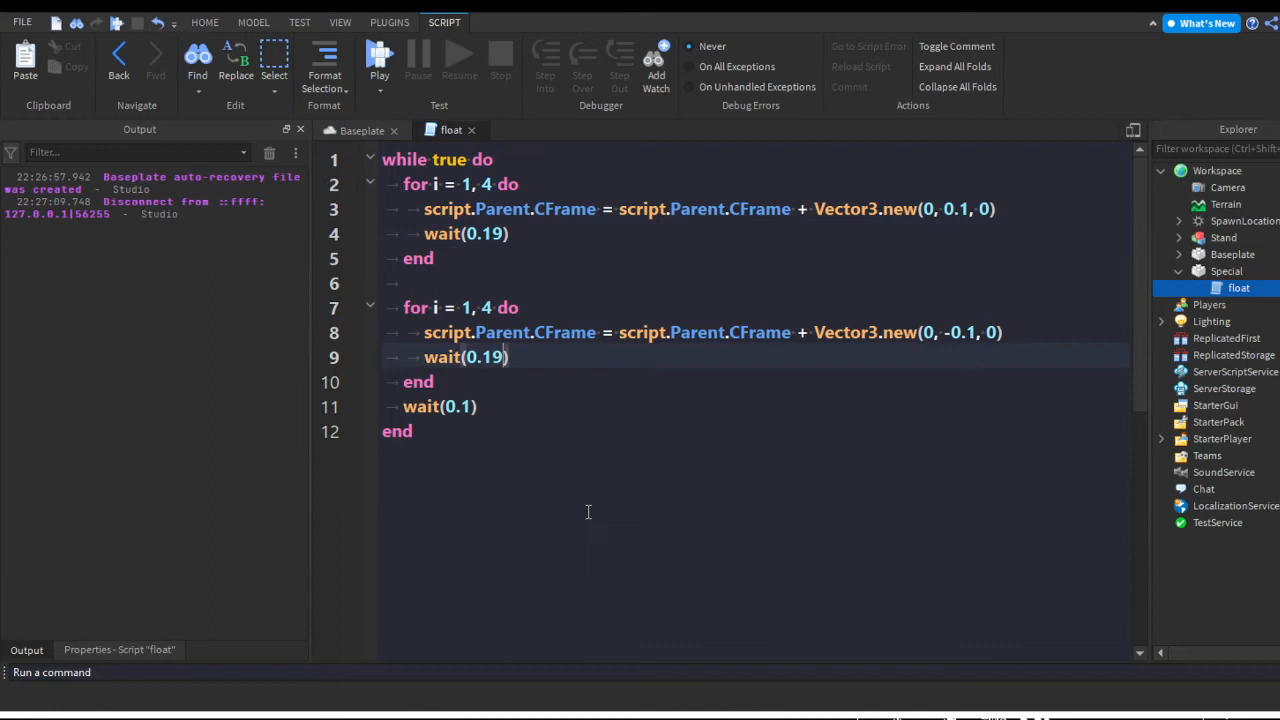
- Play-test again, then delete the upward loop's wait and set the cycle pause to 0.19
{"action": "left_click", "coordinate": [204, 22]}
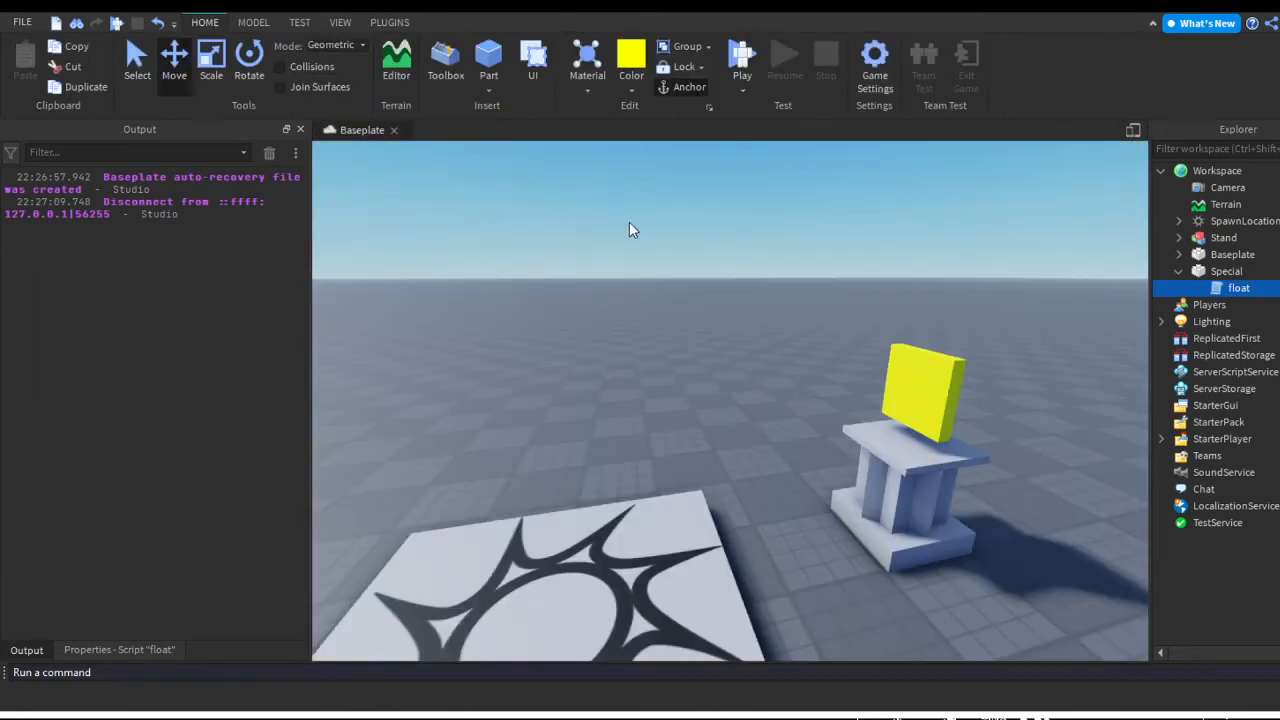
{"action": "left_click", "coordinate": [742, 60]}
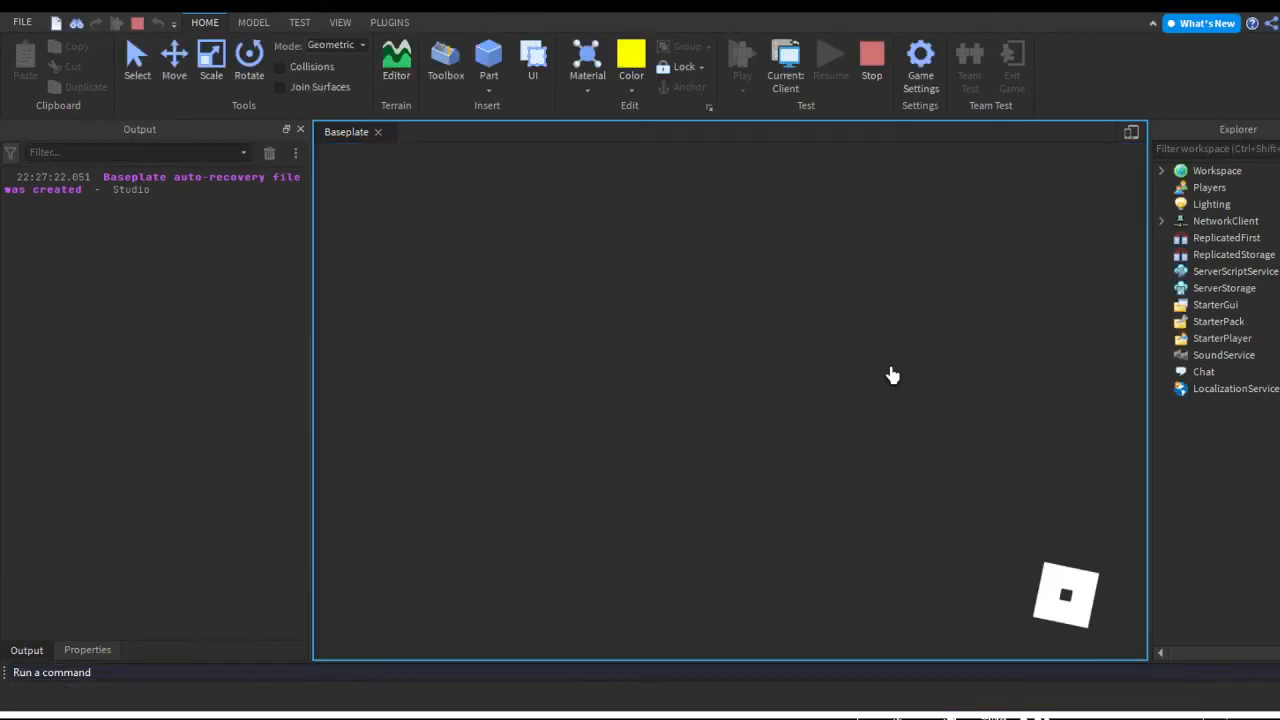
{"action": "left_click", "coordinate": [742, 55]}
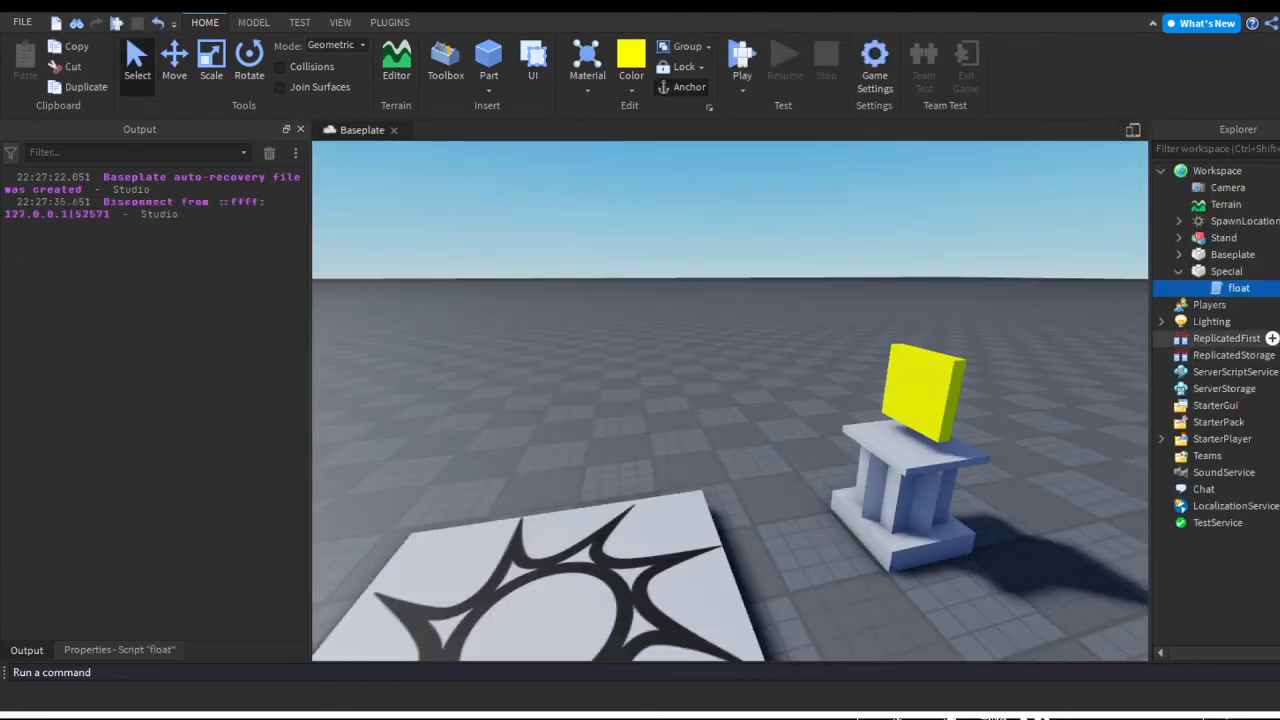
{"action": "double_click", "coordinate": [1239, 288]}
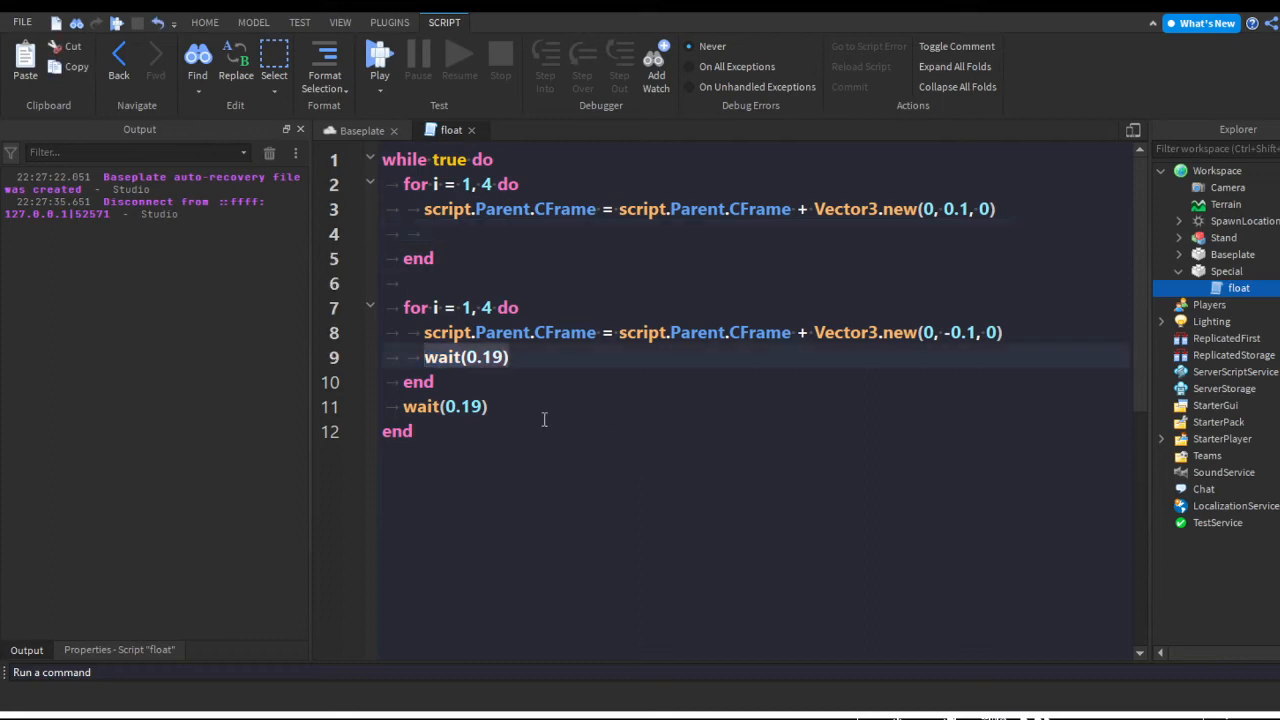
- Play-test again, then remove the downward loop's wait(0.19), keeping only the cycle pause
{"action": "left_click", "coordinate": [204, 22]}
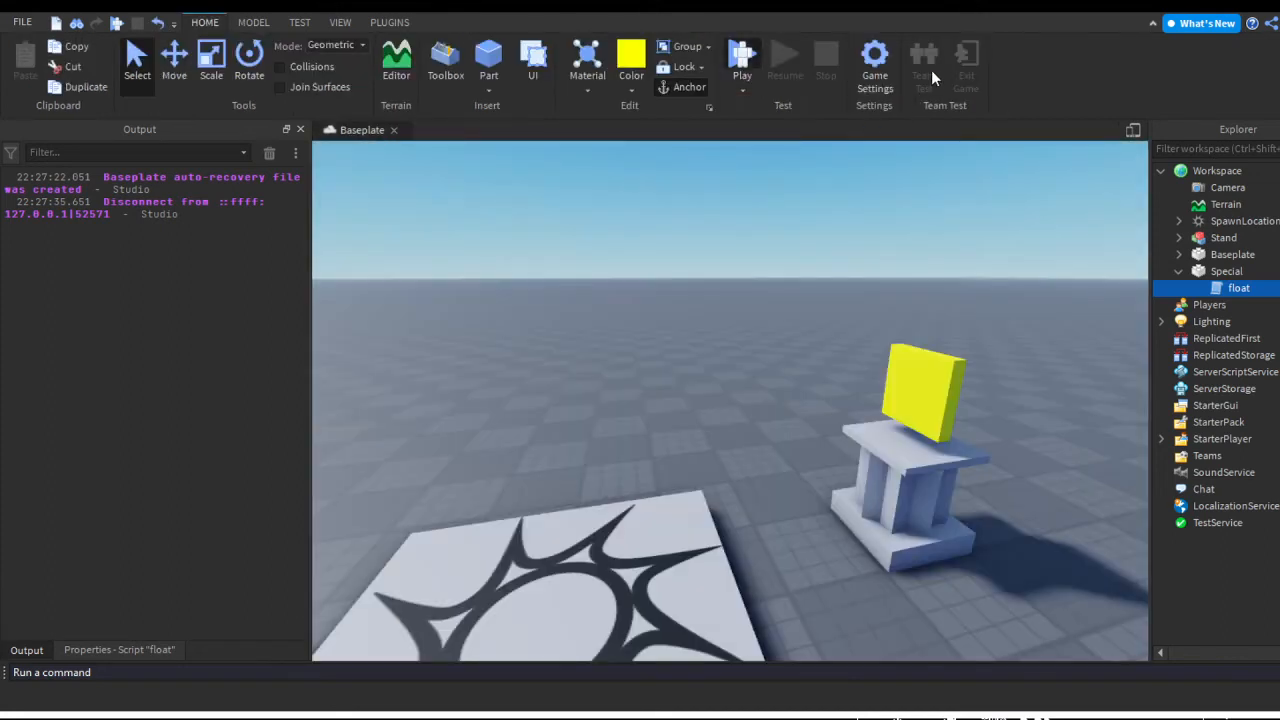
{"action": "left_click", "coordinate": [742, 57]}
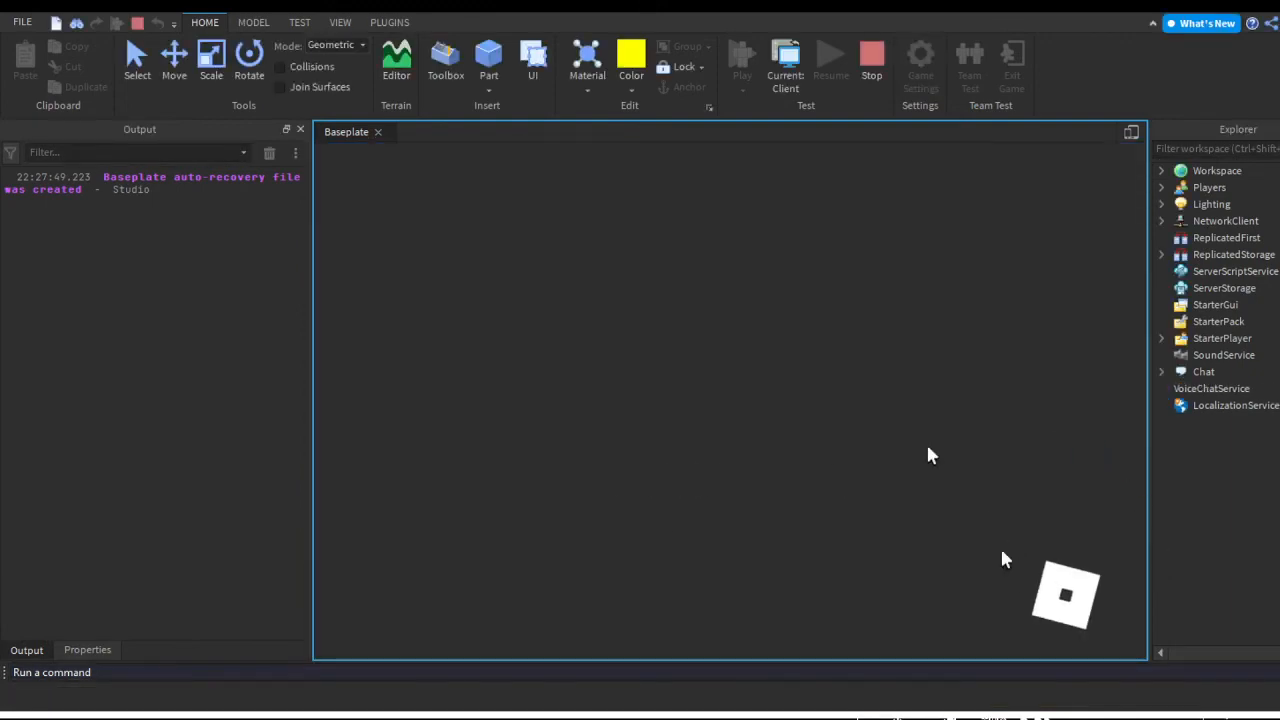
{"action": "left_click", "coordinate": [742, 55]}
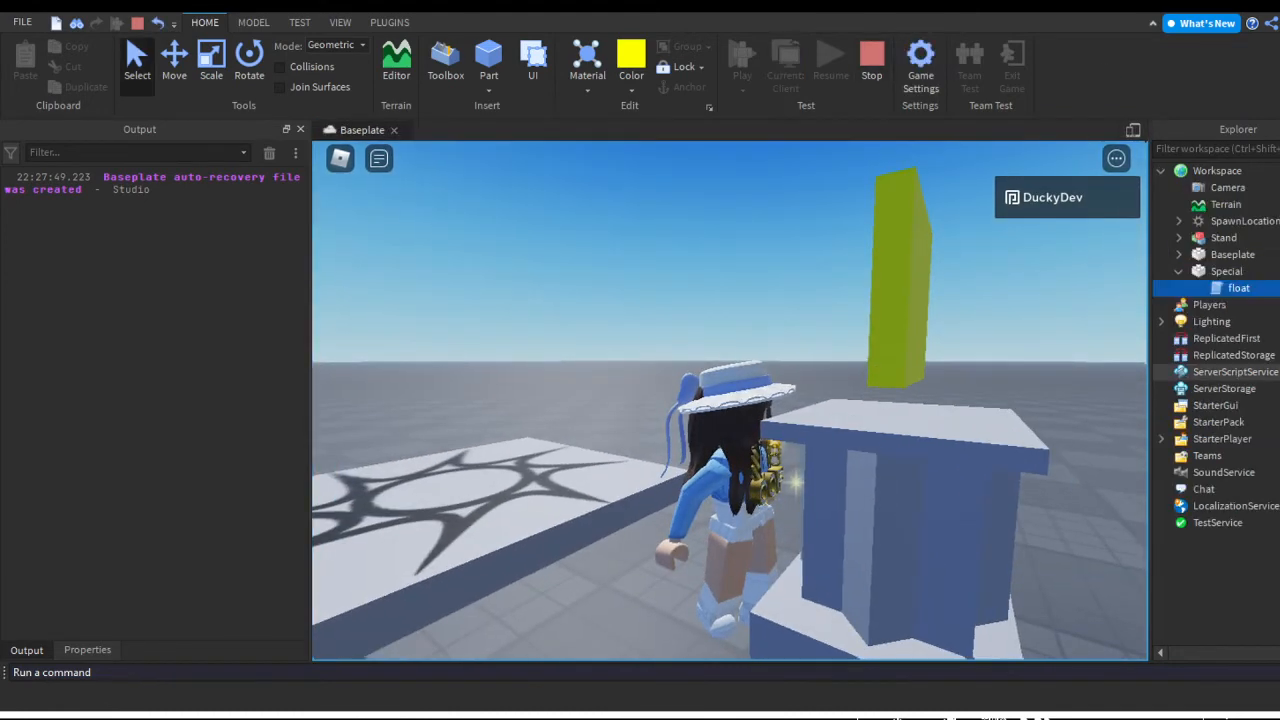
{"action": "double_click", "coordinate": [1238, 288]}
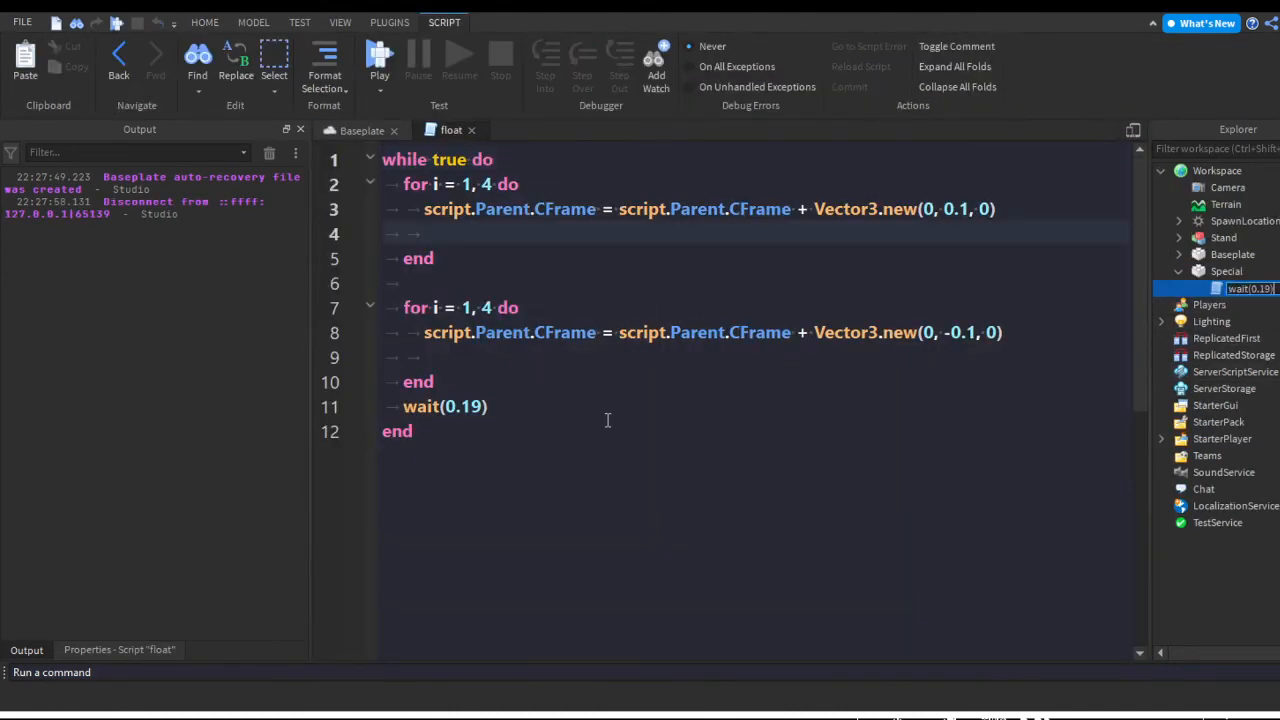
{"action": "type", "text": "wait(0.19)"}
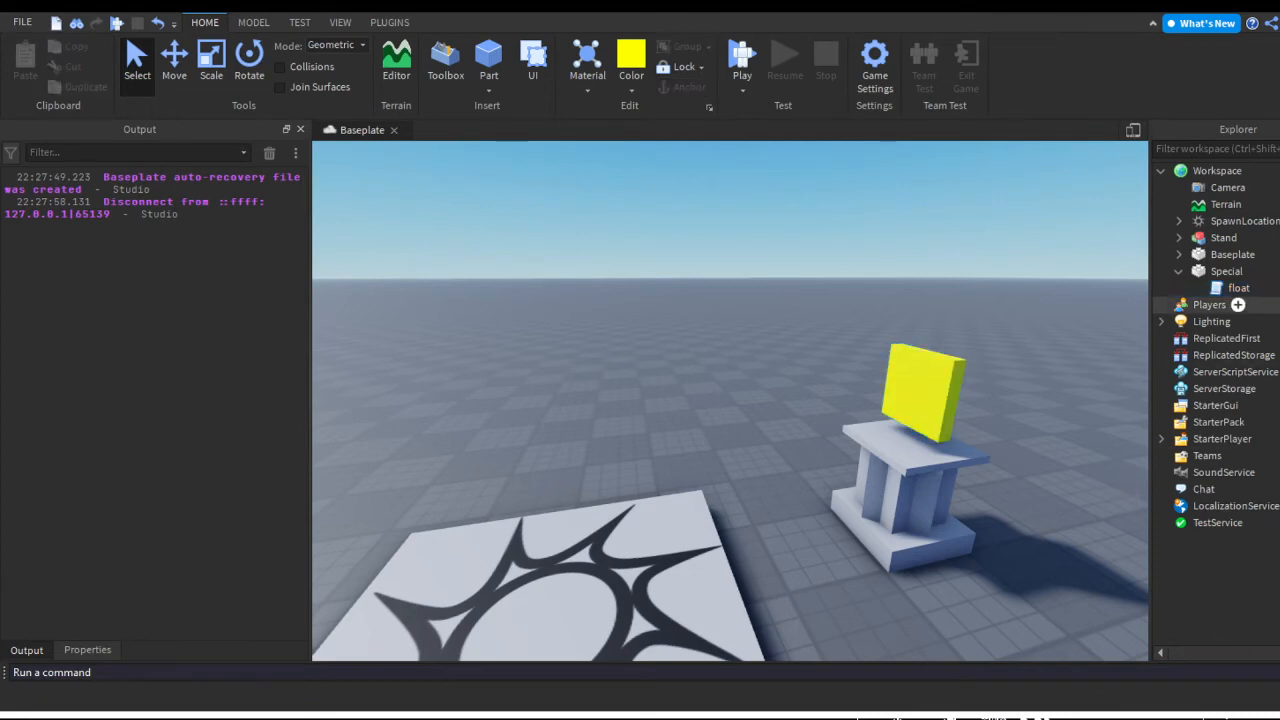
- Add a script named spin under Special with 'while true do', 'wait(0.19)' and 'end'
{"action": "left_click", "coordinate": [1238, 288]}
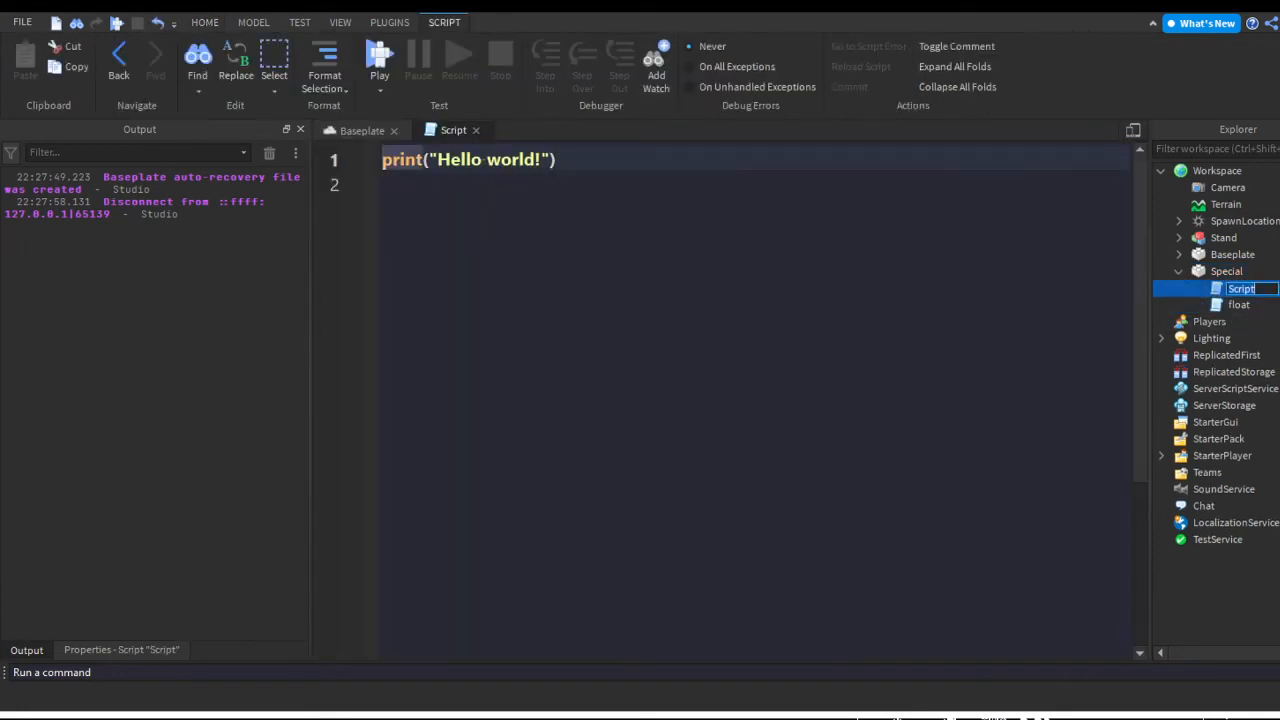
{"action": "type", "text": "spin"}
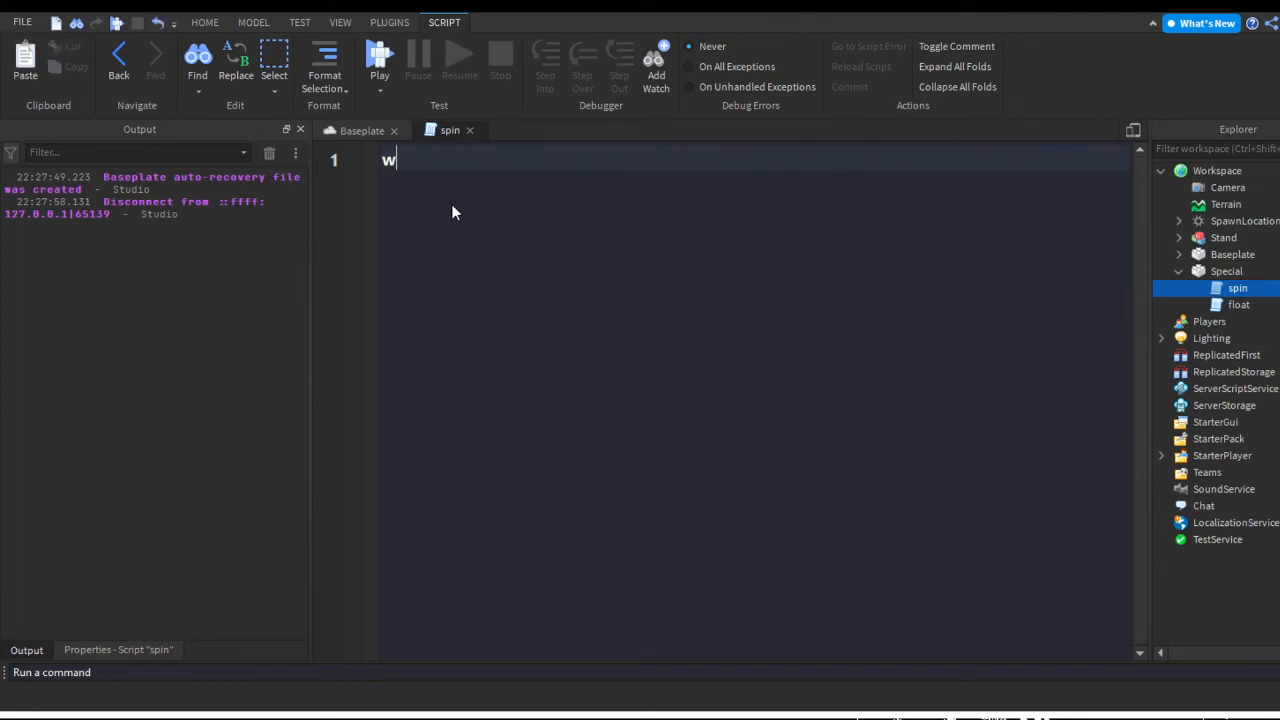
{"action": "type", "text": "while true do"}
{"action": "type", "text": "wait"}
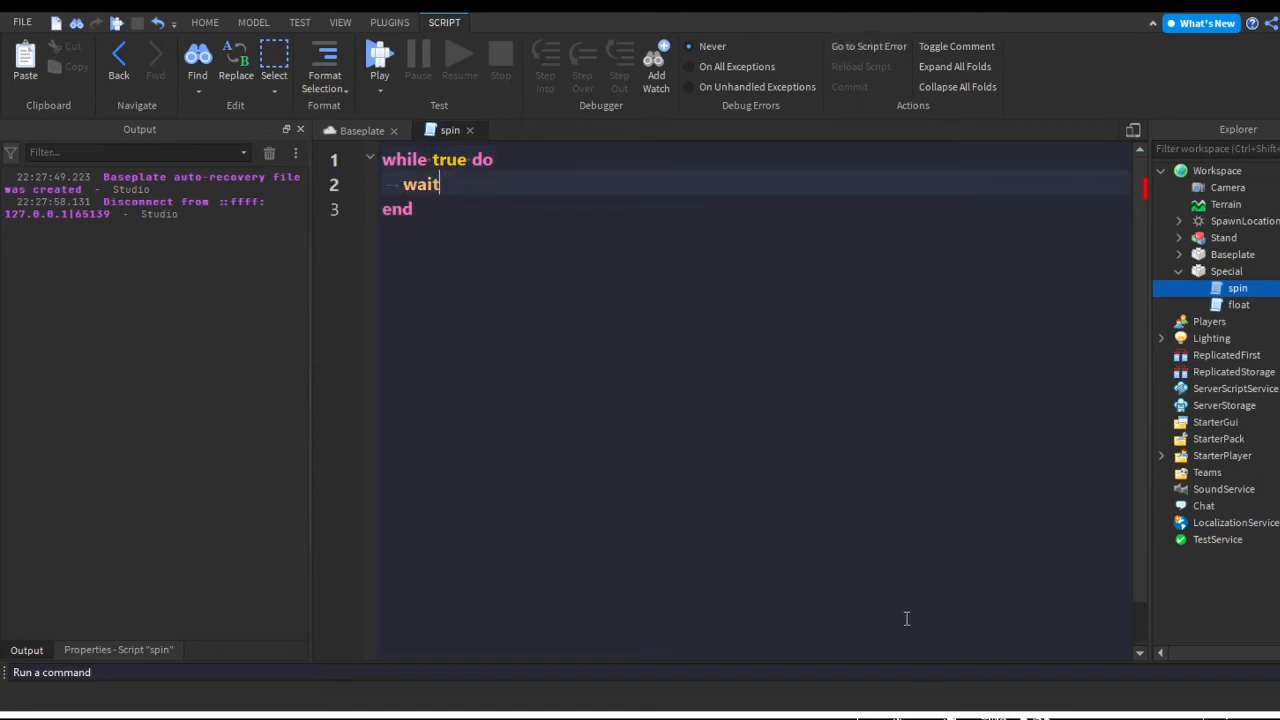
{"action": "type", "text": "(0.19)"}
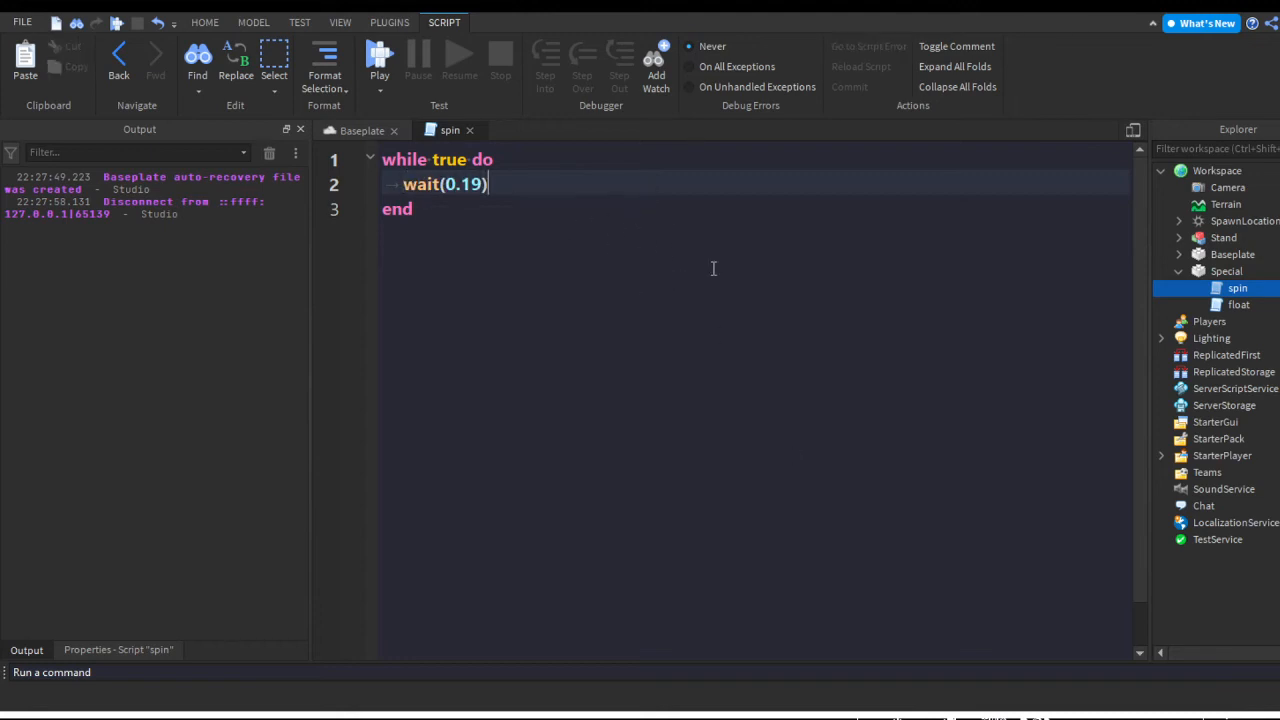
{"action": "triple_click", "coordinate": [444, 184]}
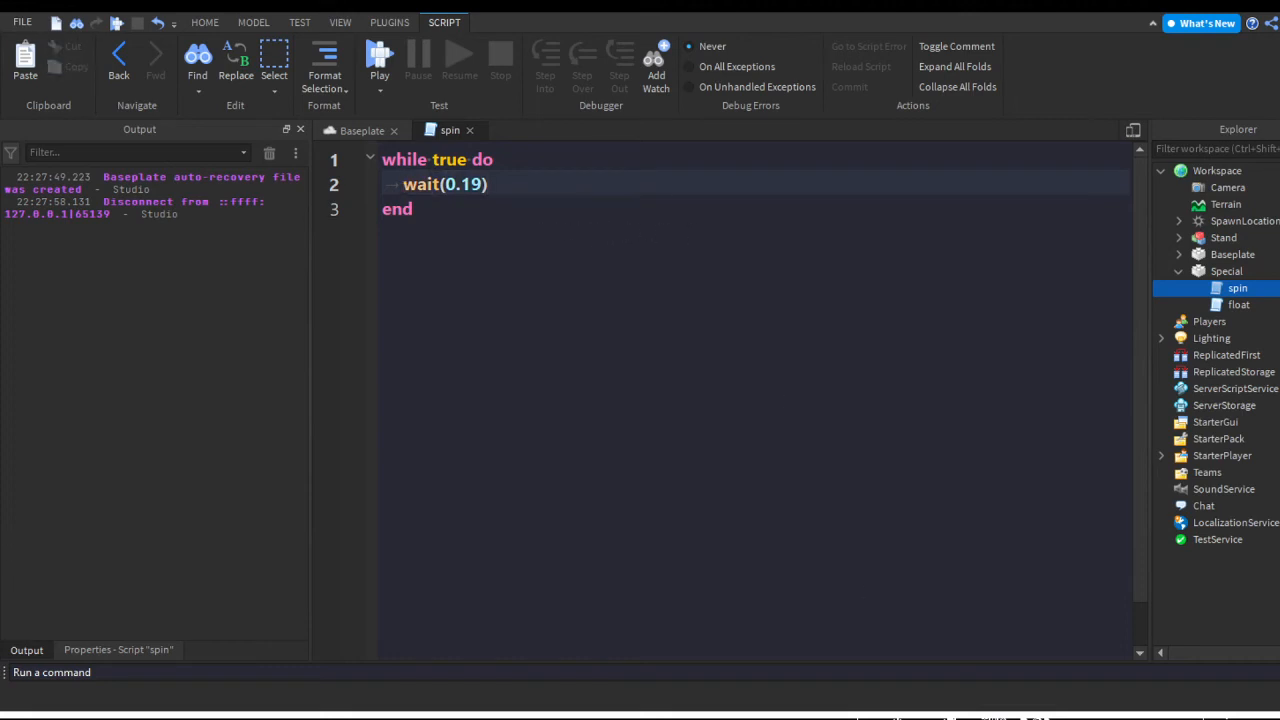
- Write script.Parent.CFrame = script.Parent.CFrame * in the spin loop, removing the stray xpcall
{"action": "type", "text": "sc"}
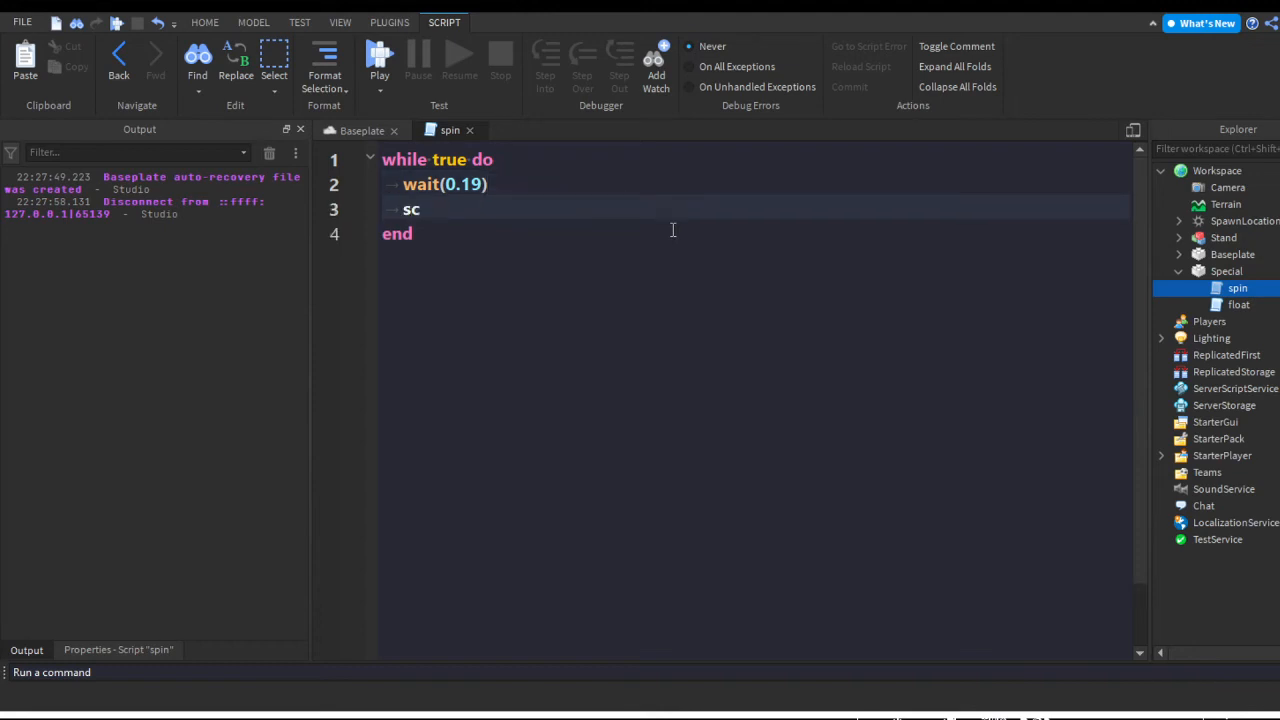
{"action": "type", "text": "ript.Parent.CFrame"}
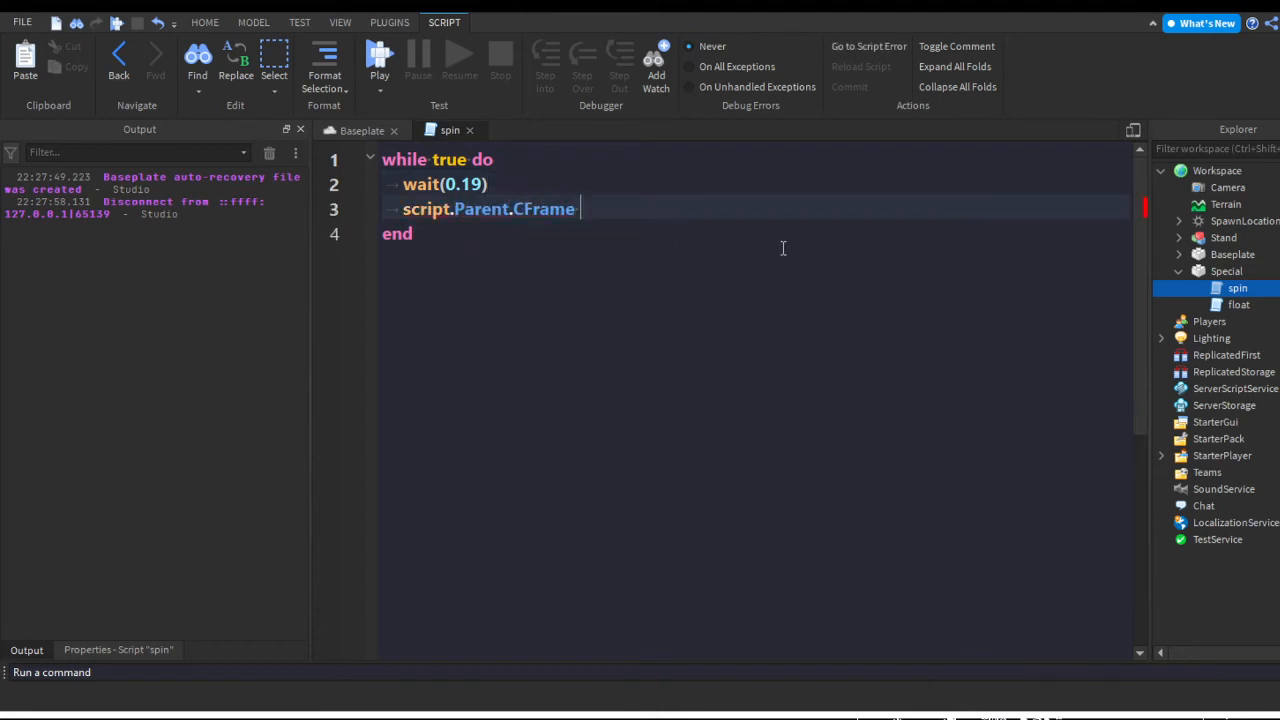
{"action": "type", "text": "= script.Parent.CFrame"}
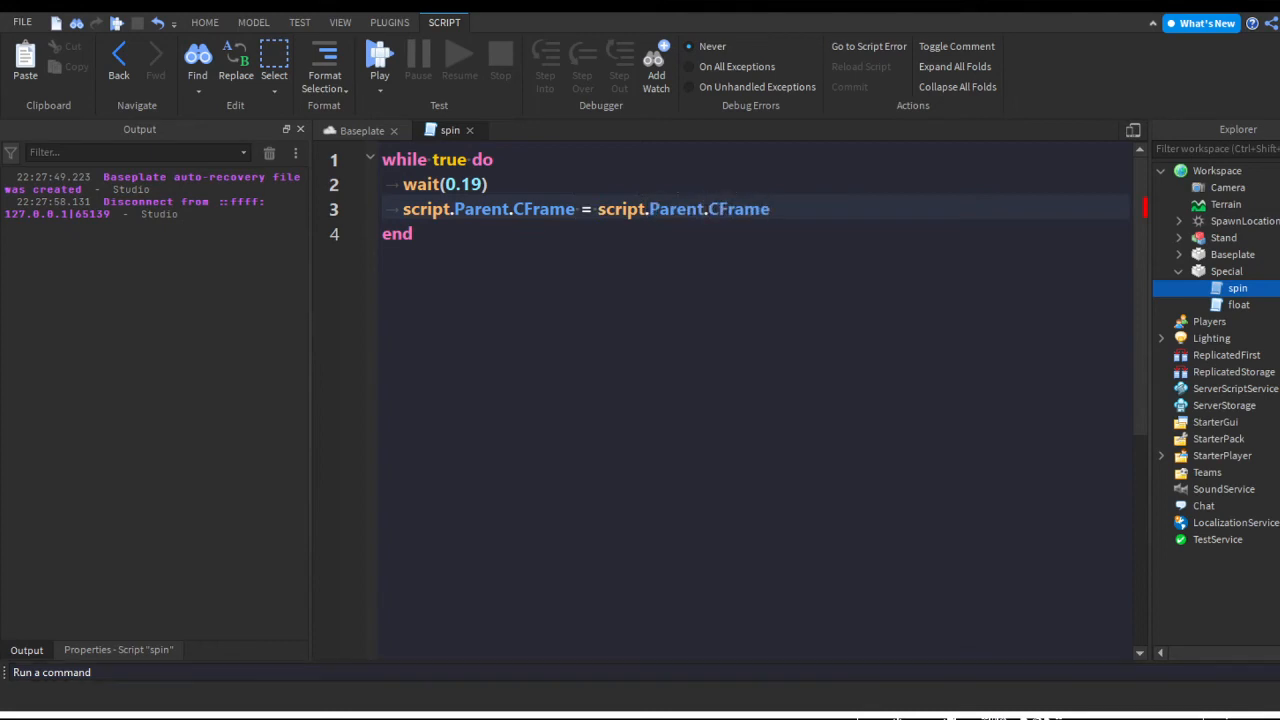
{"action": "mouse_move", "coordinate": [907, 285]}
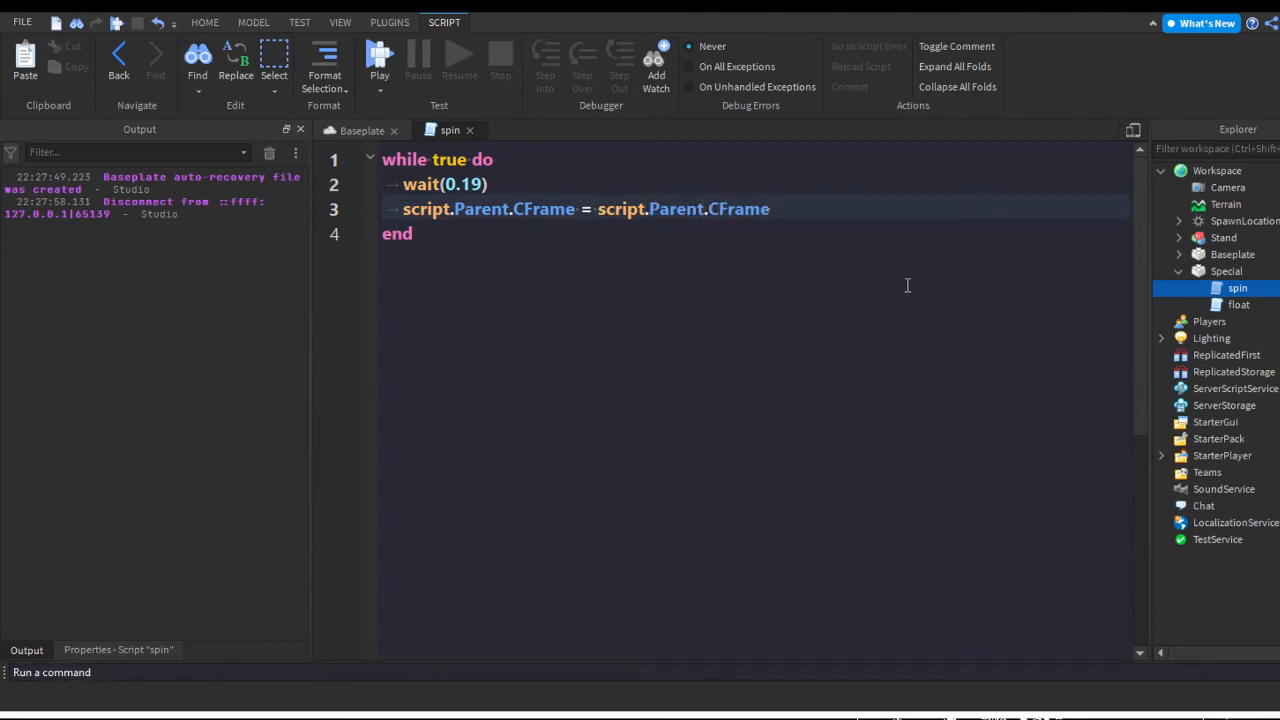
{"action": "type", "text": "*"}
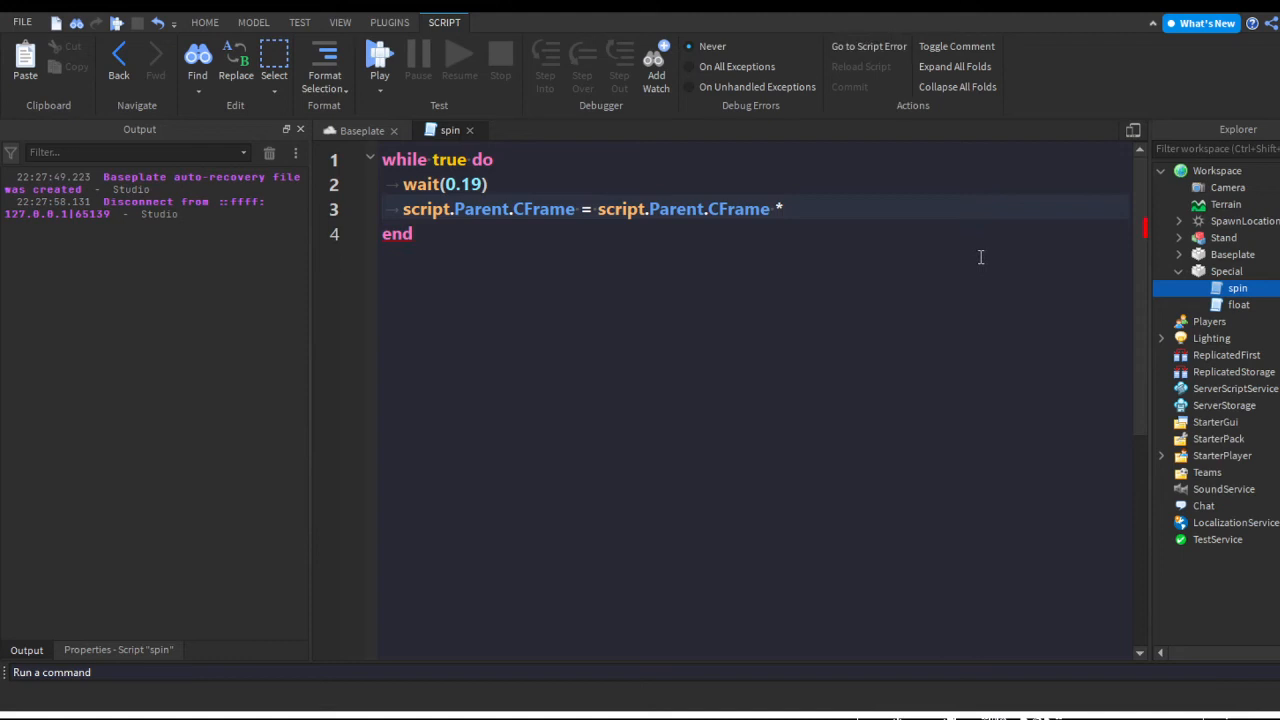
{"action": "mouse_move", "coordinate": [977, 260]}
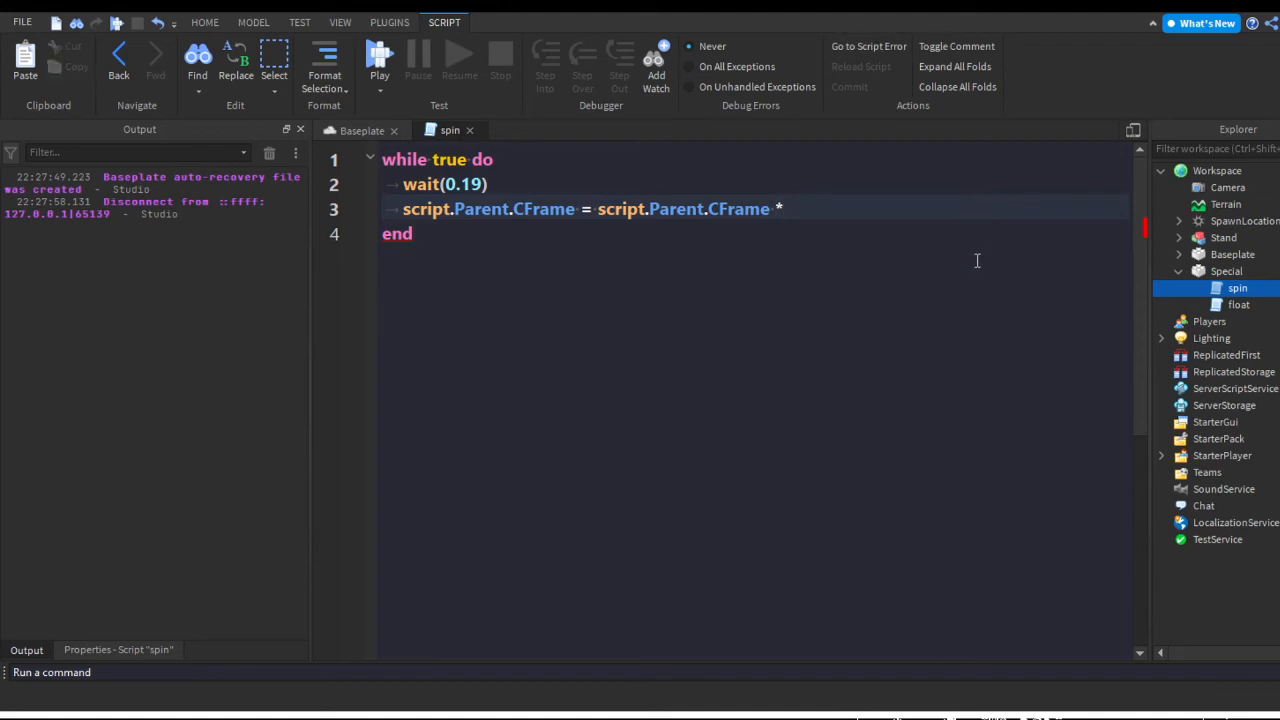
{"action": "left_click", "coordinate": [786, 208]}
{"action": "type", "text": " xpcall()"}
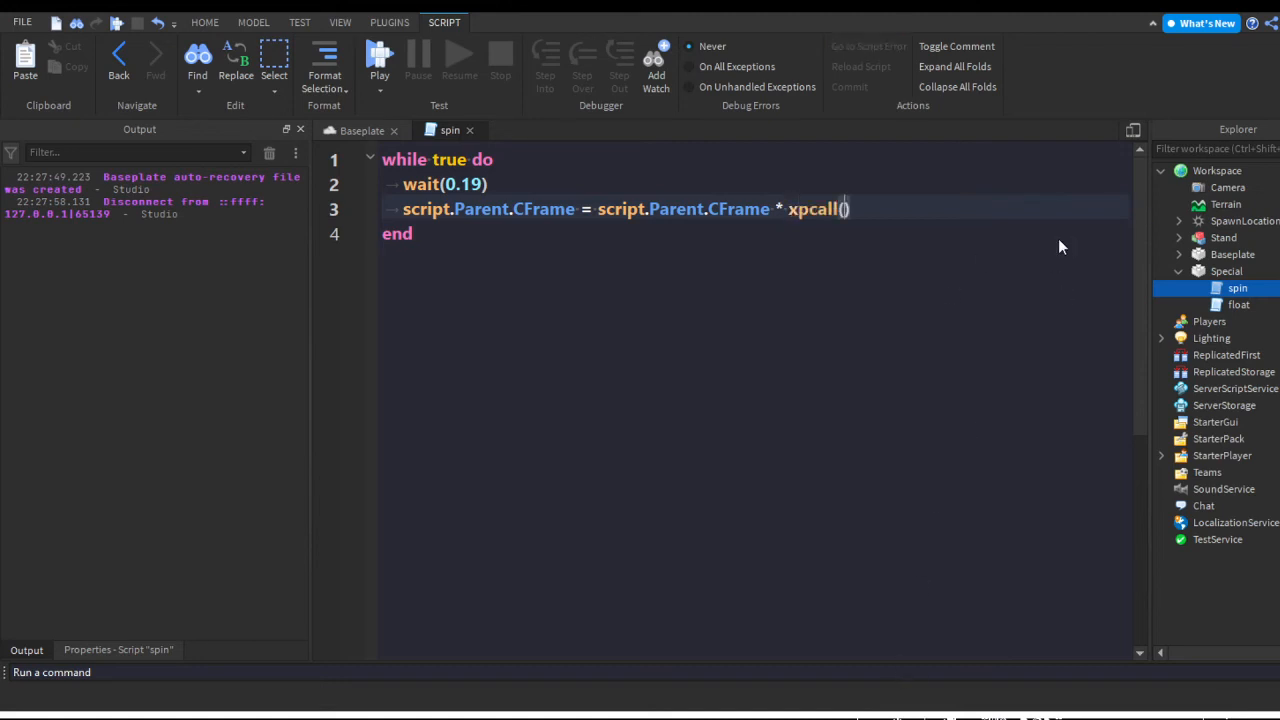
{"action": "key", "text": "BackSpace"}
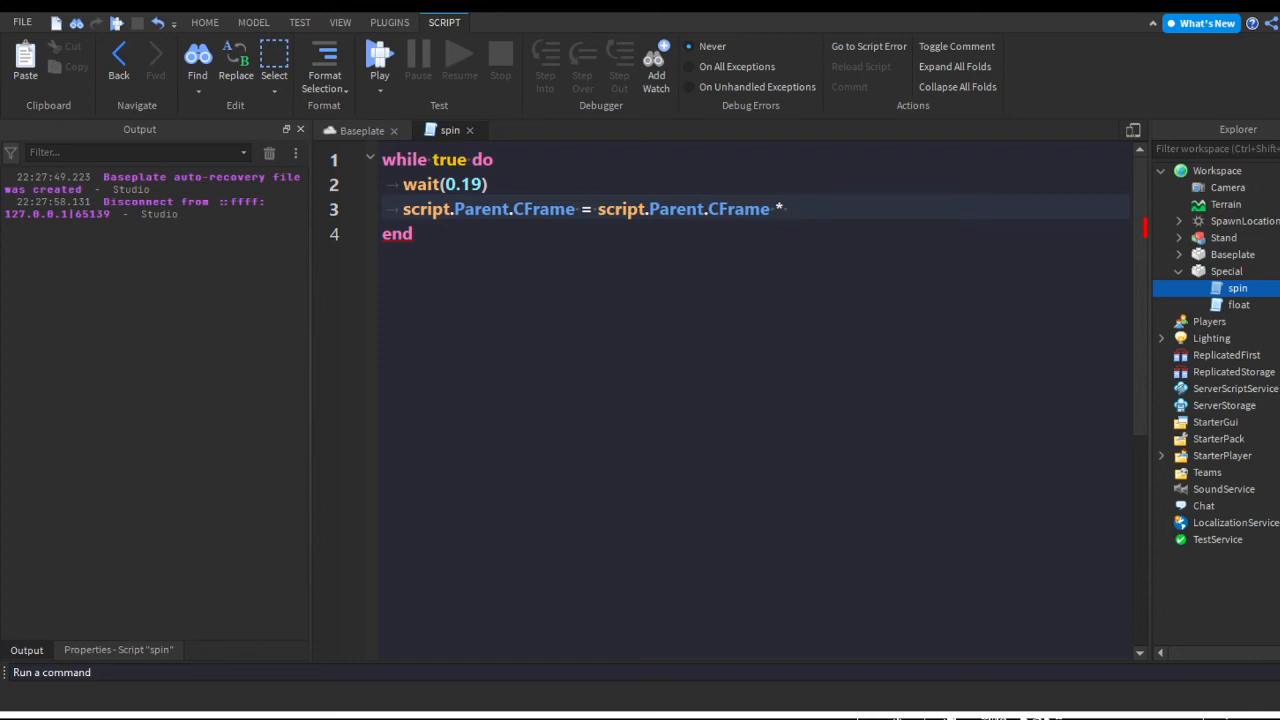
- Complete the rotation as CFrame.fromEulerAnglesXYZ(0, 0.1, 0)
{"action": "type", "text": "CFrame"}
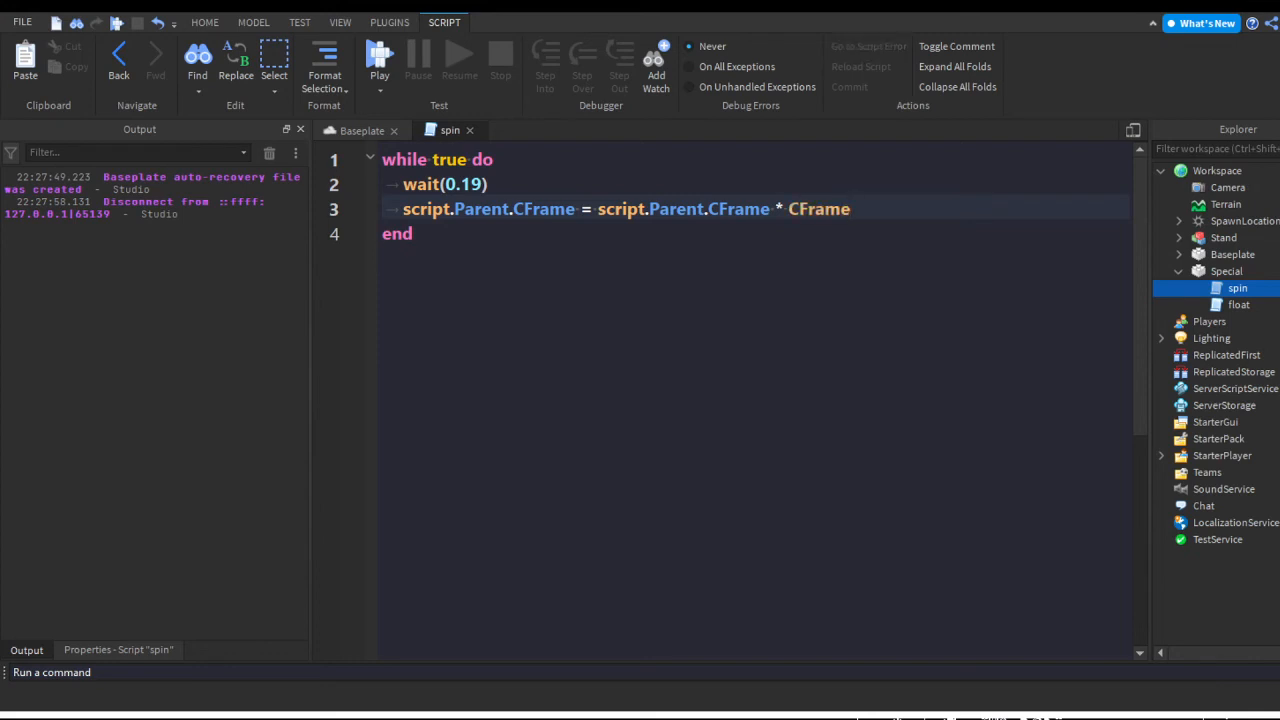
{"action": "type", "text": "fro"}
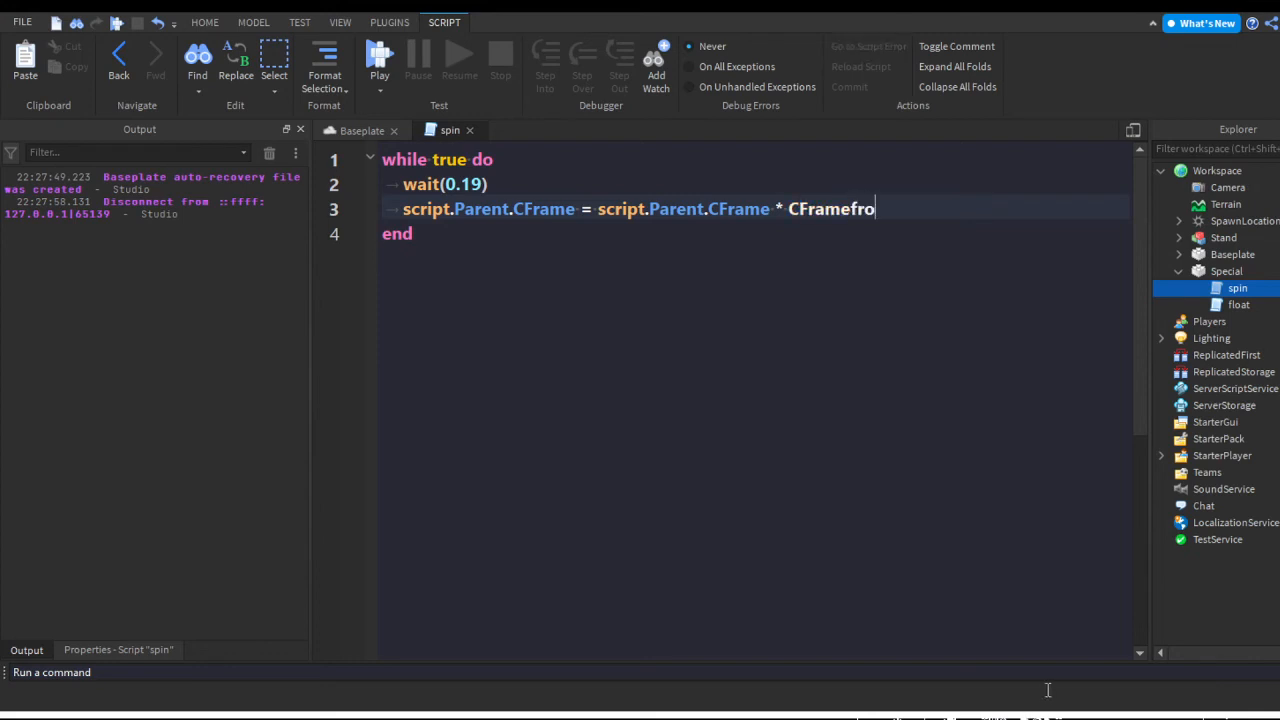
{"action": "type", "text": ".fromEulerAnglesXYZ("}
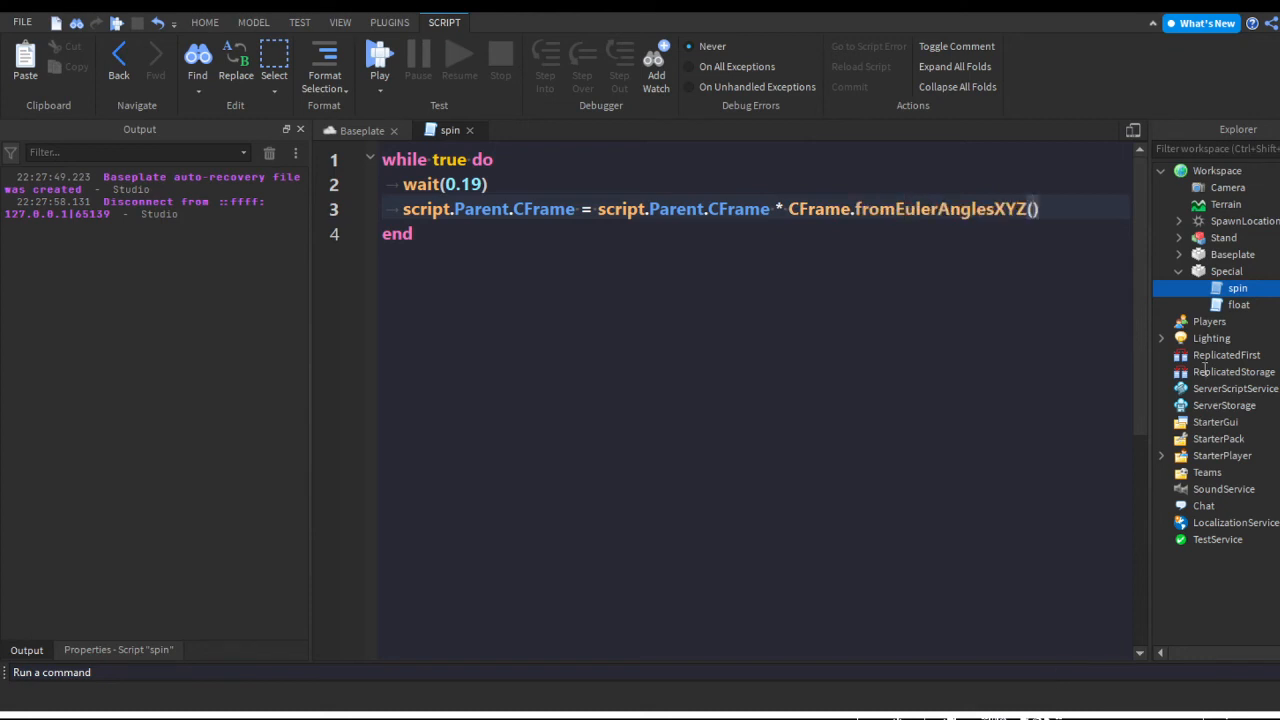
{"action": "double_click", "coordinate": [940, 208]}
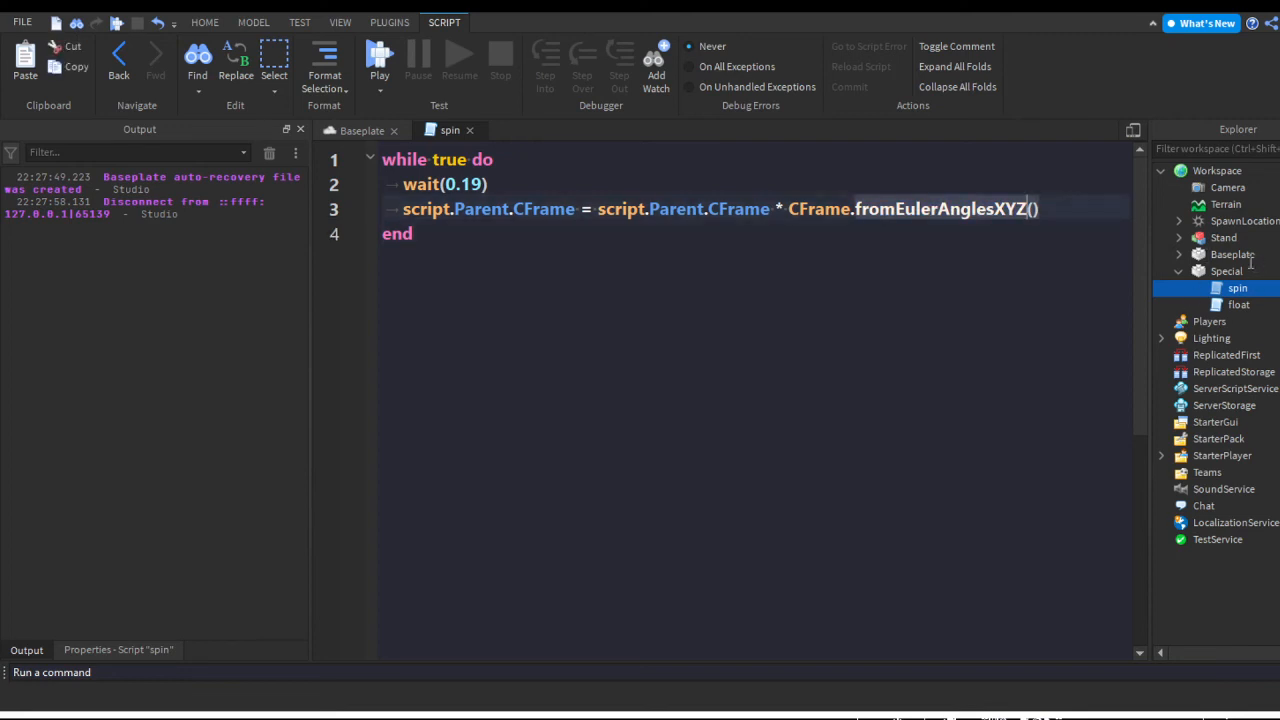
{"action": "double_click", "coordinate": [940, 208]}
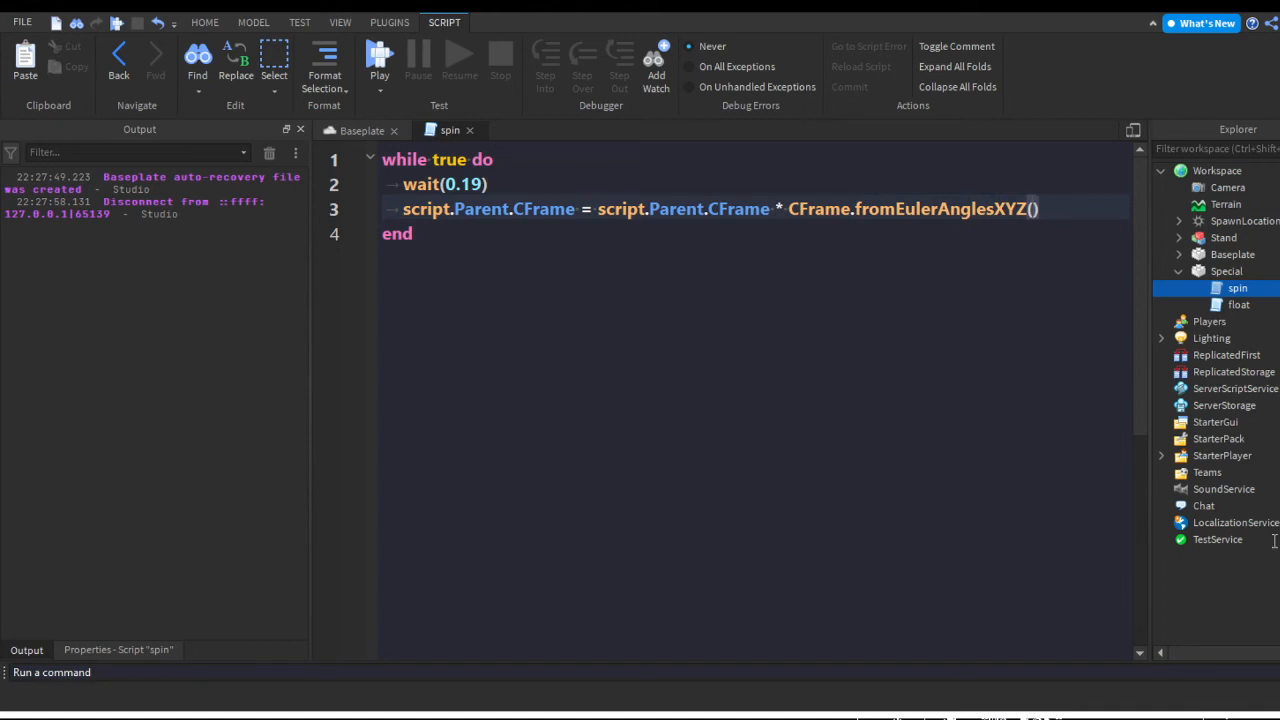
{"action": "type", "text": "0, 0.1"}
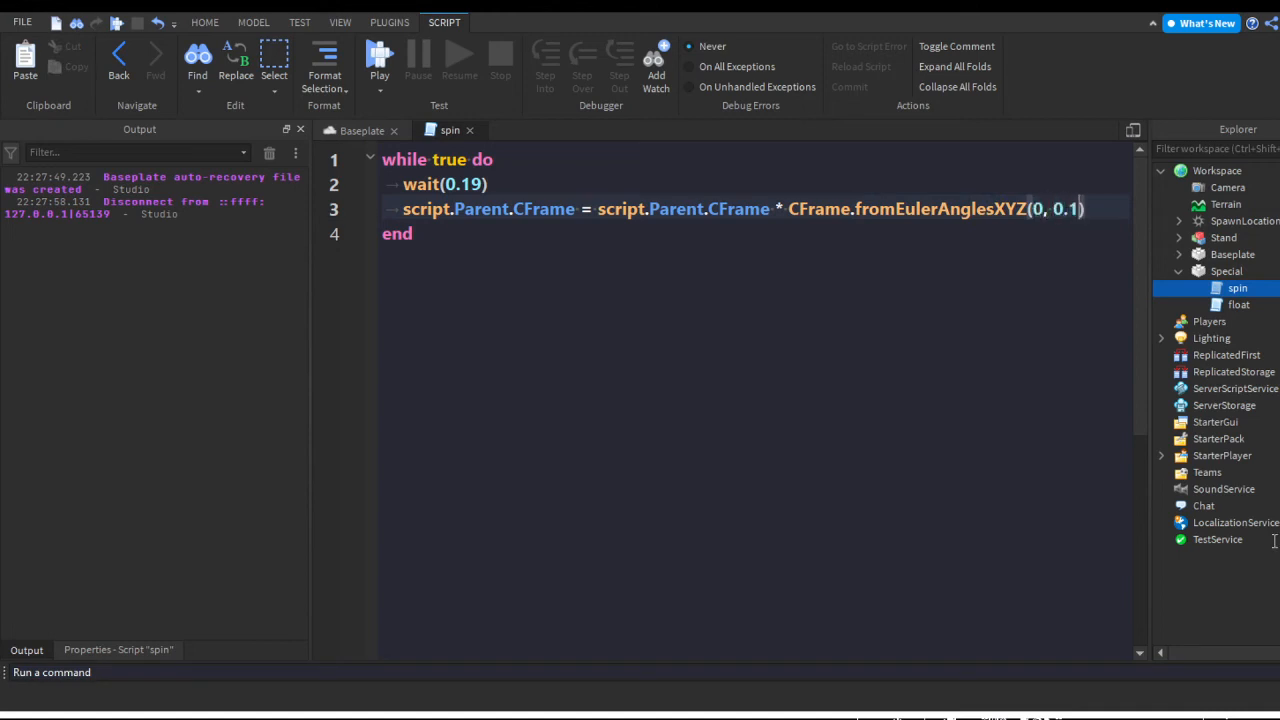
{"action": "type", "text": ", 0"}
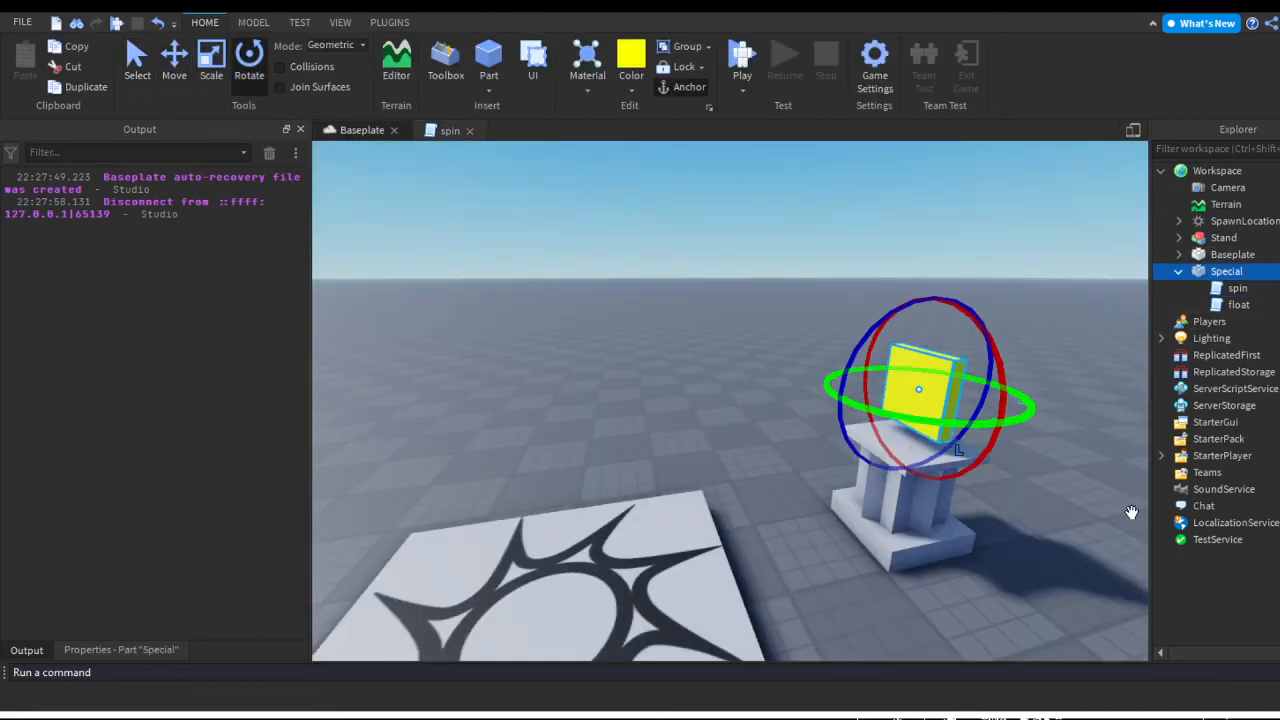
- Deselect everything, check the spin script's fromEulerAnglesXYZ(0, 0.1, 0) rotation, and close it
{"action": "left_click", "coordinate": [120, 650]}
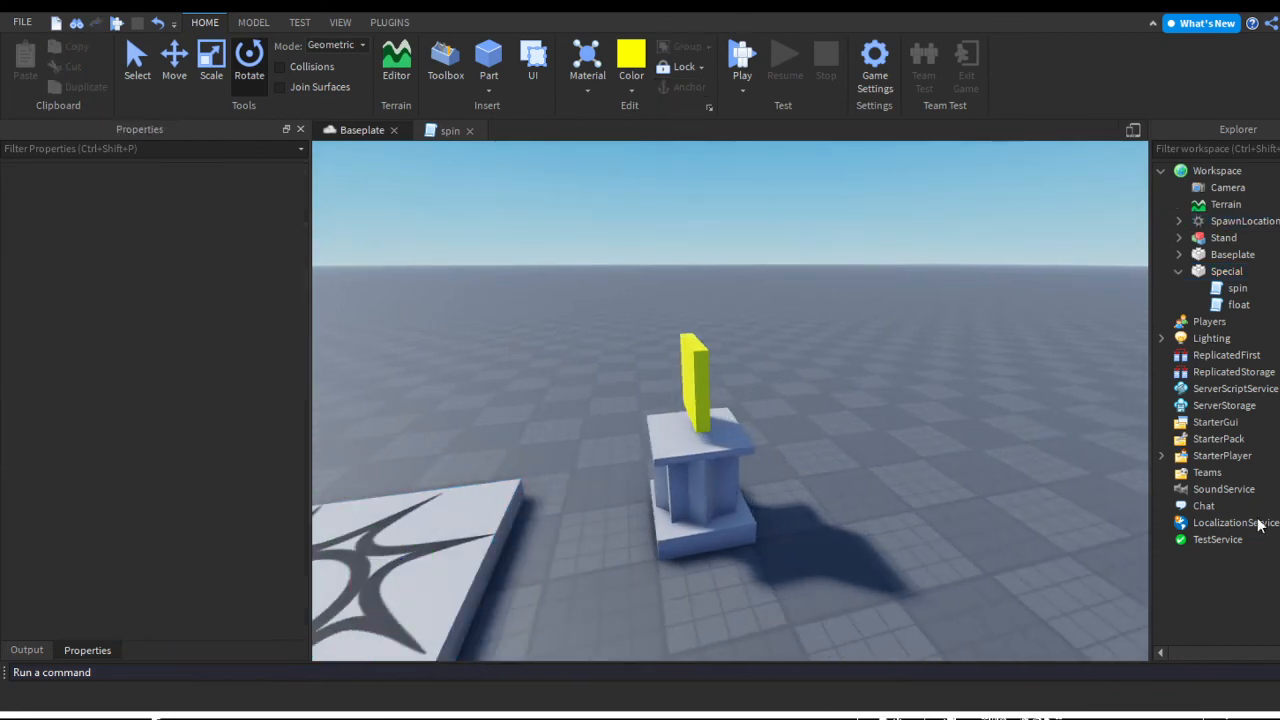
{"action": "double_click", "coordinate": [1238, 288]}
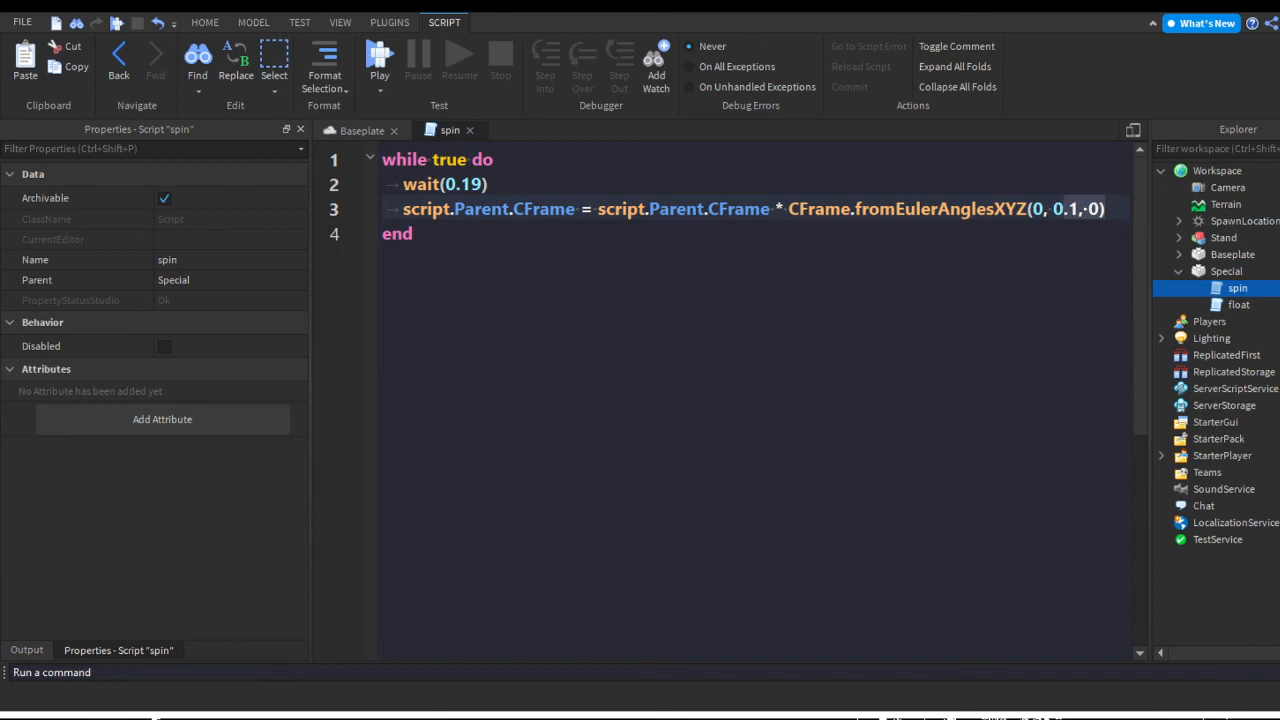
{"action": "left_click", "coordinate": [204, 22]}
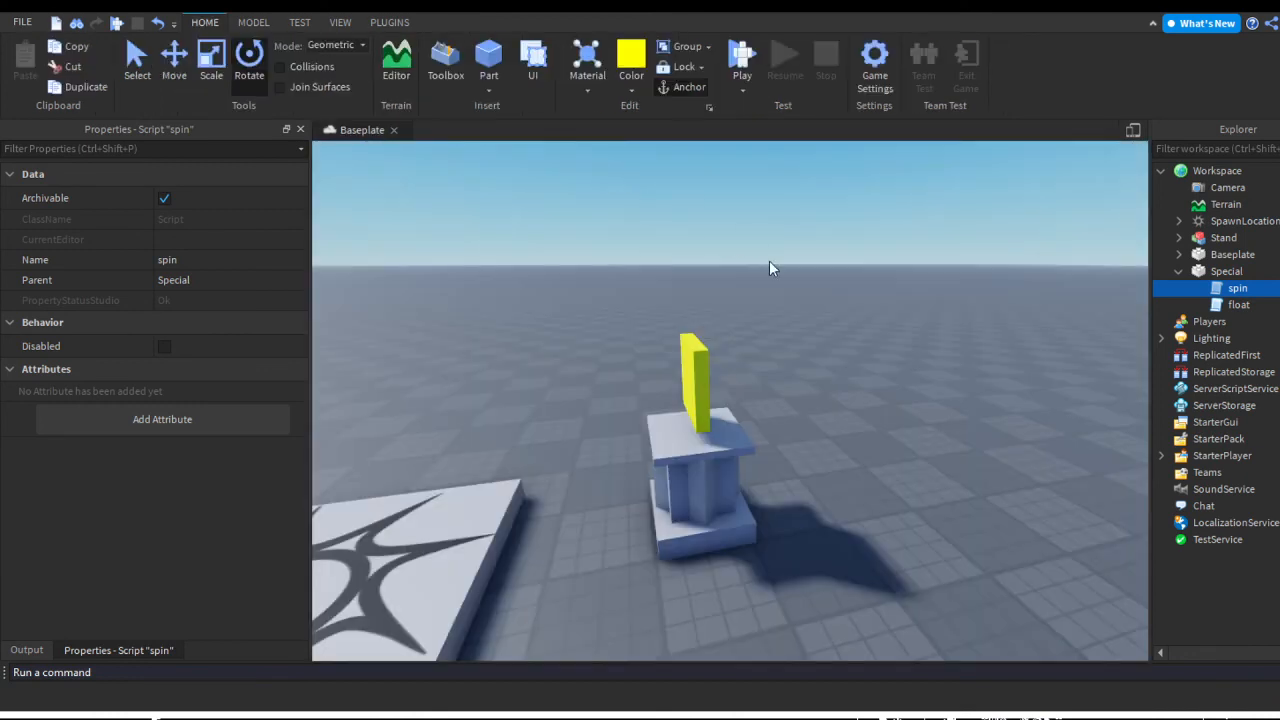
{"action": "left_click", "coordinate": [742, 60]}
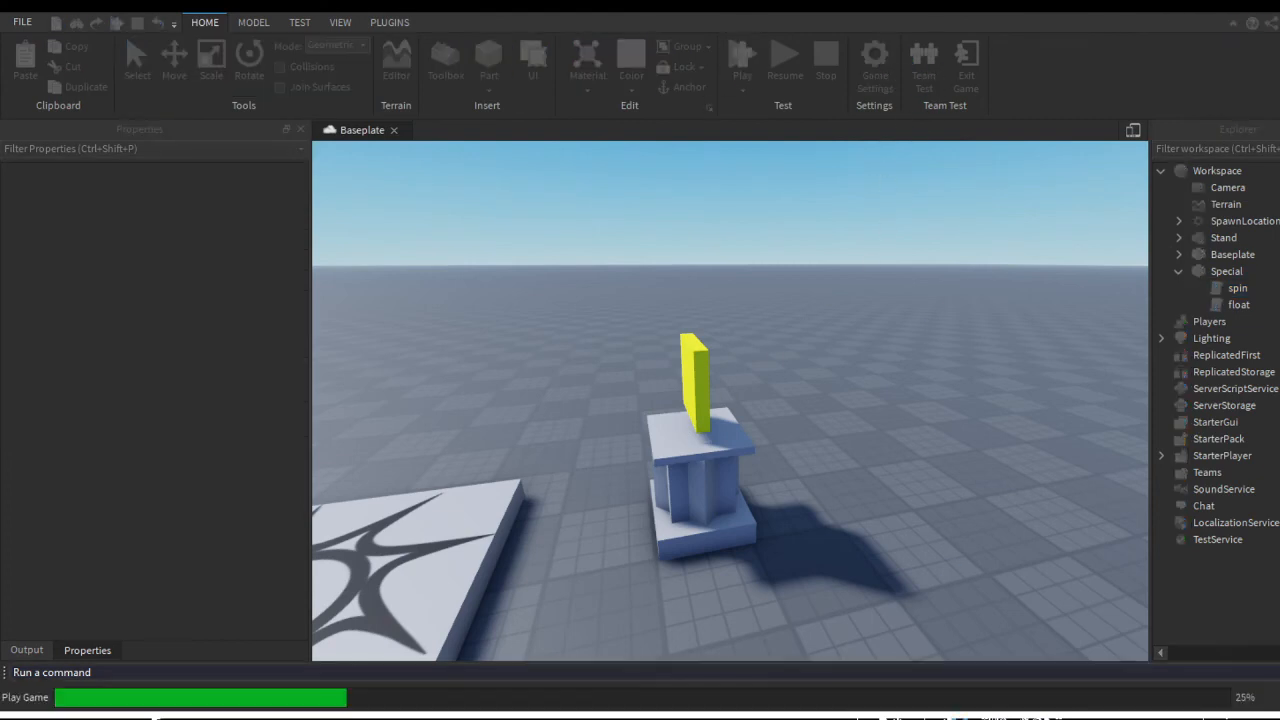
{"action": "left_click", "coordinate": [742, 60]}
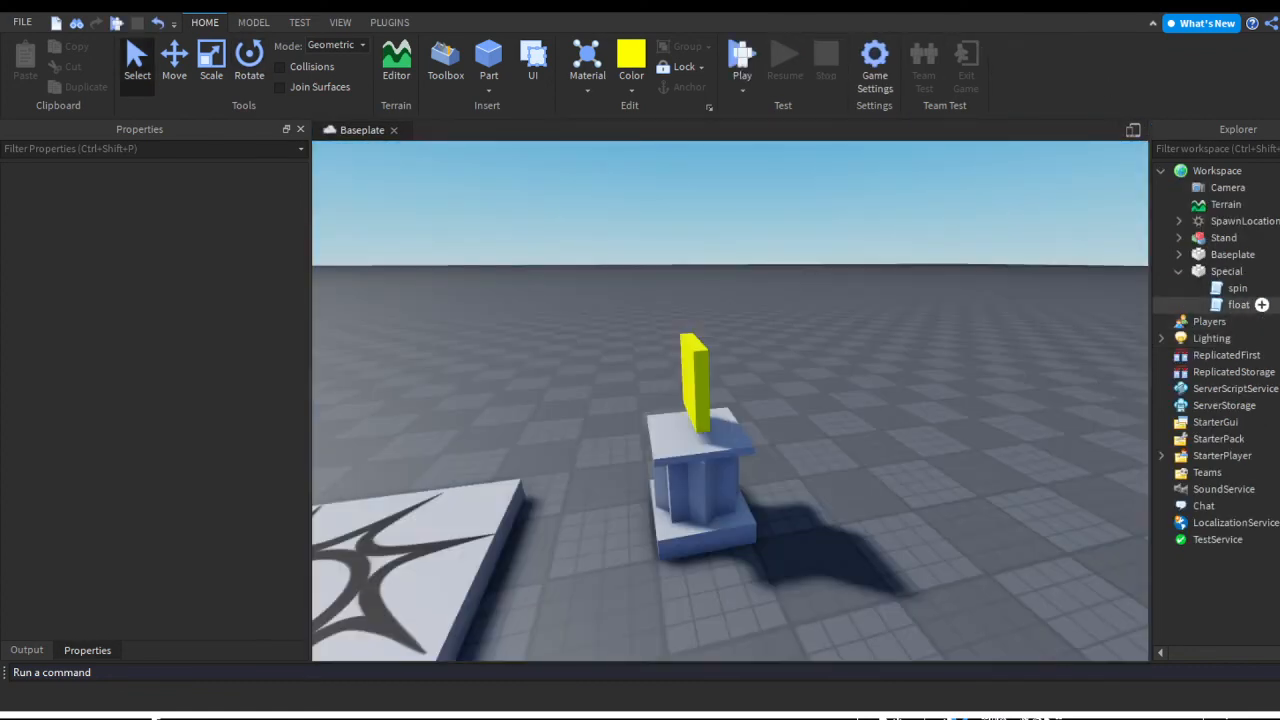
- Change the spin script's wait from 0.19 to 0.5 seconds and review the float script
{"action": "double_click", "coordinate": [1238, 288]}
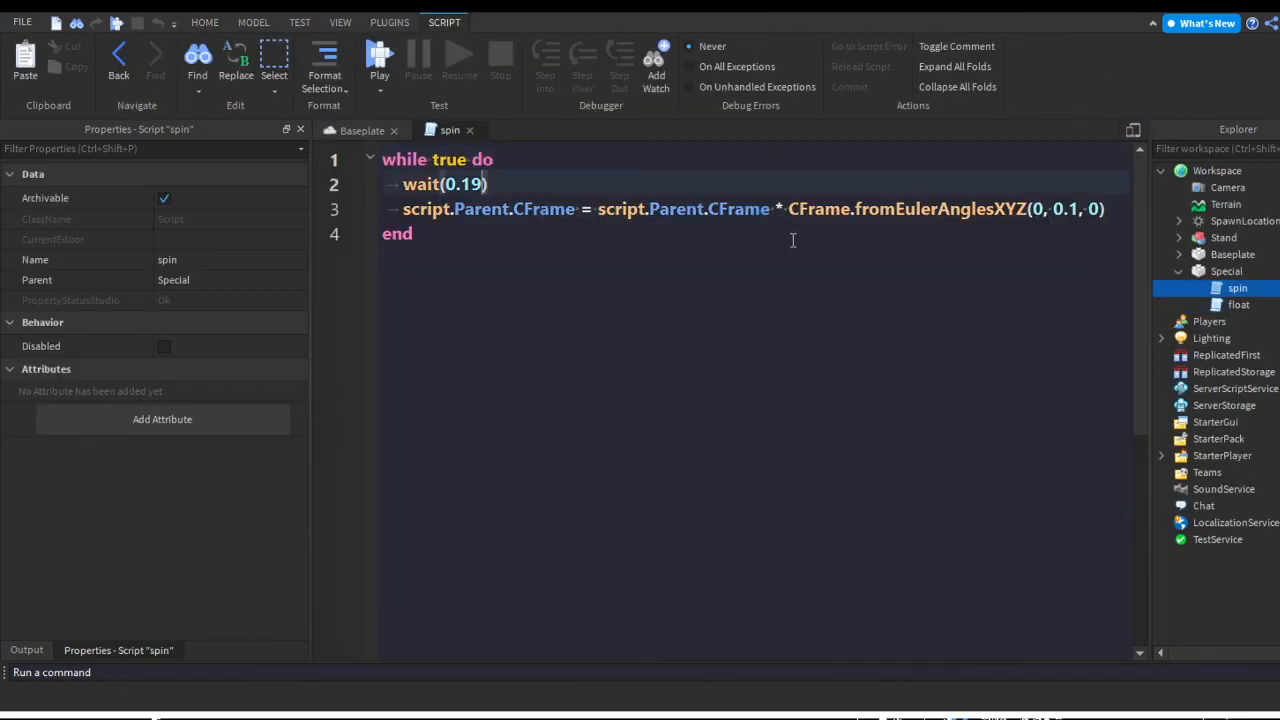
{"action": "type", "text": "0.5"}
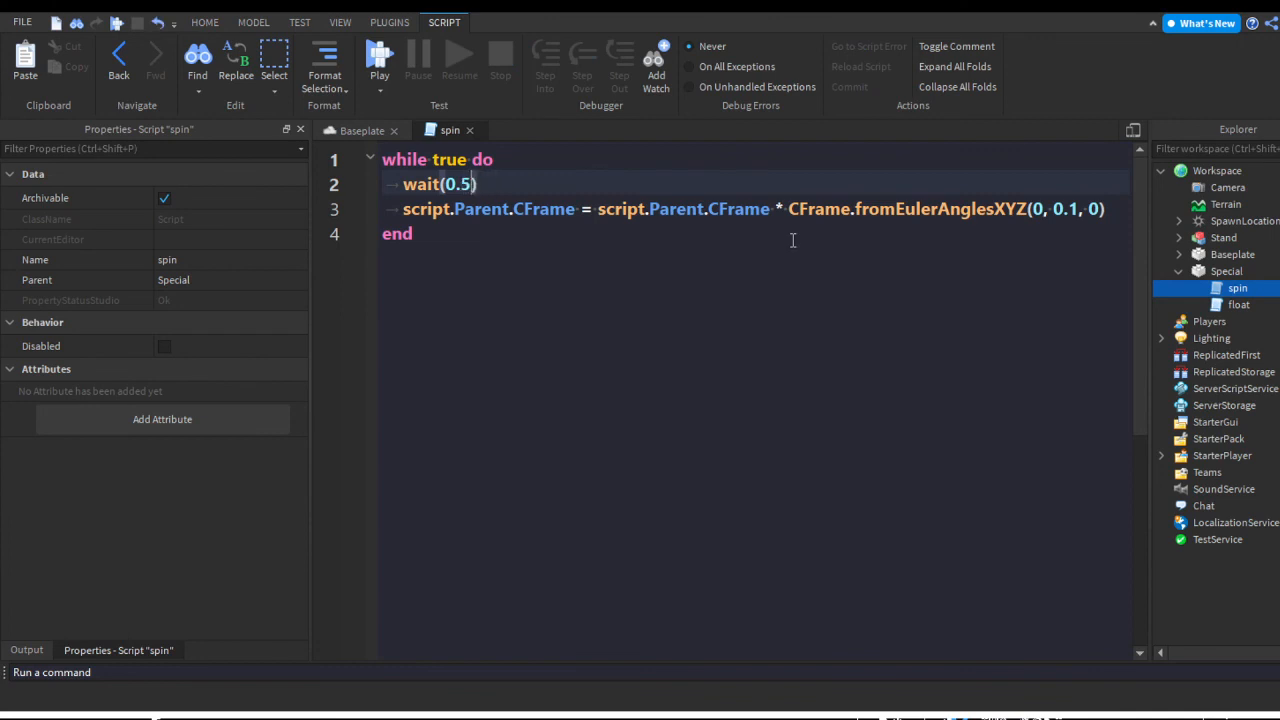
{"action": "left_click", "coordinate": [1238, 304]}
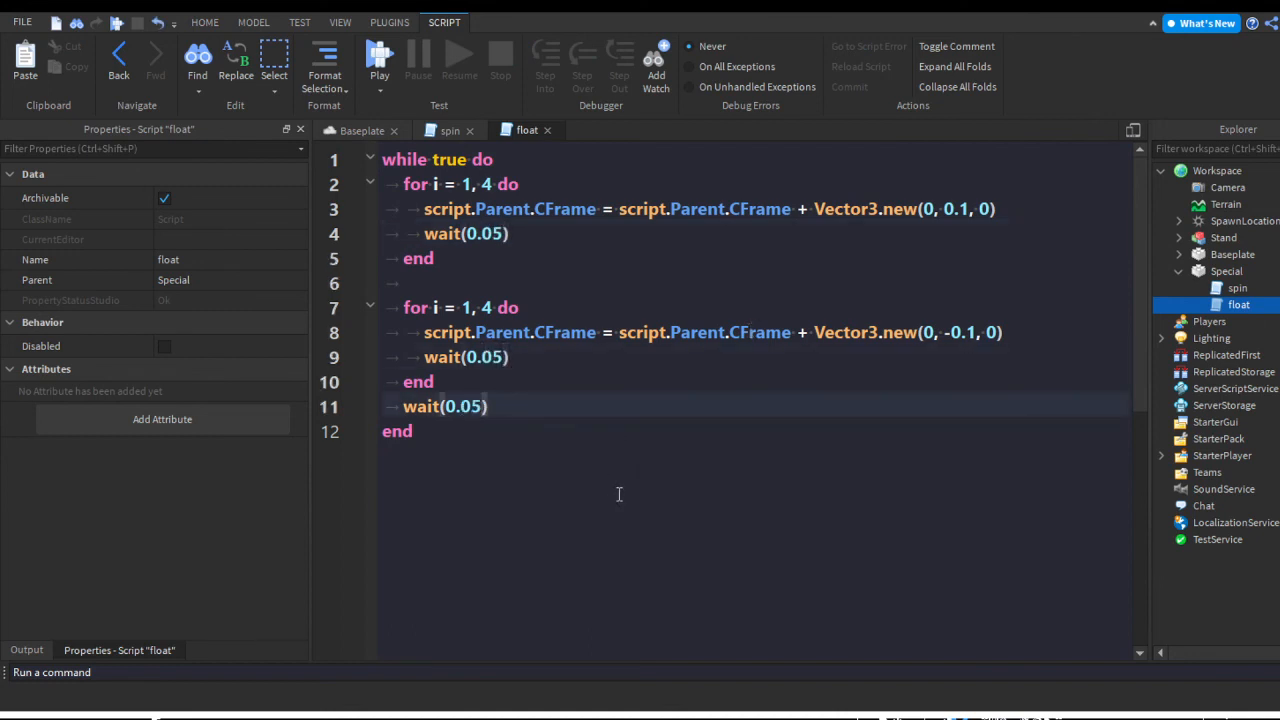
- Return to the 3D scene and start a play test of the game
{"action": "left_click", "coordinate": [205, 22]}
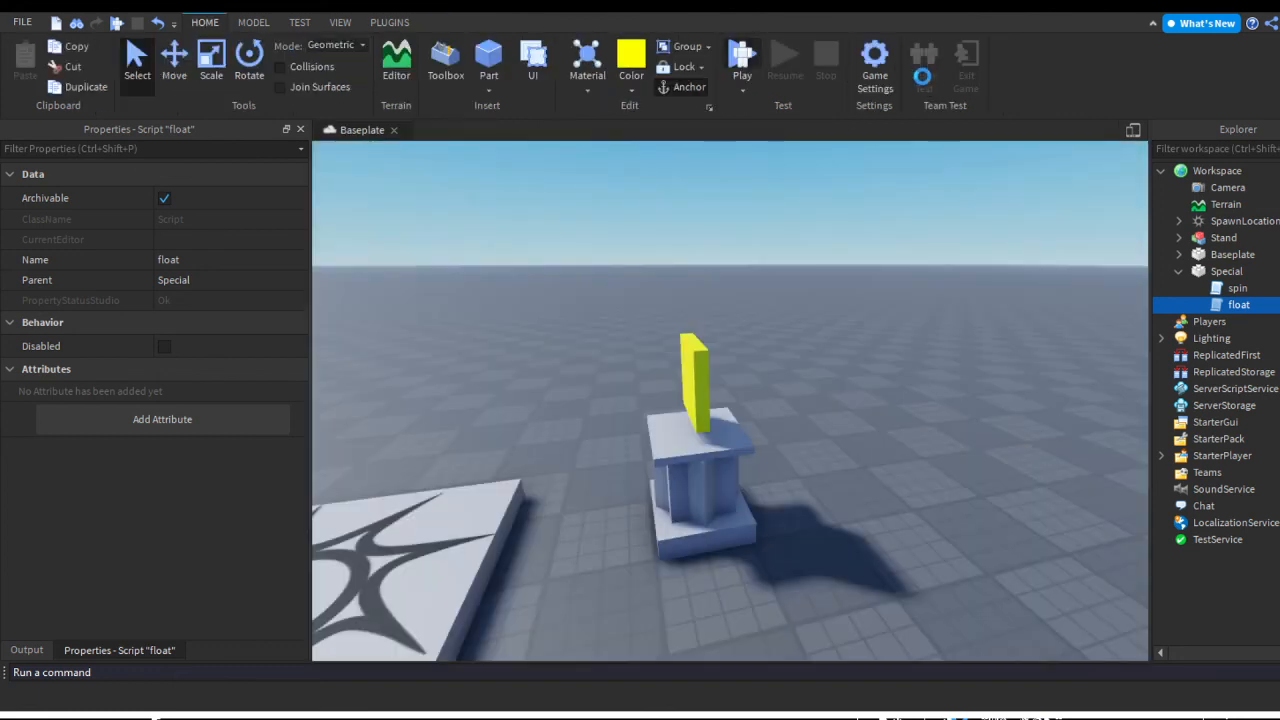
{"action": "left_click", "coordinate": [742, 55]}
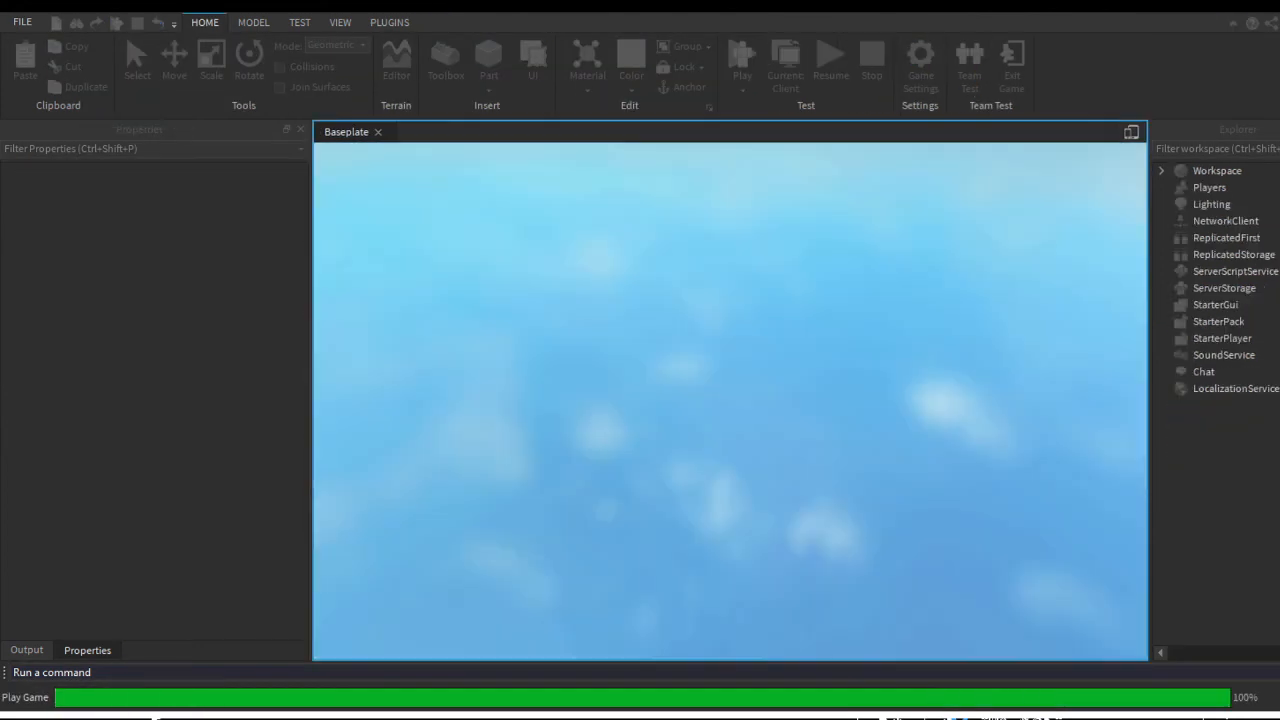